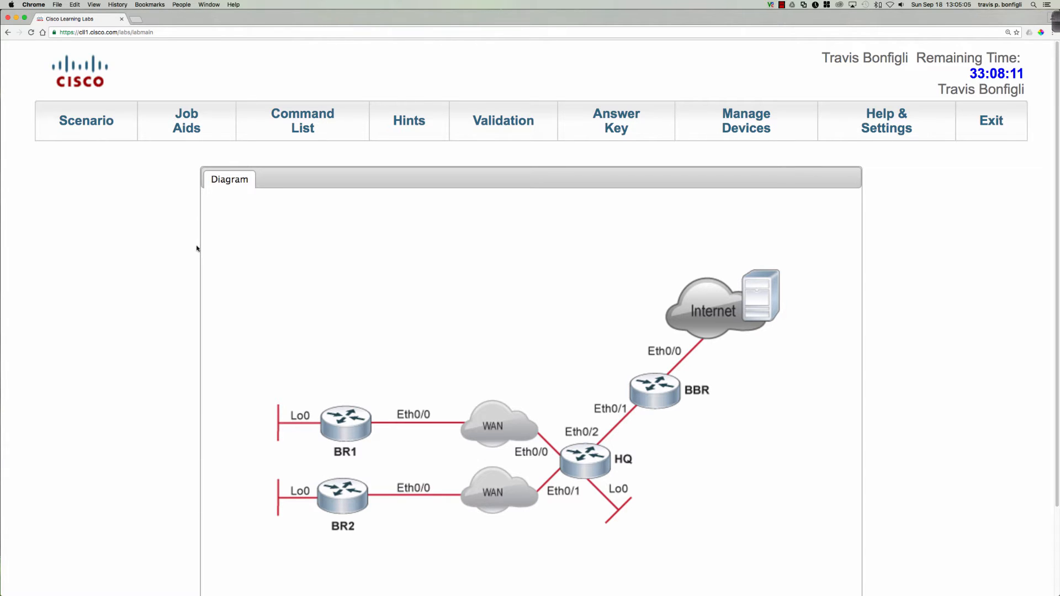
mouse_move(120, 182)
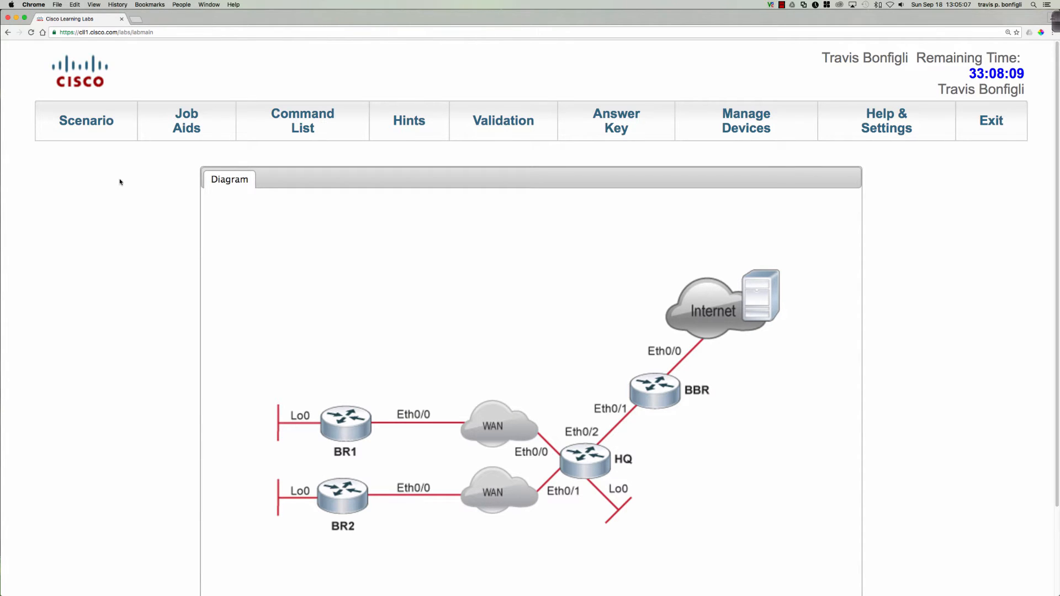
- Read through the challenge scenario description, then close it
left_click(86, 120)
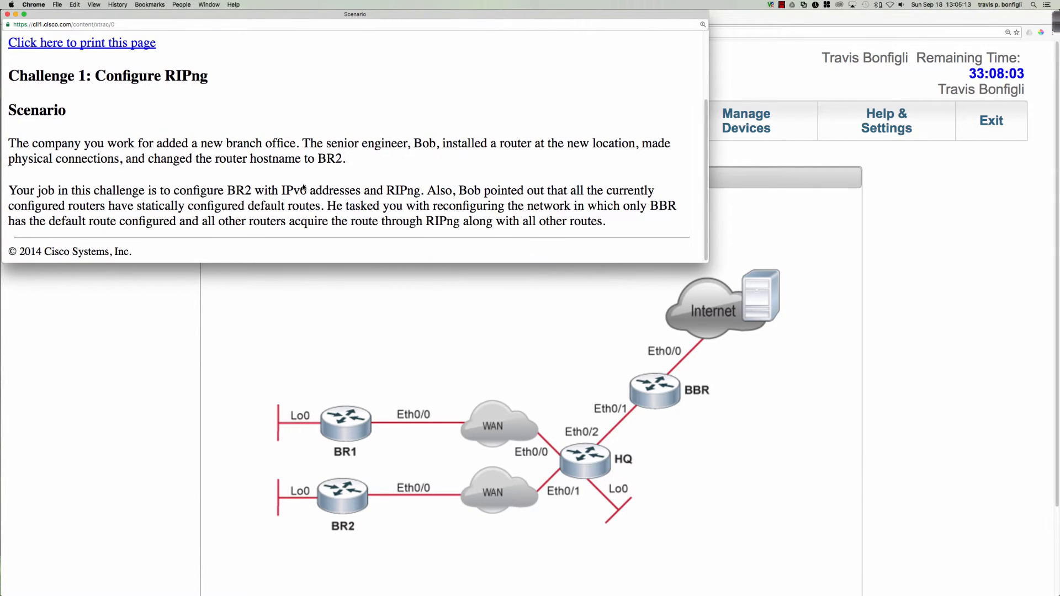
scroll("up", 3)
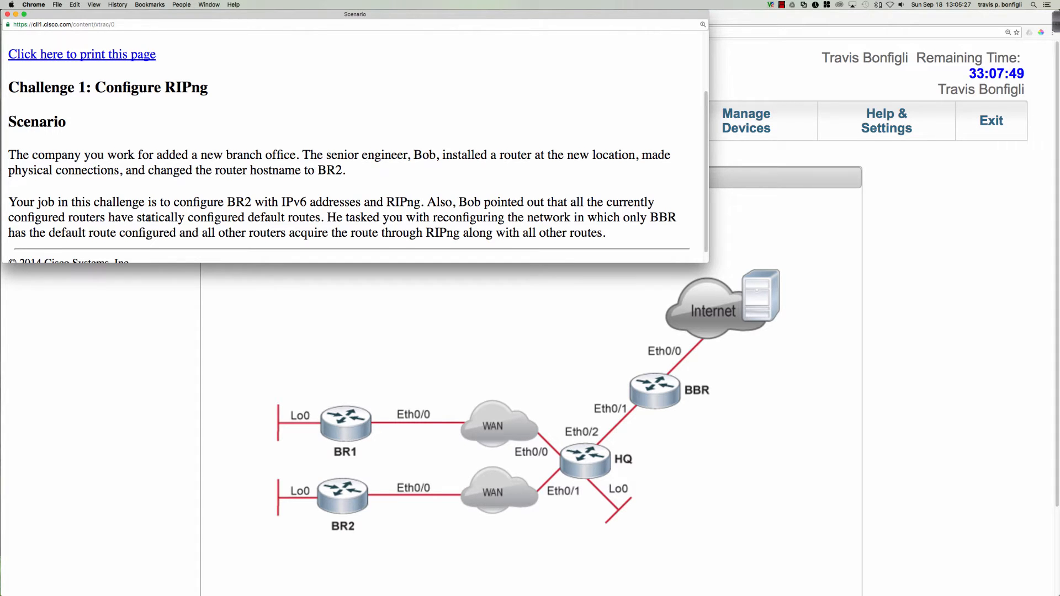
scroll("up", 3)
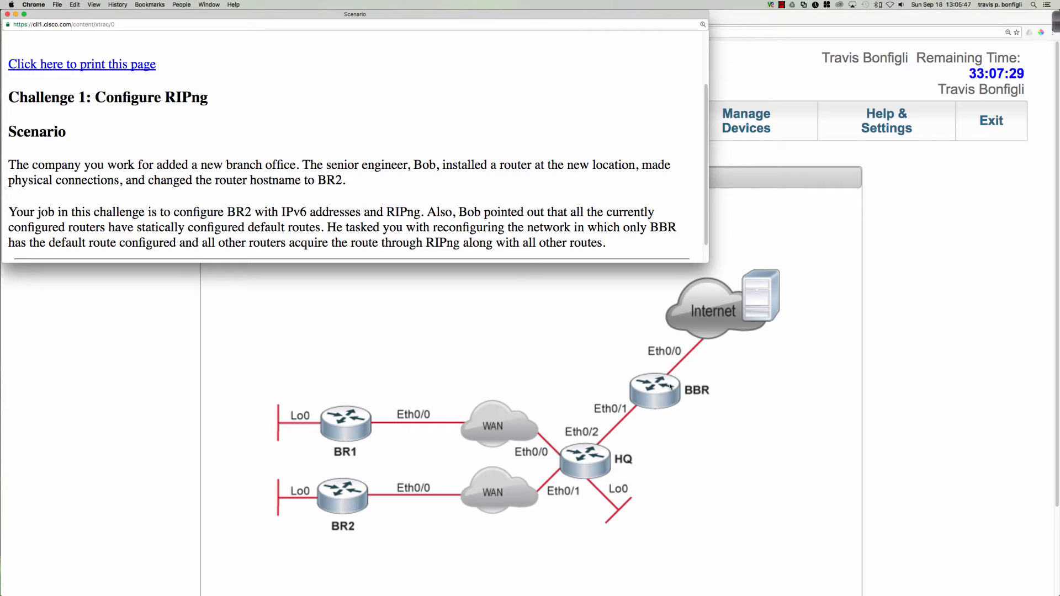
mouse_move(686, 378)
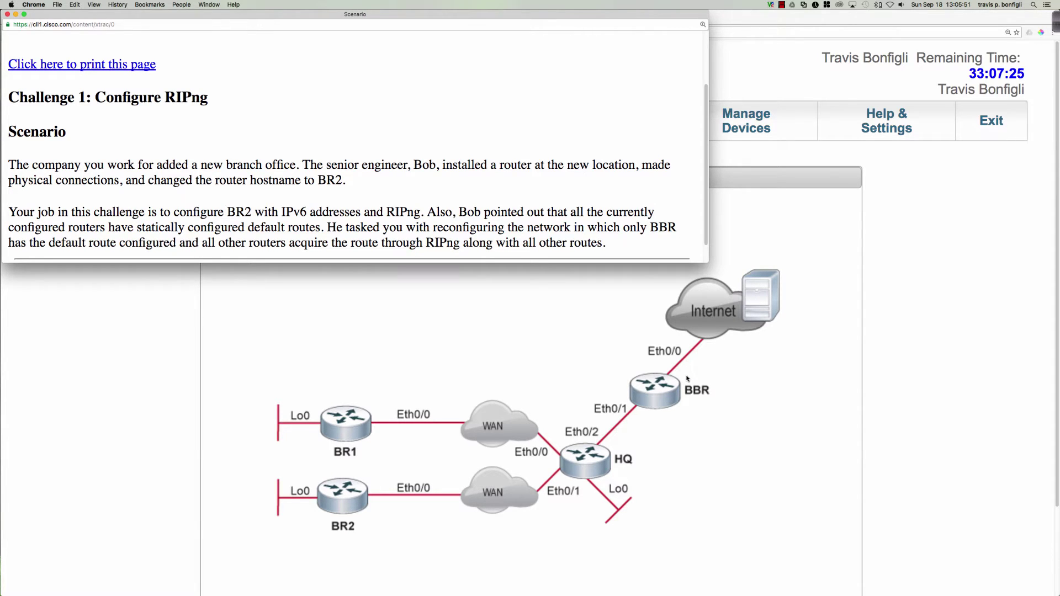
mouse_move(645, 382)
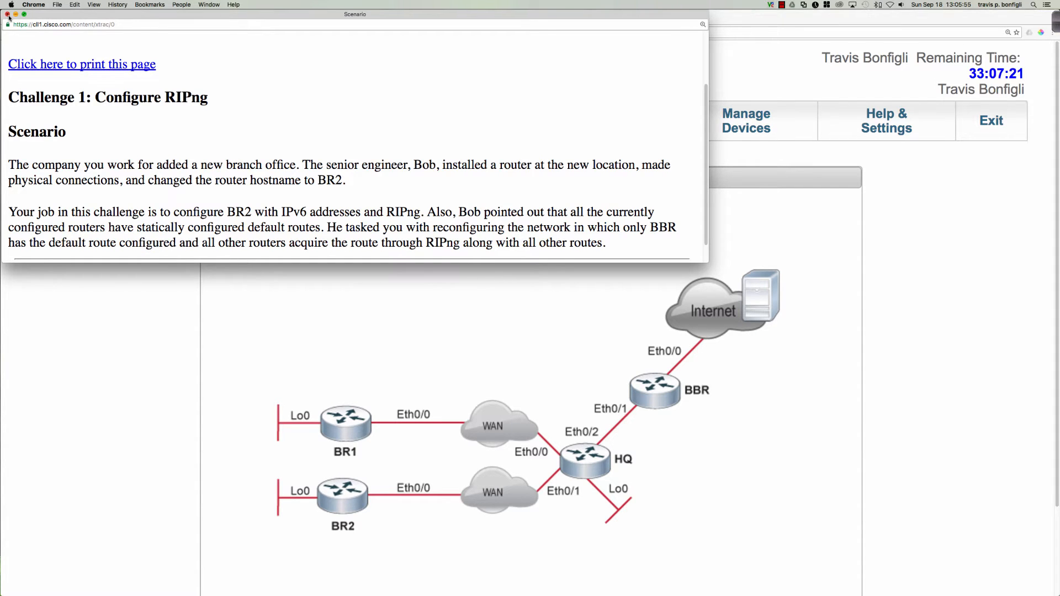
left_click(6, 15)
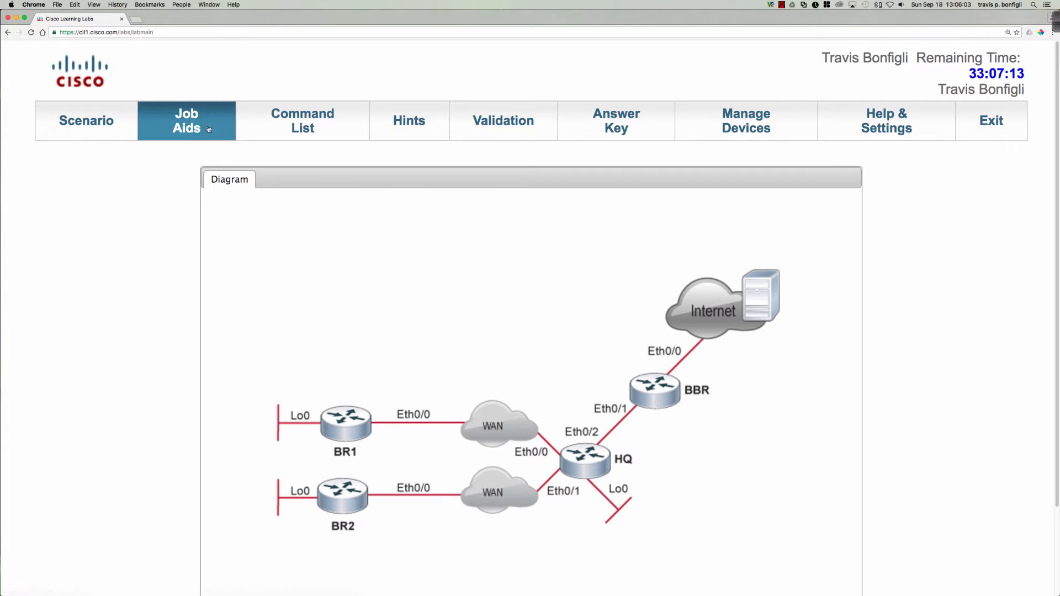
- Review the Job Aids device addressing tables and open BR2's console session
left_click(186, 121)
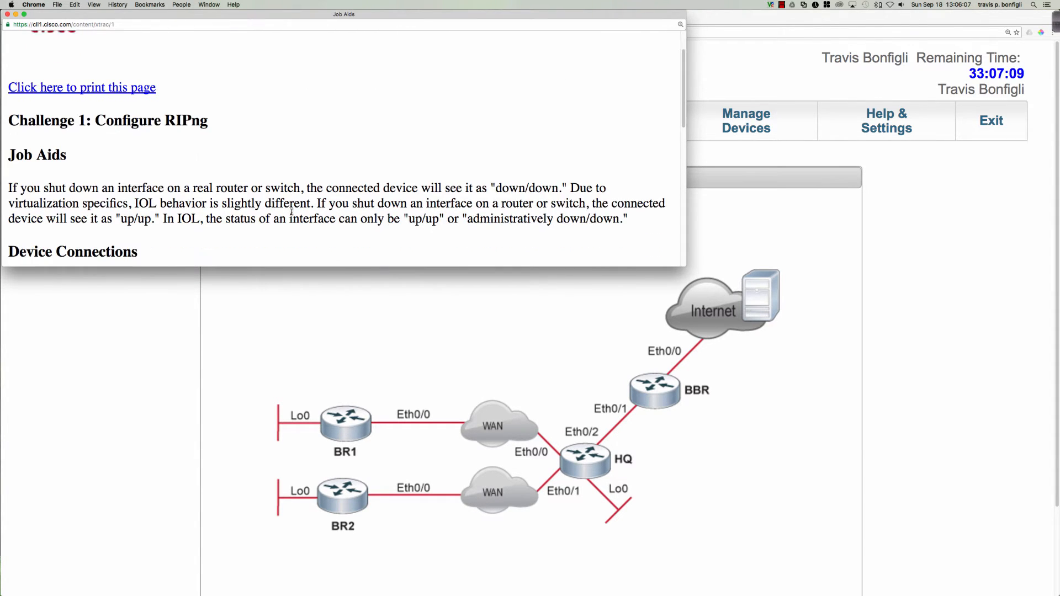
scroll("down", 3)
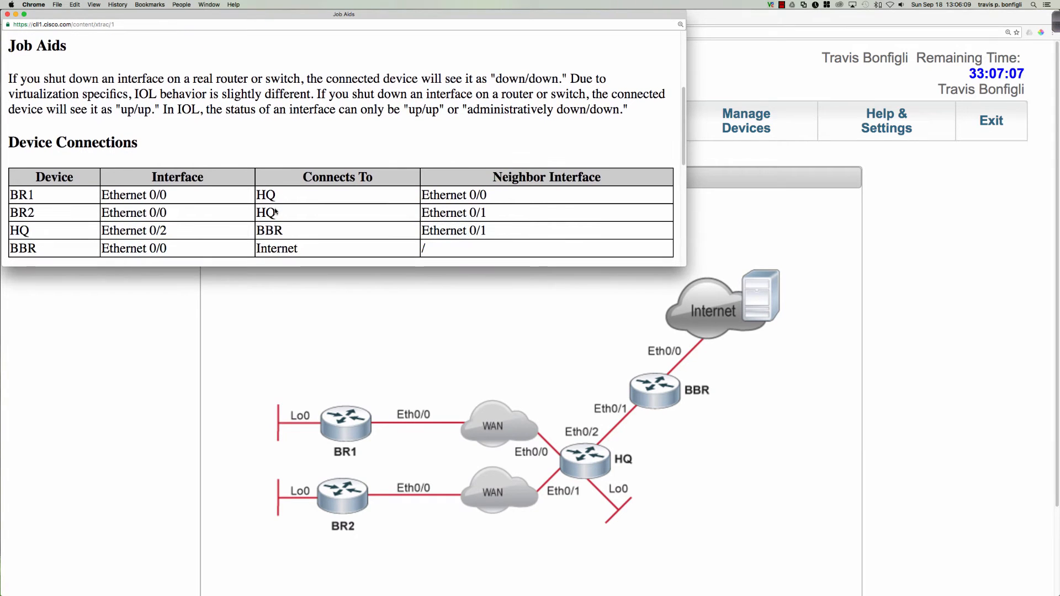
scroll("down", 3)
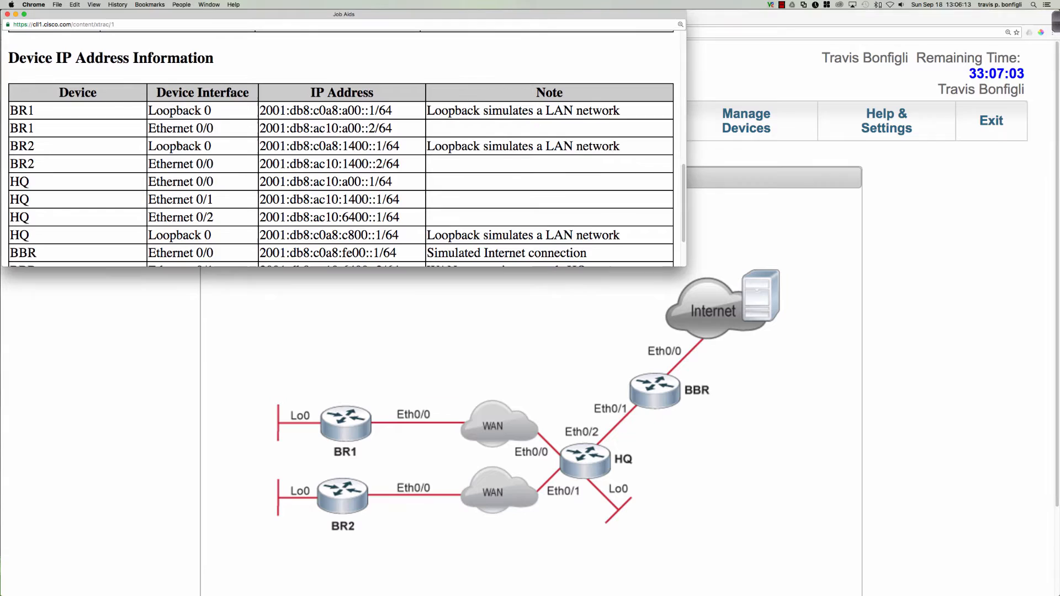
double_click(329, 146)
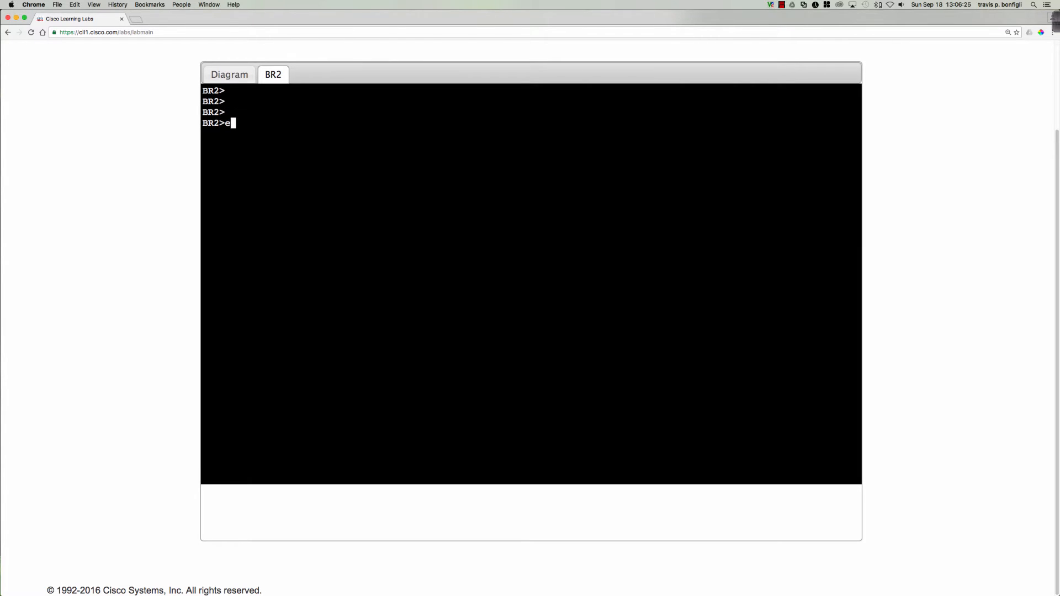
- On BR2, enter config mode, list interfaces, and begin Loopback0's address 2001:db8:
type("en")
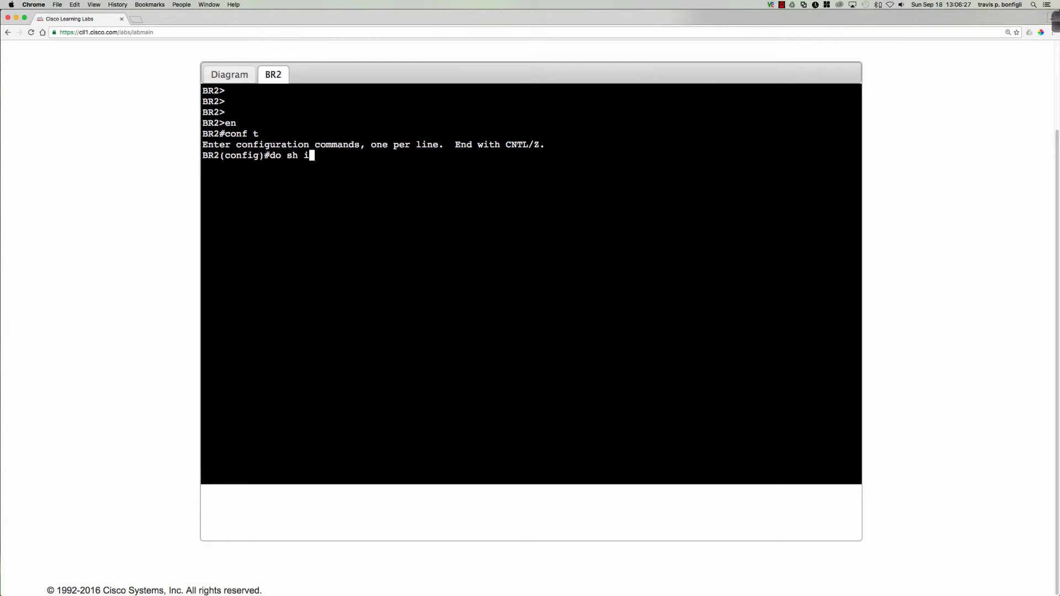
type("pv6 int b")
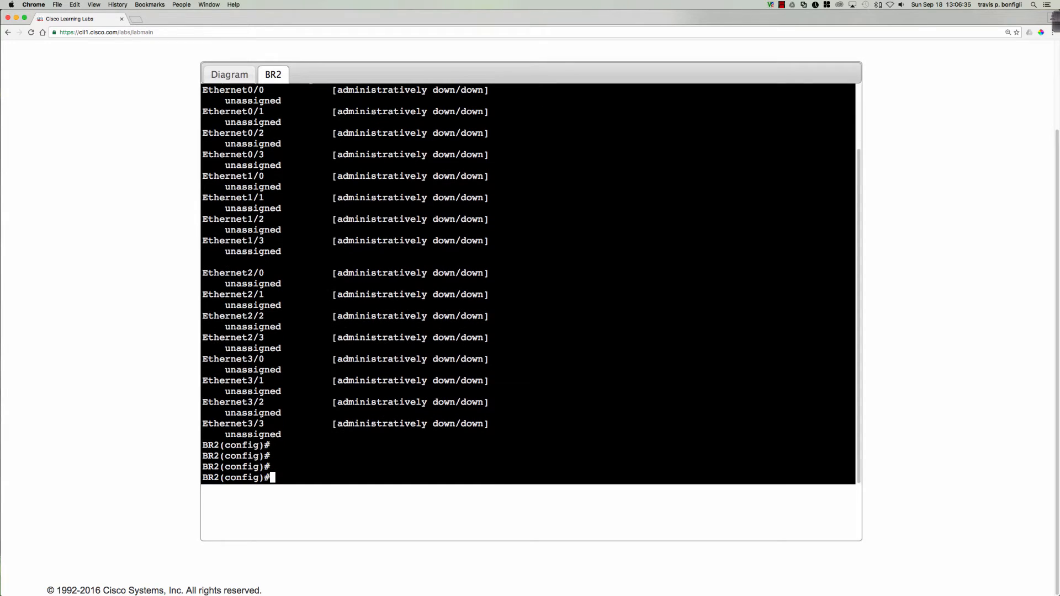
type("int lo")
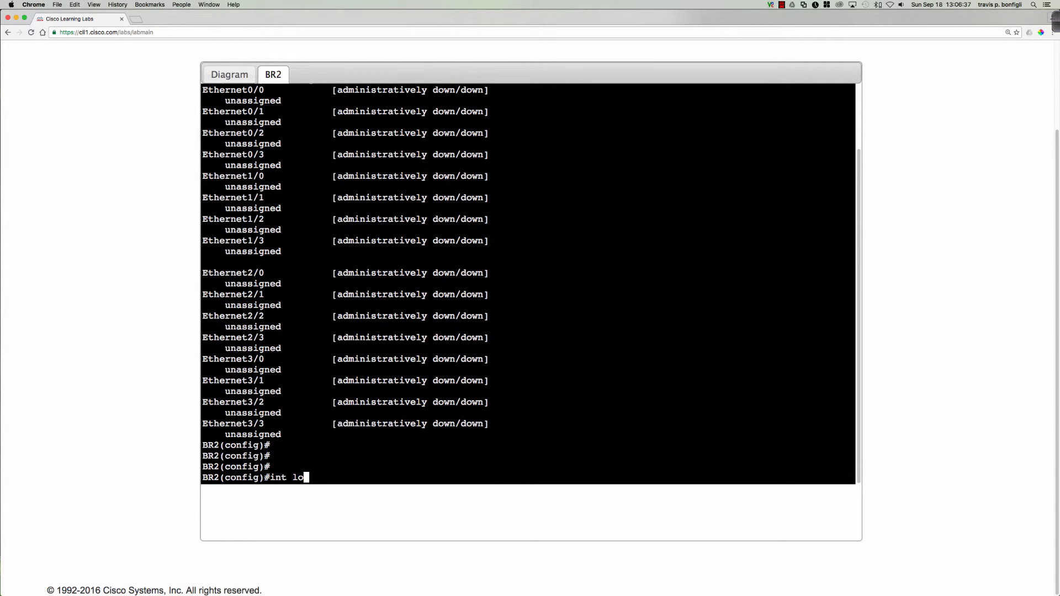
type("0")
type("ipv6 a")
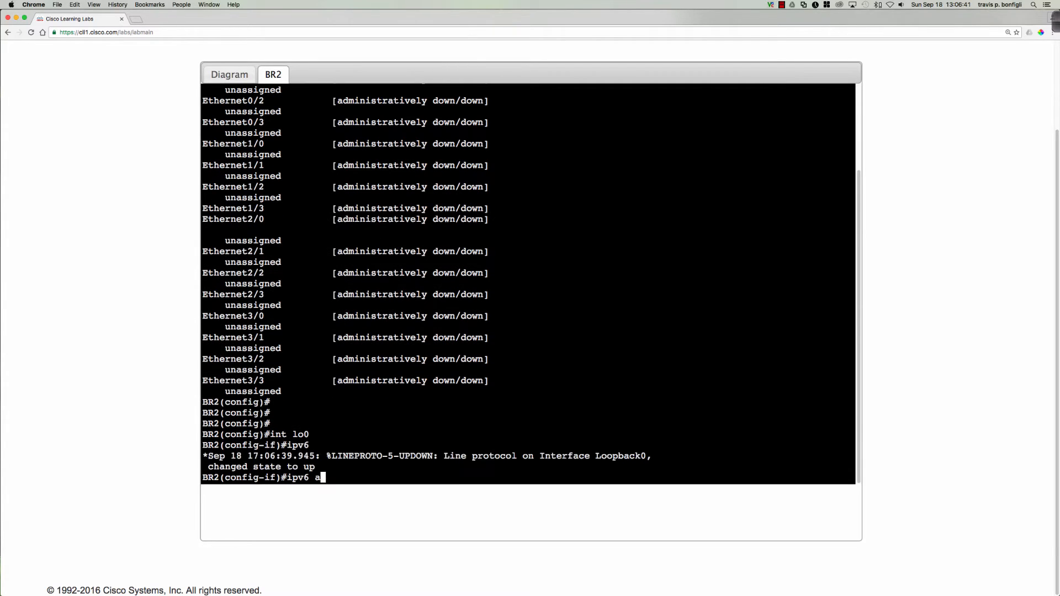
type("dd 2")
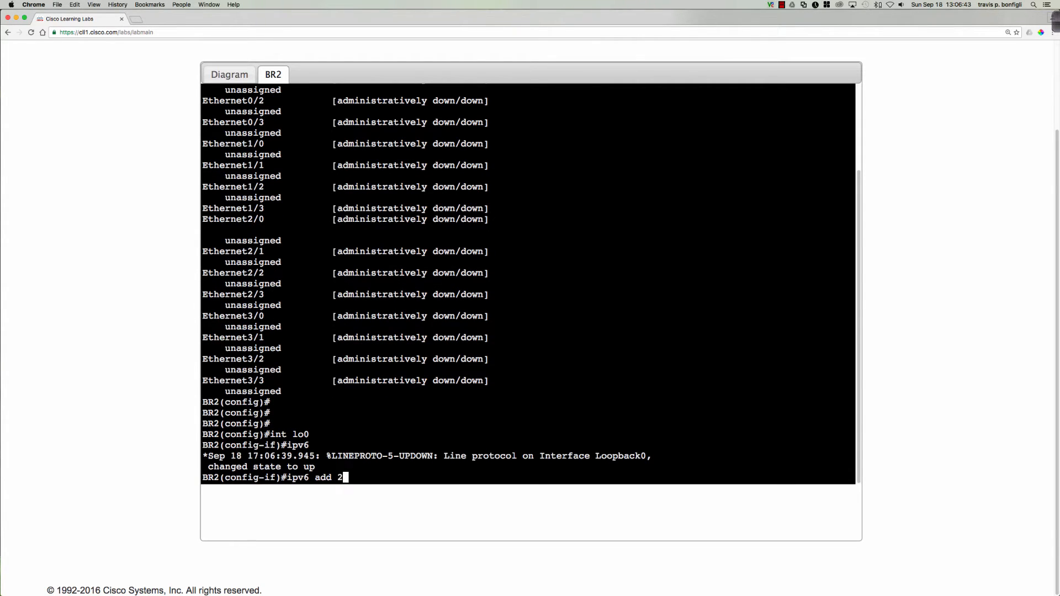
type("001:db8:")
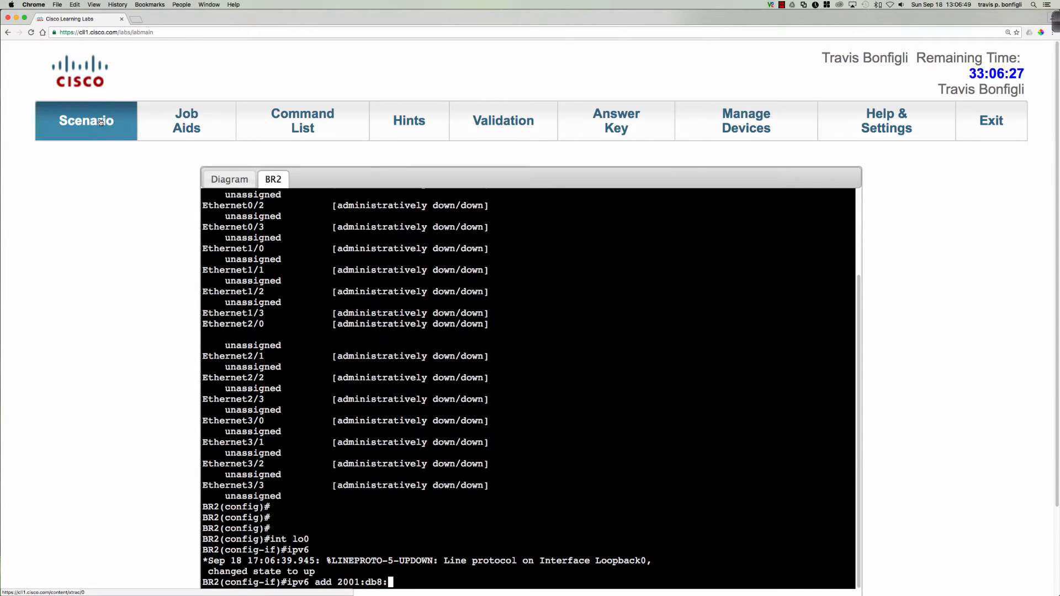
left_click(186, 120)
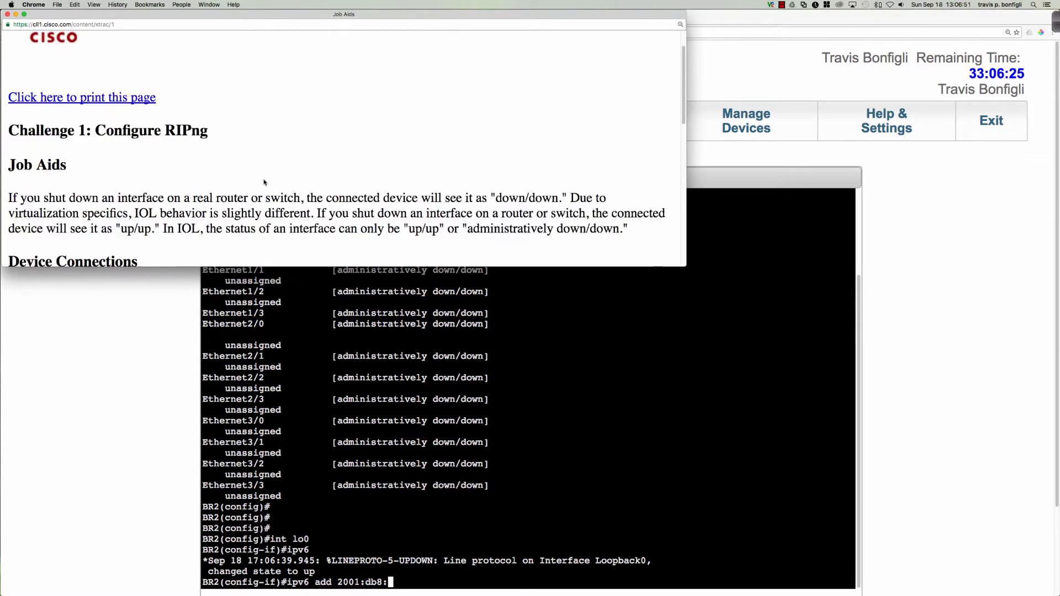
scroll("down", 3)
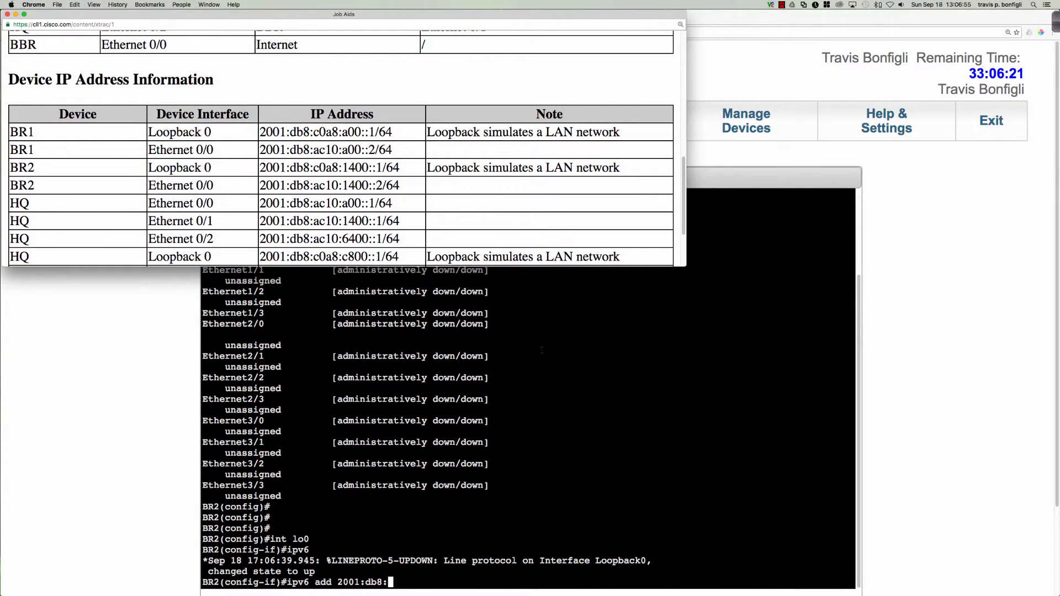
left_click(678, 14)
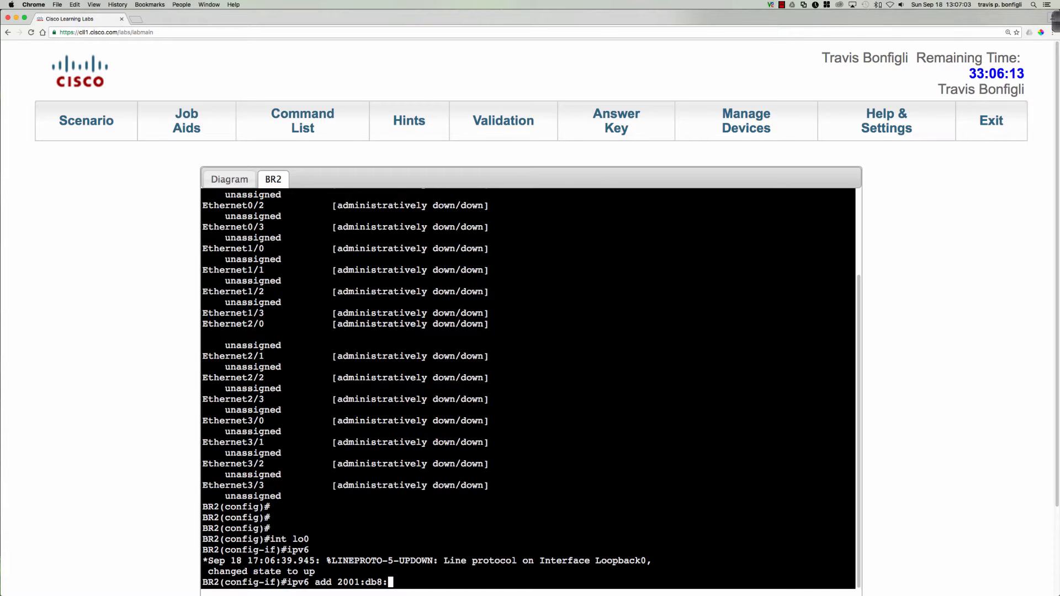
- Assign BR2's Loopback0 the global IPv6 address 2001:db8:c0a8:1400::1/64
scroll("down", 3)
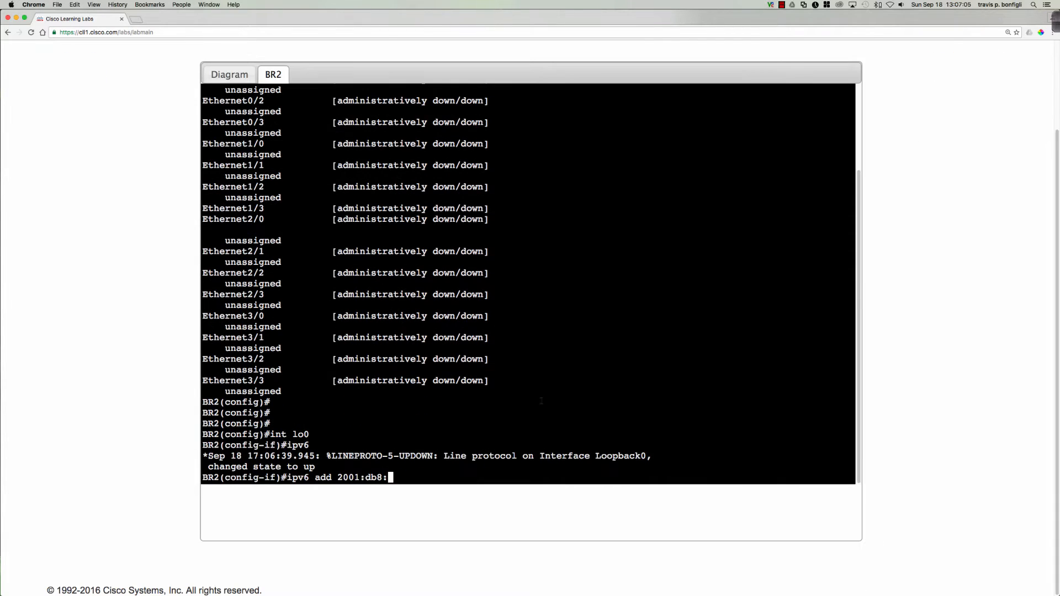
type("c0a8")
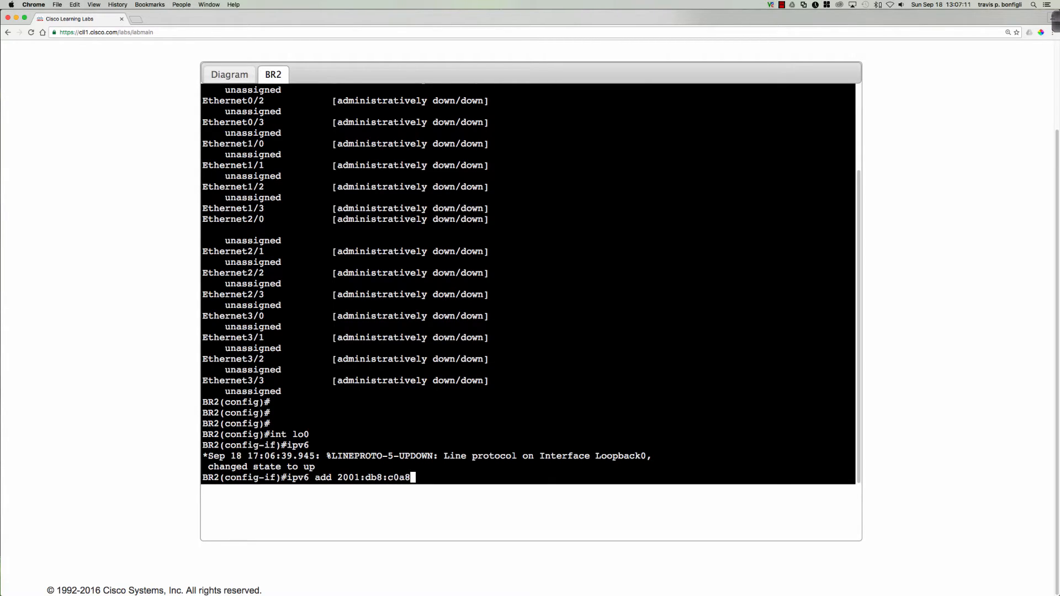
type(":140")
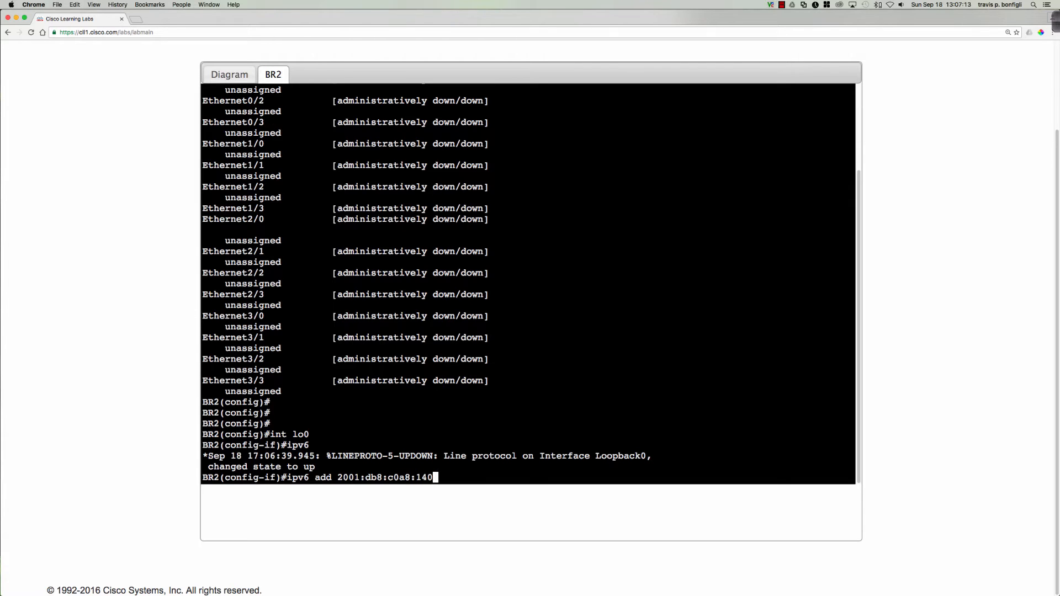
type("0::1/")
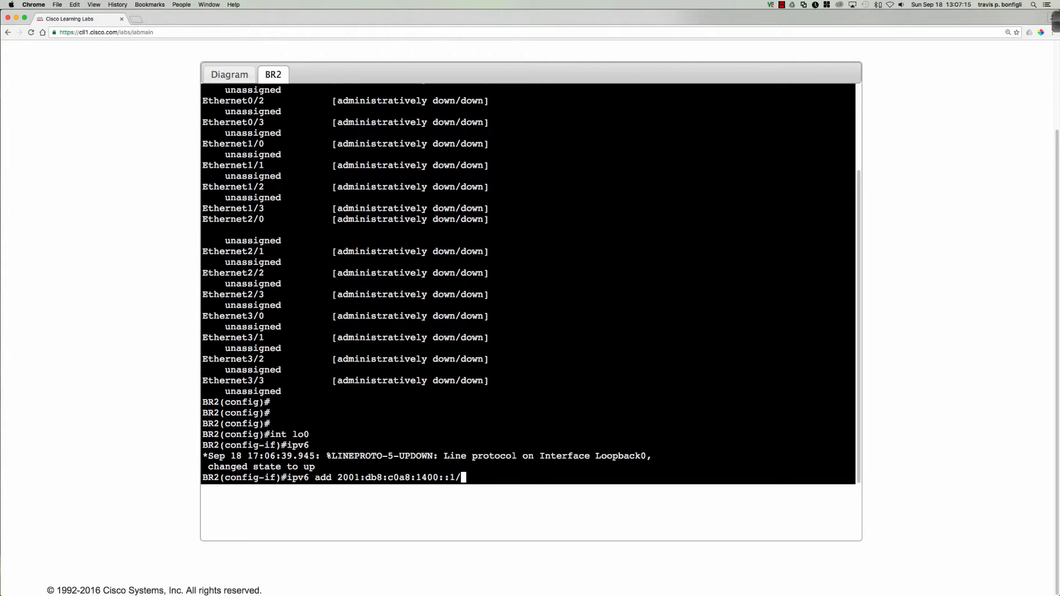
key("Return")
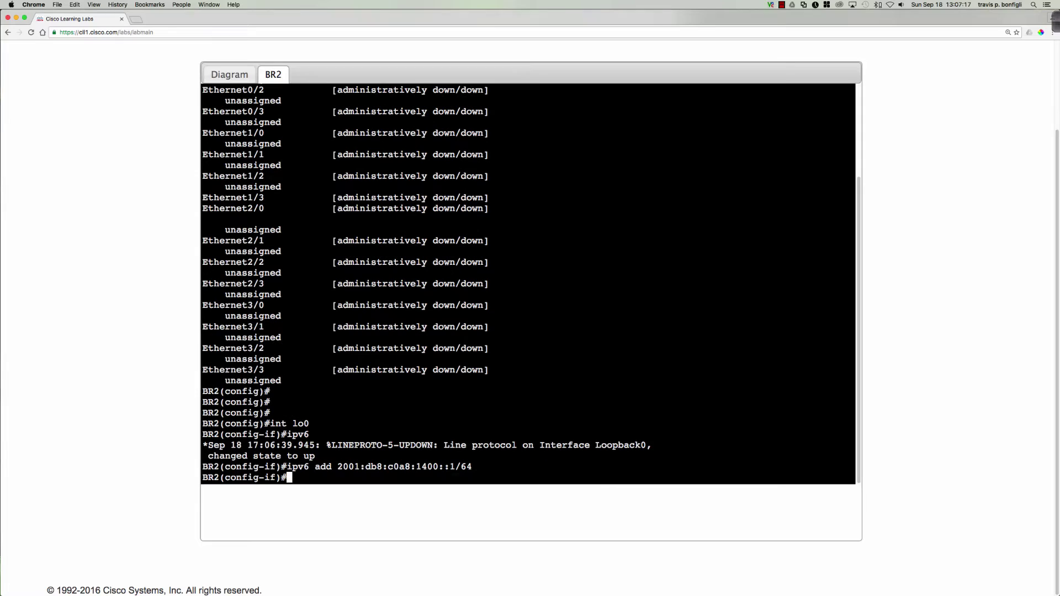
- Add link-local fe80::2 to Loopback0 and bring it up with no shut
type("ipv6 add f")
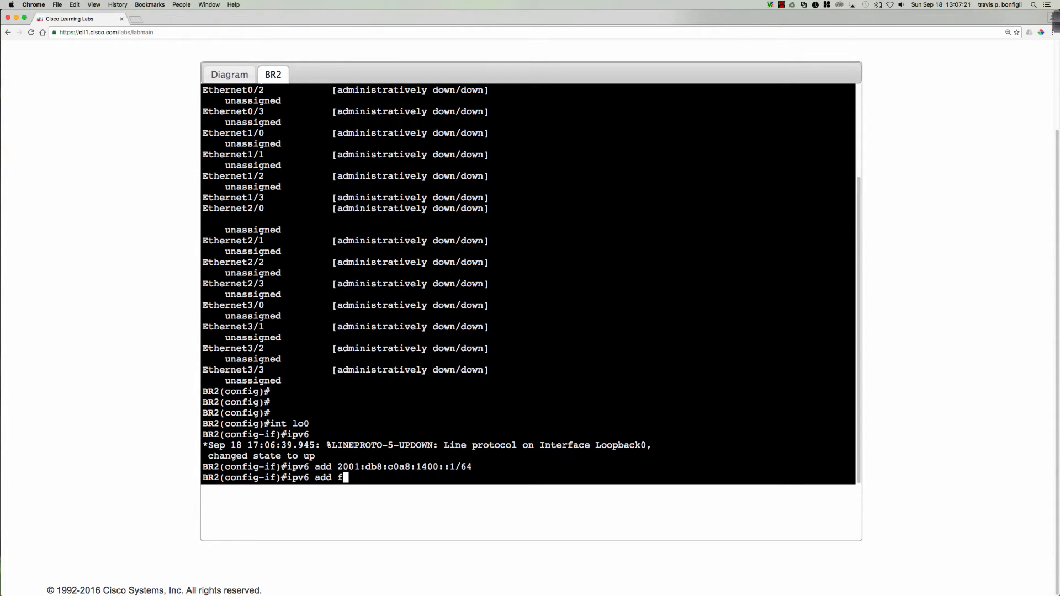
type("e80::2 li")
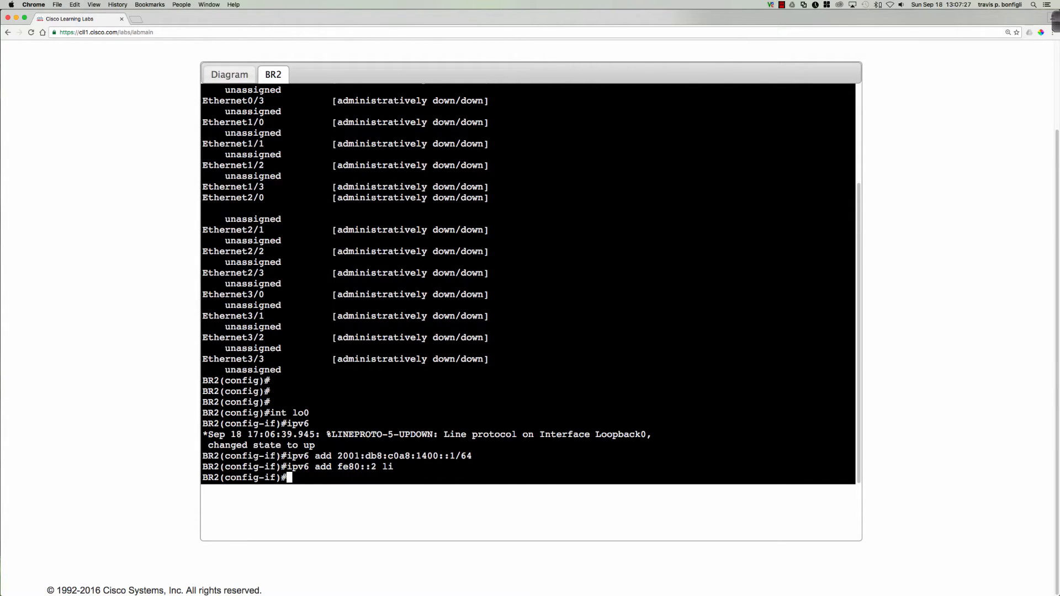
type("no shut")
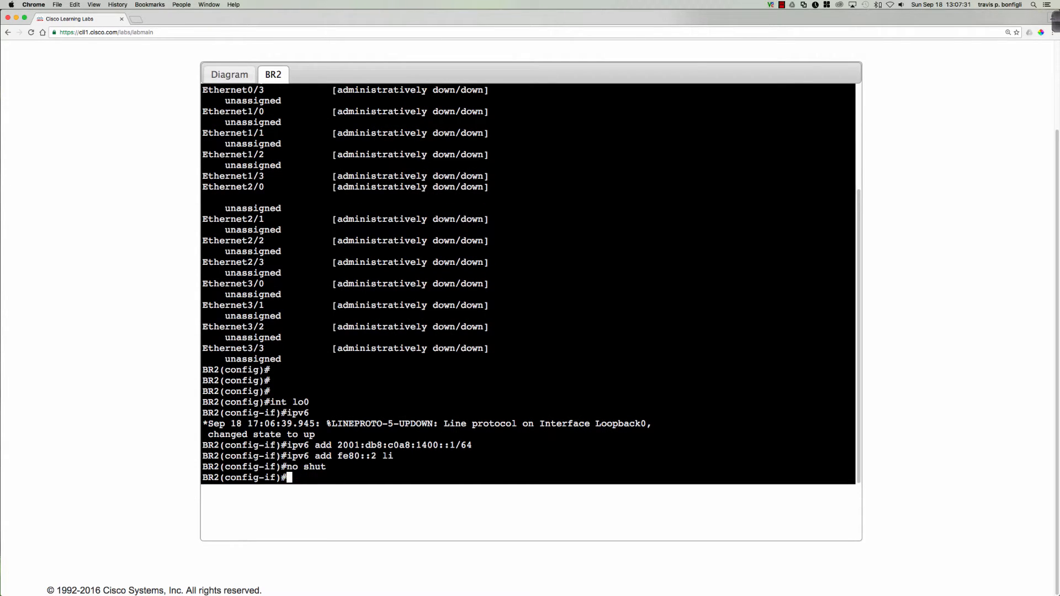
- Assign BR2's Ethernet0/0 the global IPv6 address 2001:db8:ac10:1400::2/64
type("int e0/0")
type("ipv6 add 2001:db8")
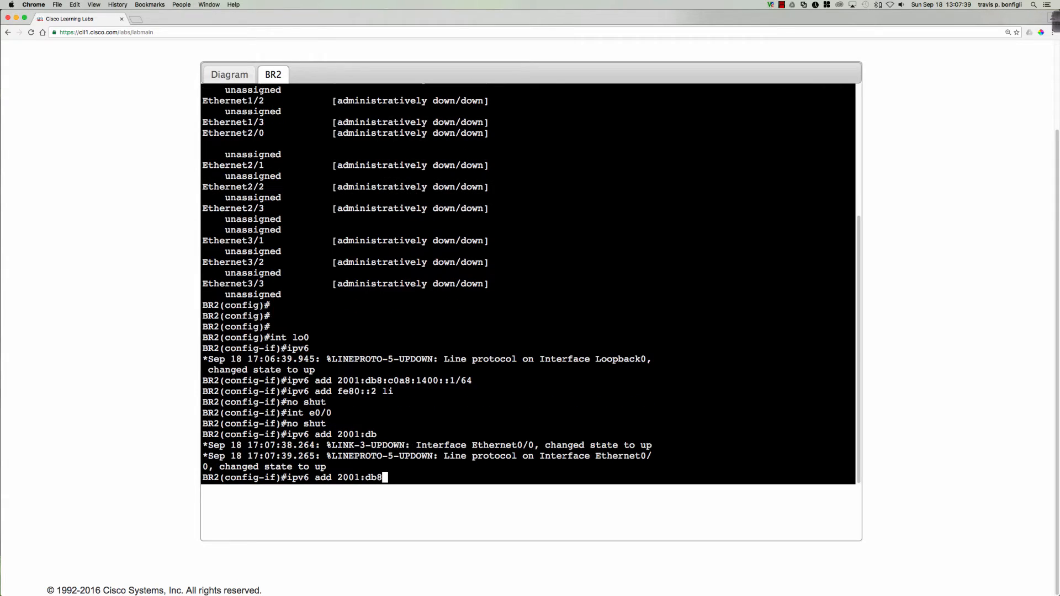
type(":ac1")
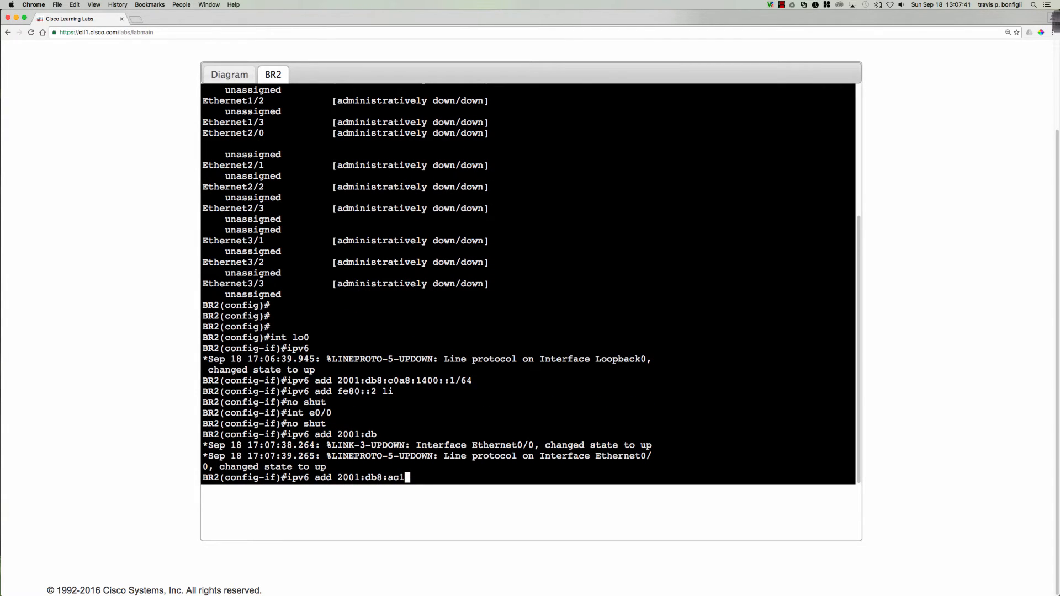
type("10:1400")
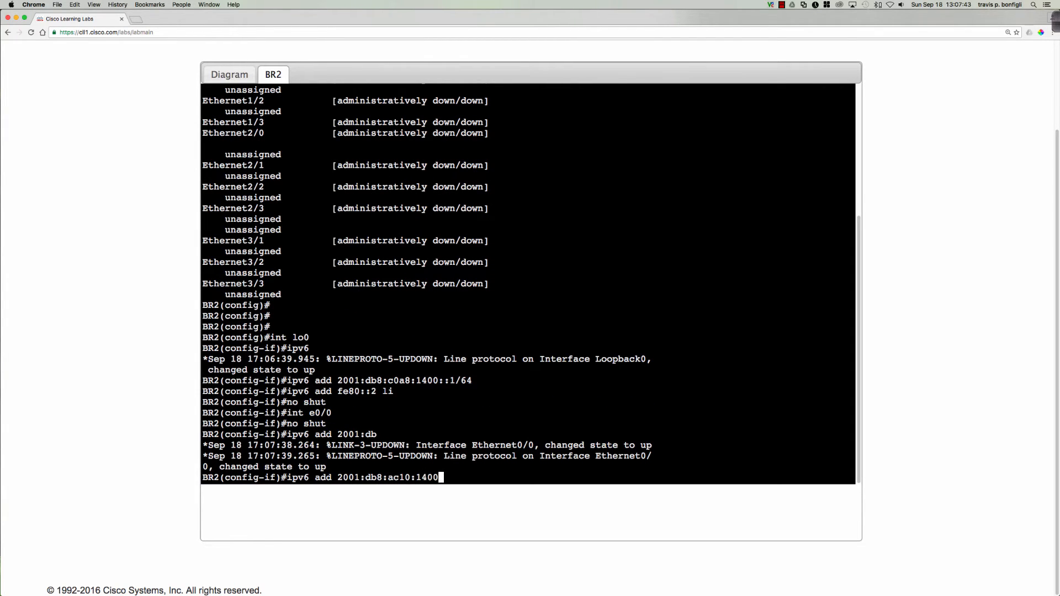
type("::2/")
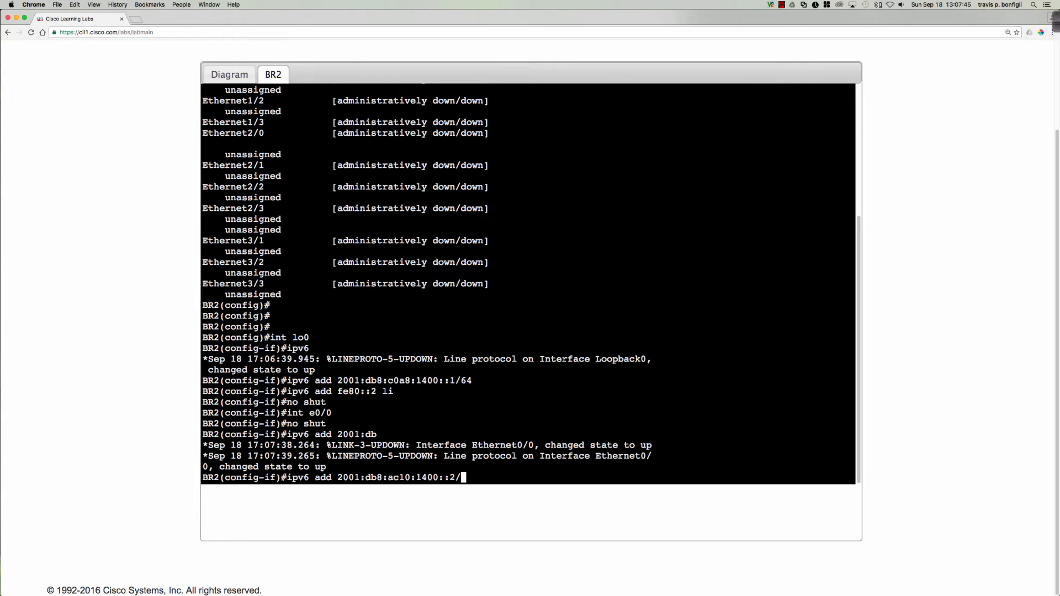
key("Return")
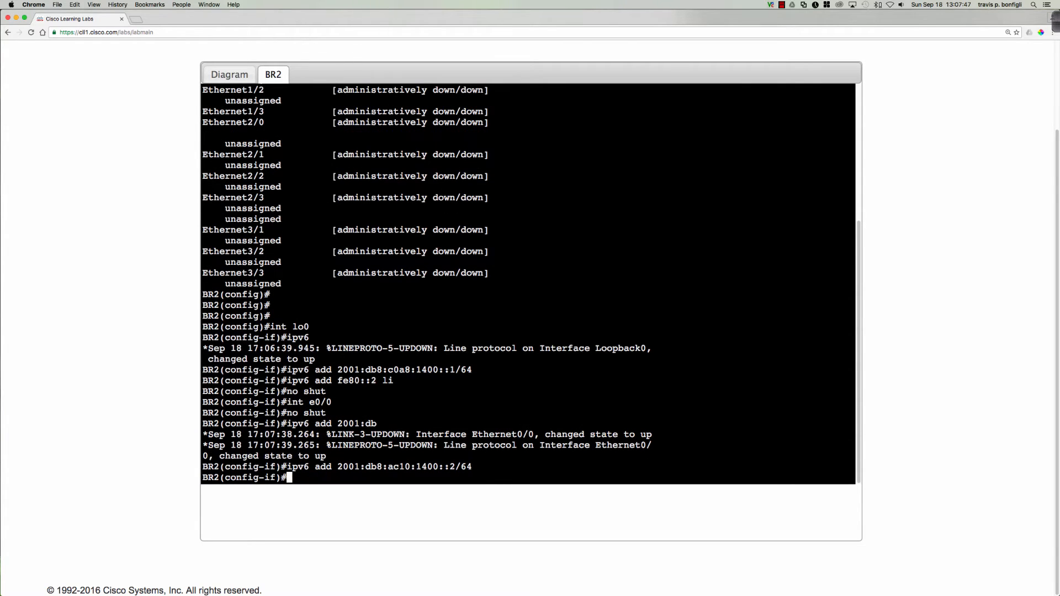
- Add link-local fe80::2 to Ethernet0/0 and enable the interface
type("ipv6 add")
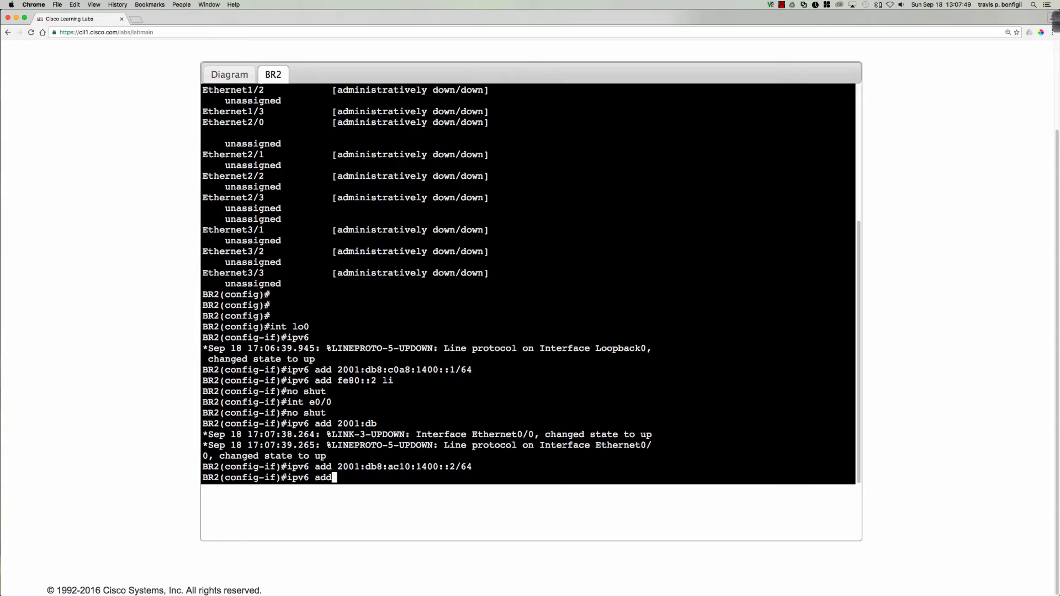
type("fe80::2")
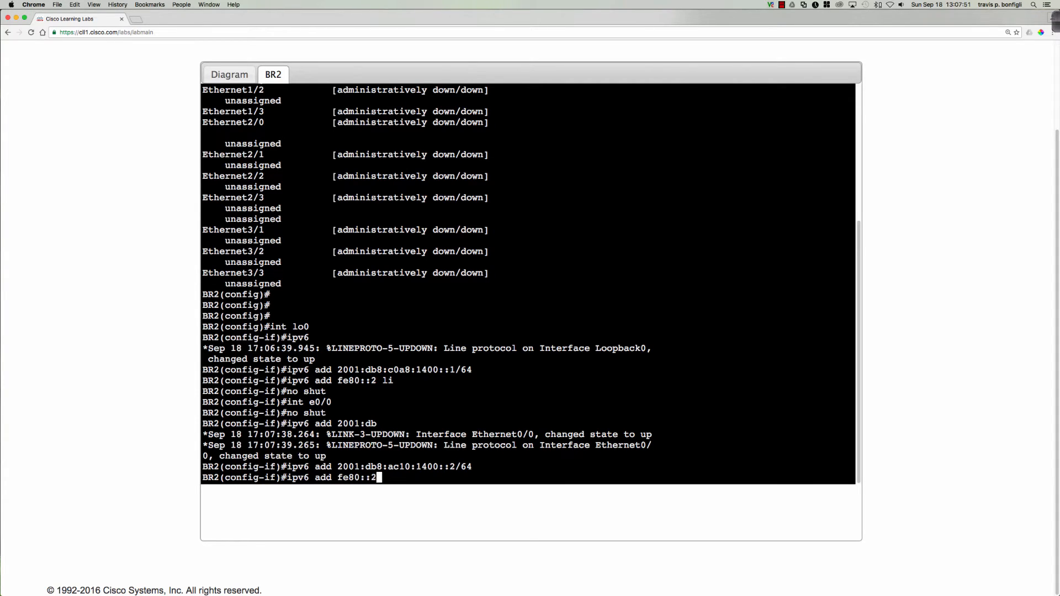
key("Return")
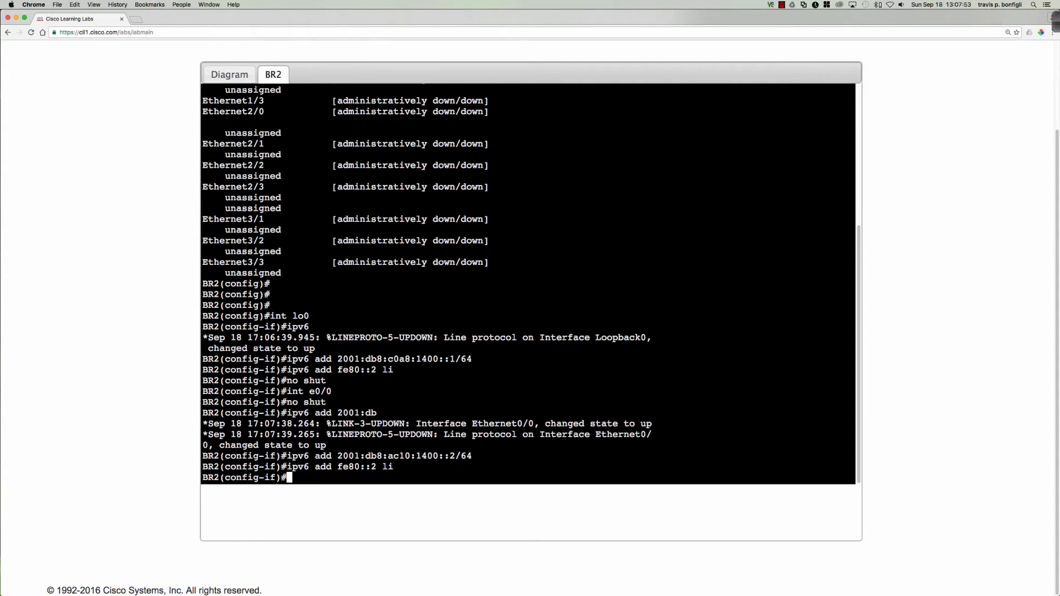
type("no")
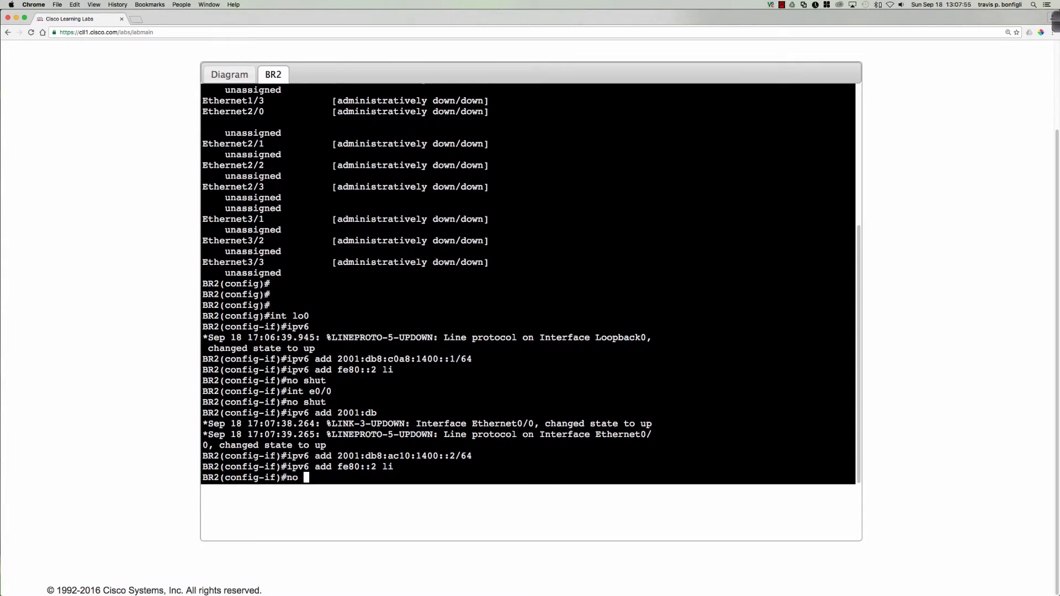
key("Return")
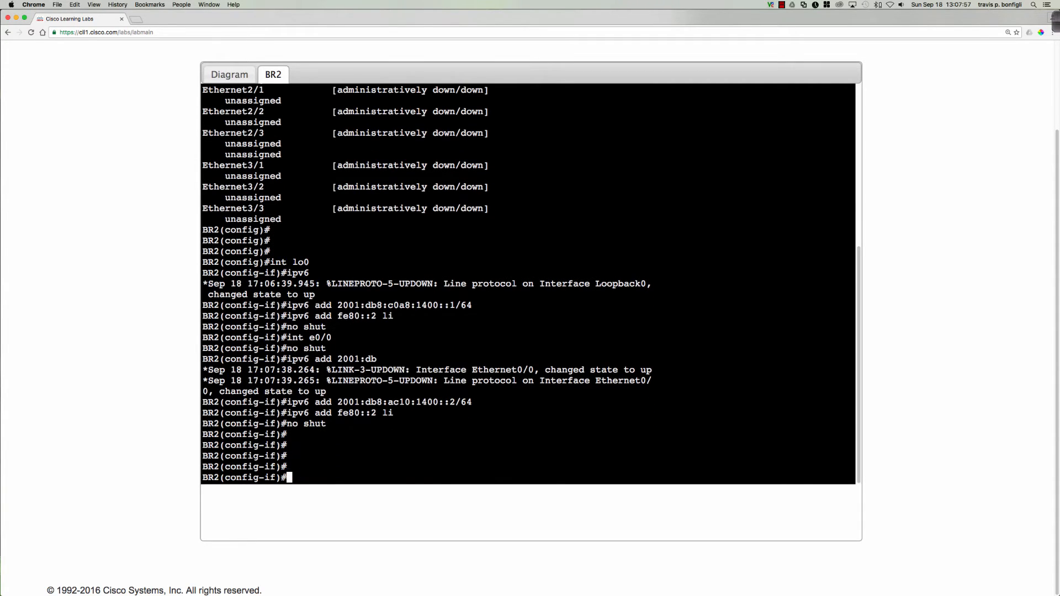
- Show BR2's IPv6 interface summary, ping 2001:db8:ac10:1400::1 (timeouts), and return to the diagram
type("do sh ipv")
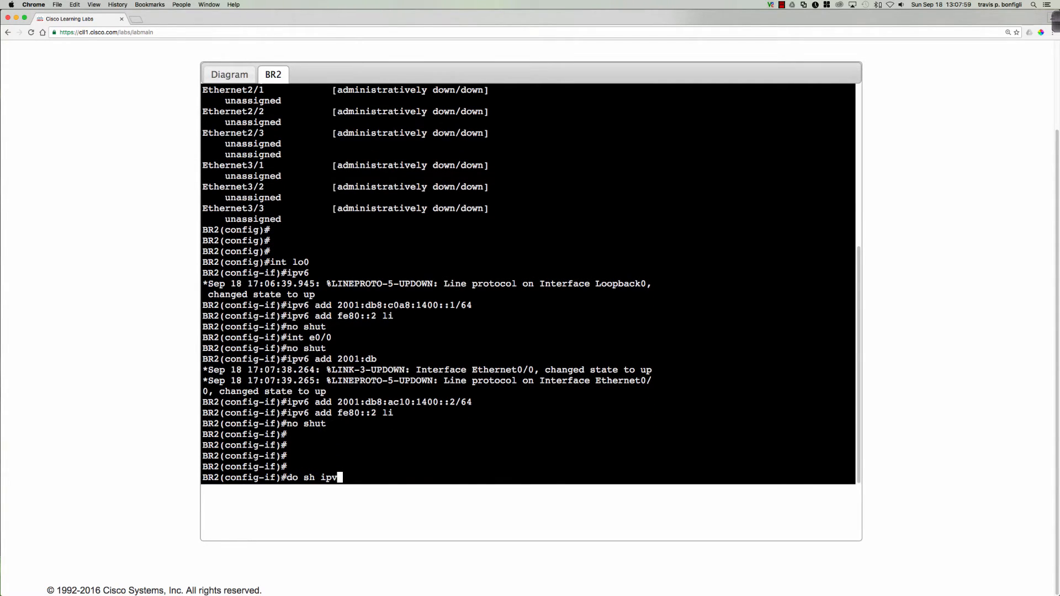
key("Return")
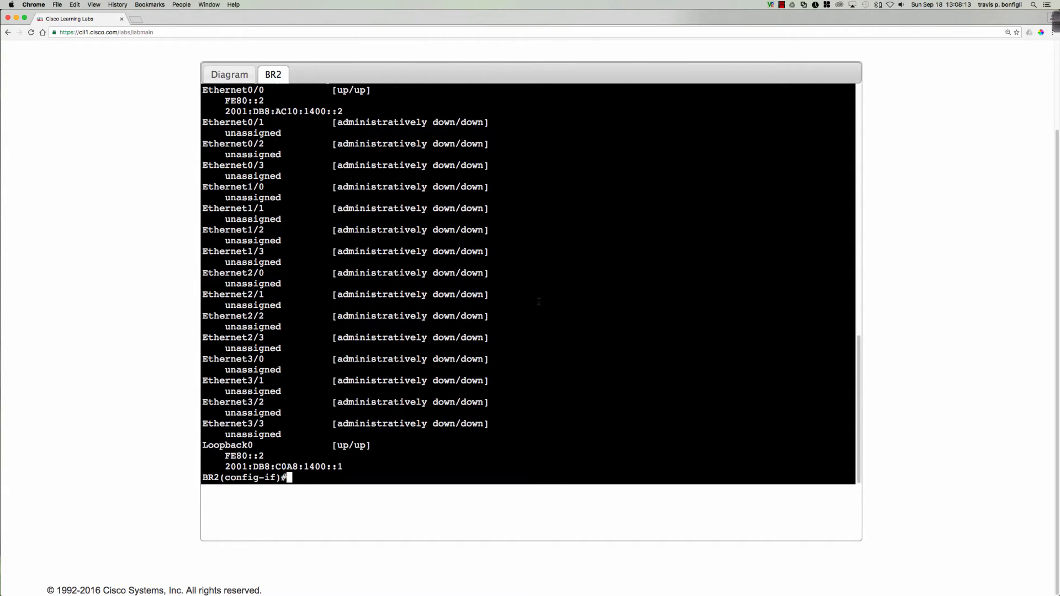
type("do")
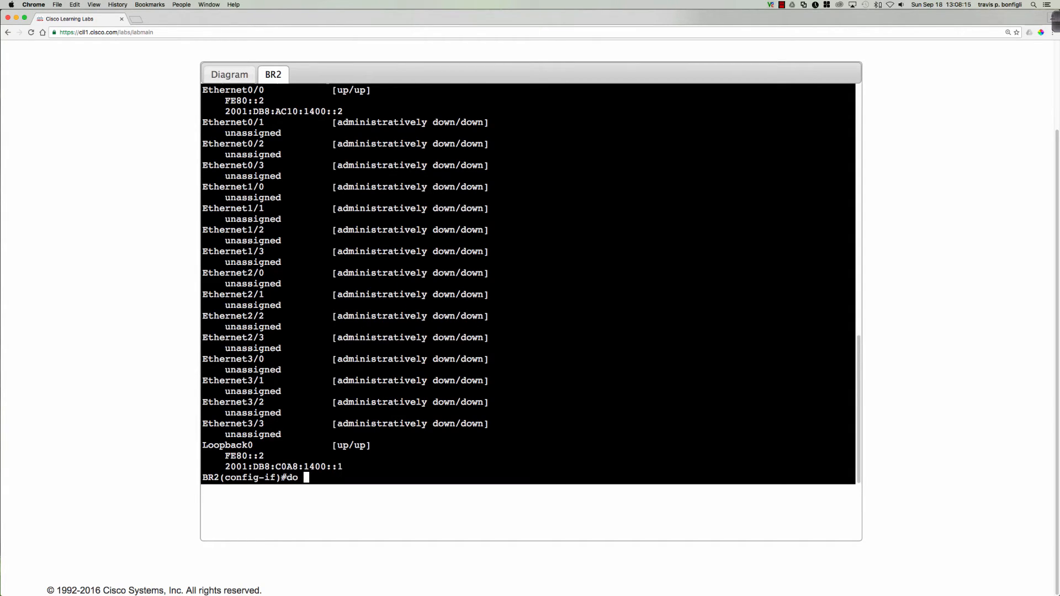
type("ping 2001:Db")
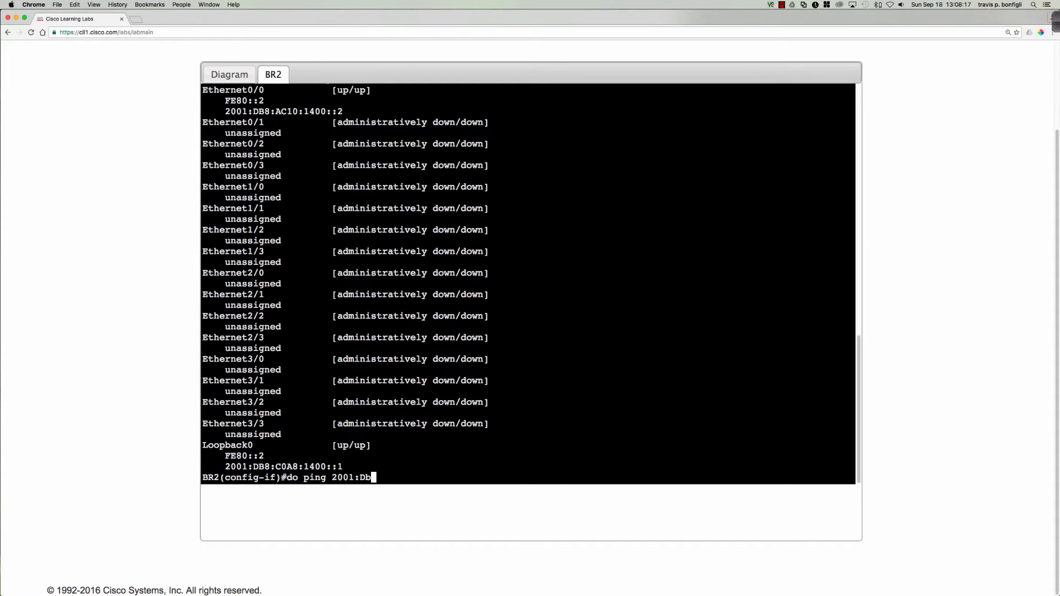
type("8:ac1")
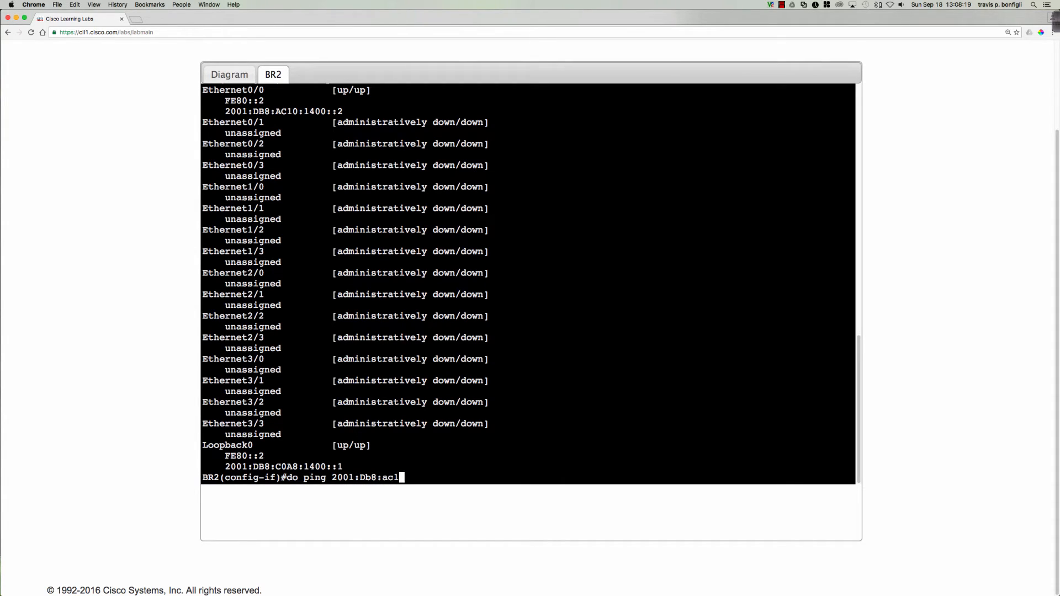
type("0:1400")
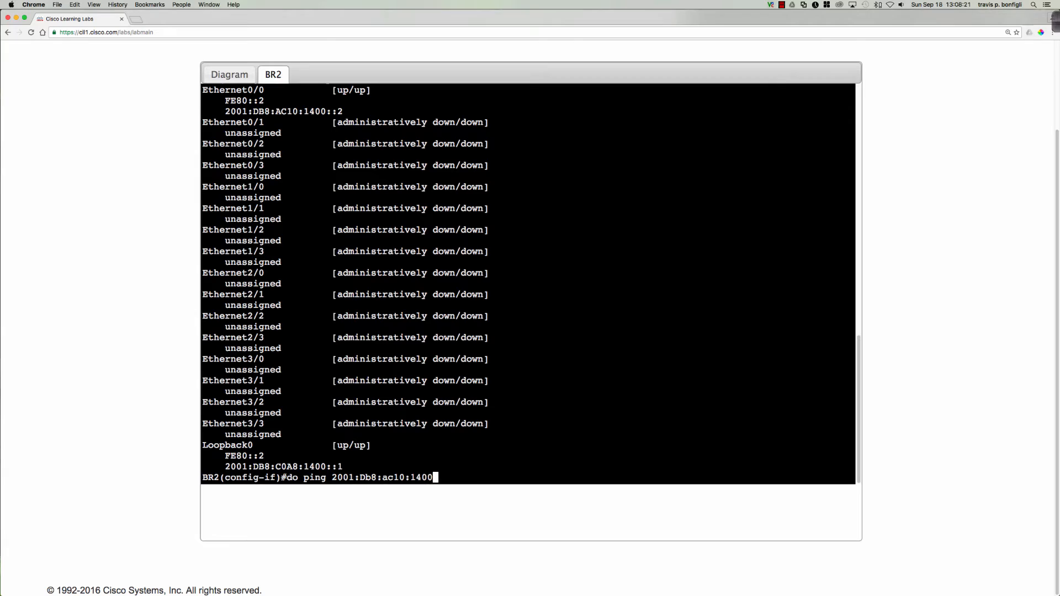
key("Return")
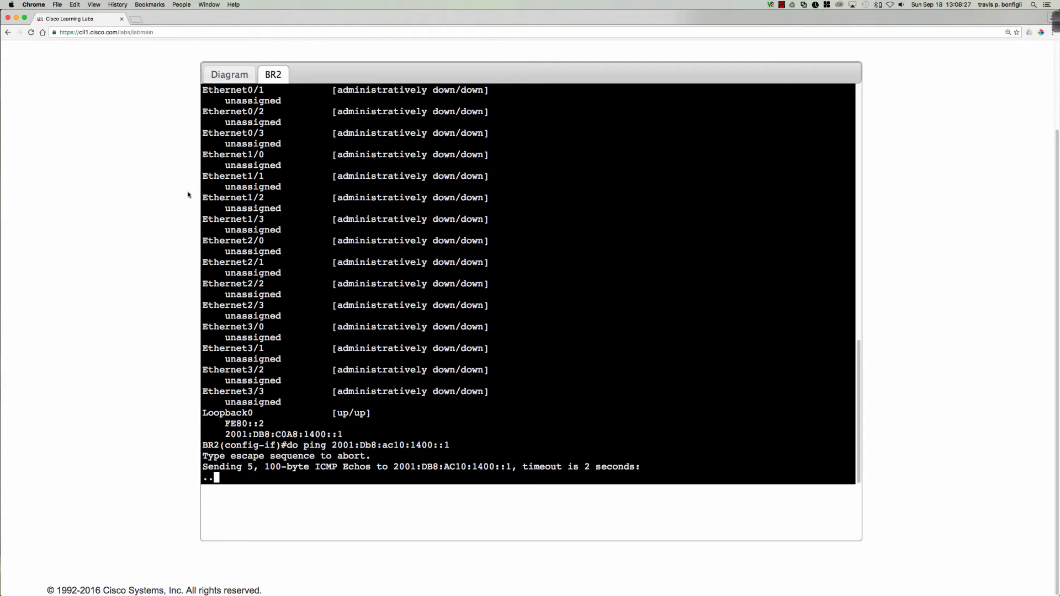
left_click(229, 74)
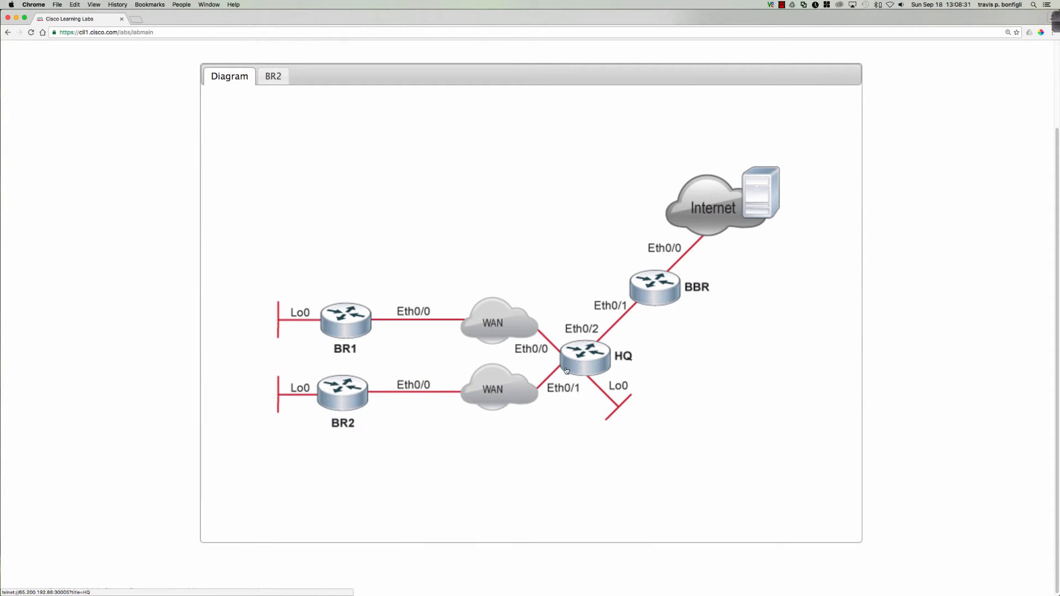
mouse_move(459, 398)
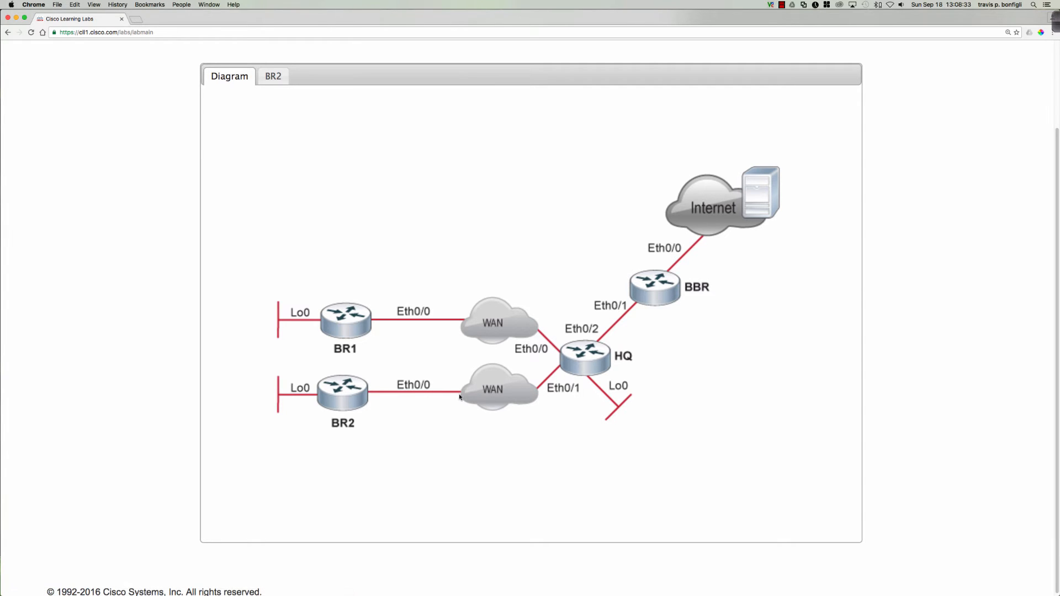
left_click(274, 76)
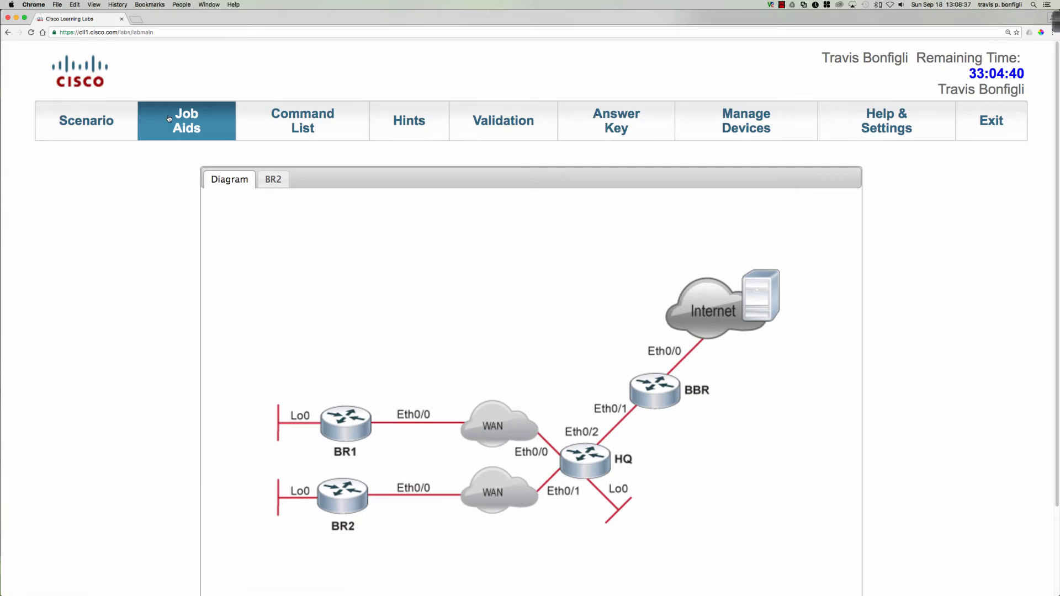
- Open Job Aids and scroll to the Device Connections and IP address tables
left_click(186, 120)
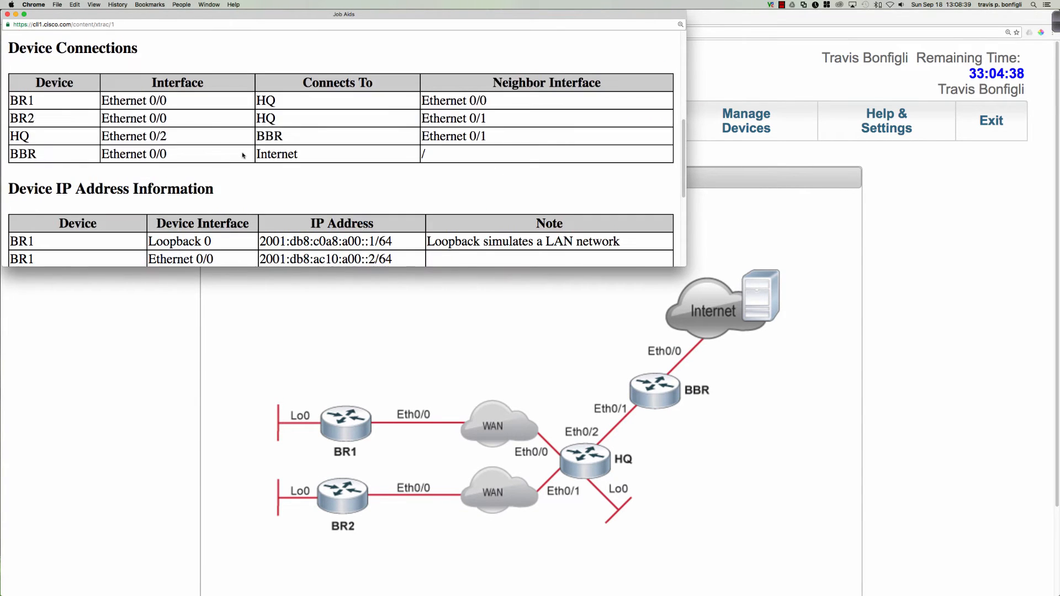
scroll("down", 3)
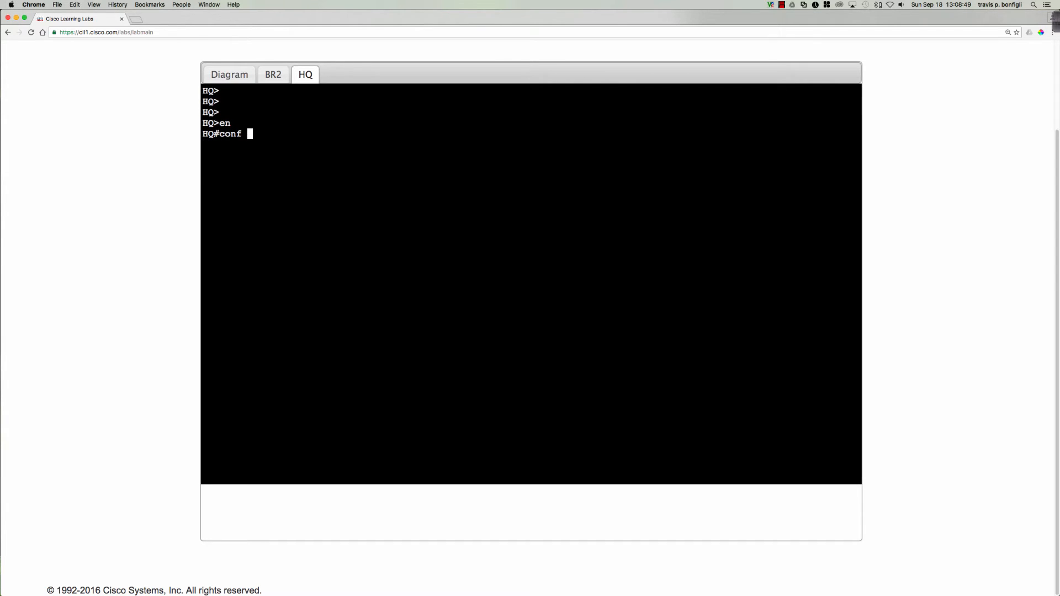
- Enter configuration mode on HQ and list IPv6 interfaces, showing Ethernet0/1 down and unassigned
type("t")
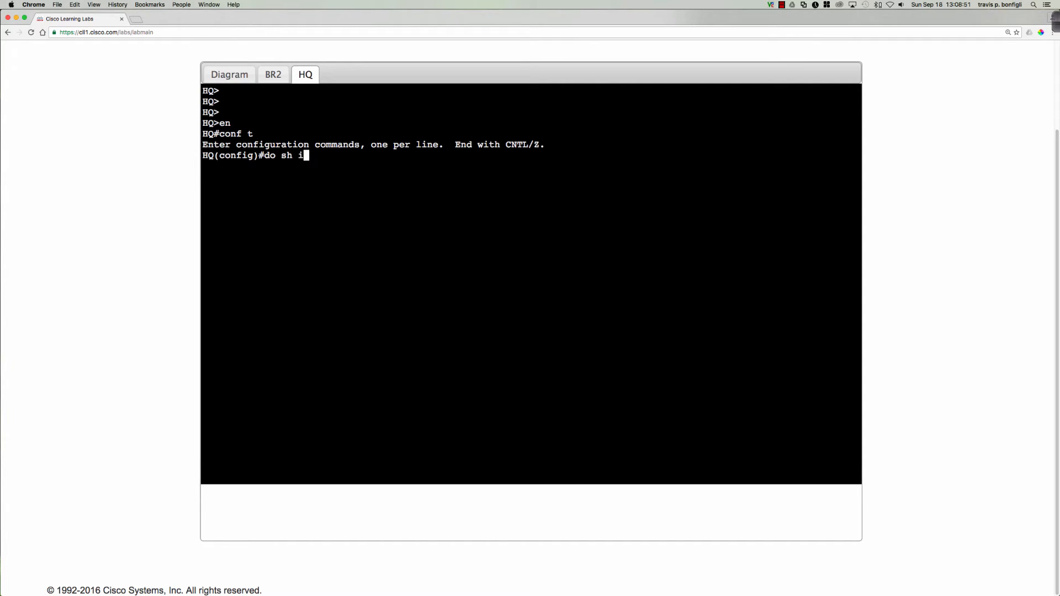
type("pv6 int bri")
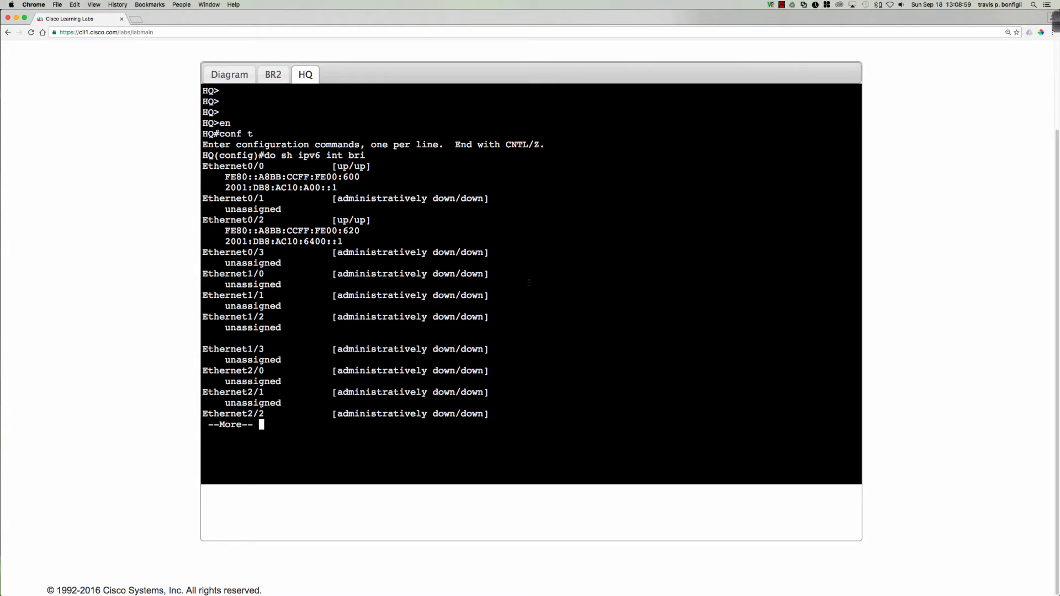
key("space")
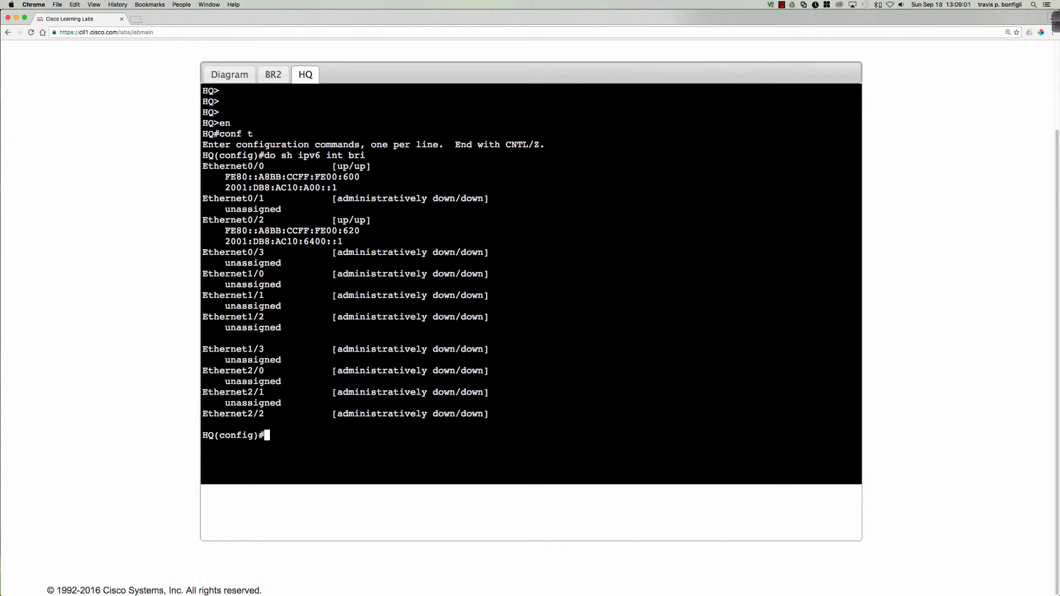
- Enable HQ's Ethernet0/1 and give it the link-local address fe80::3
type("int e0/1")
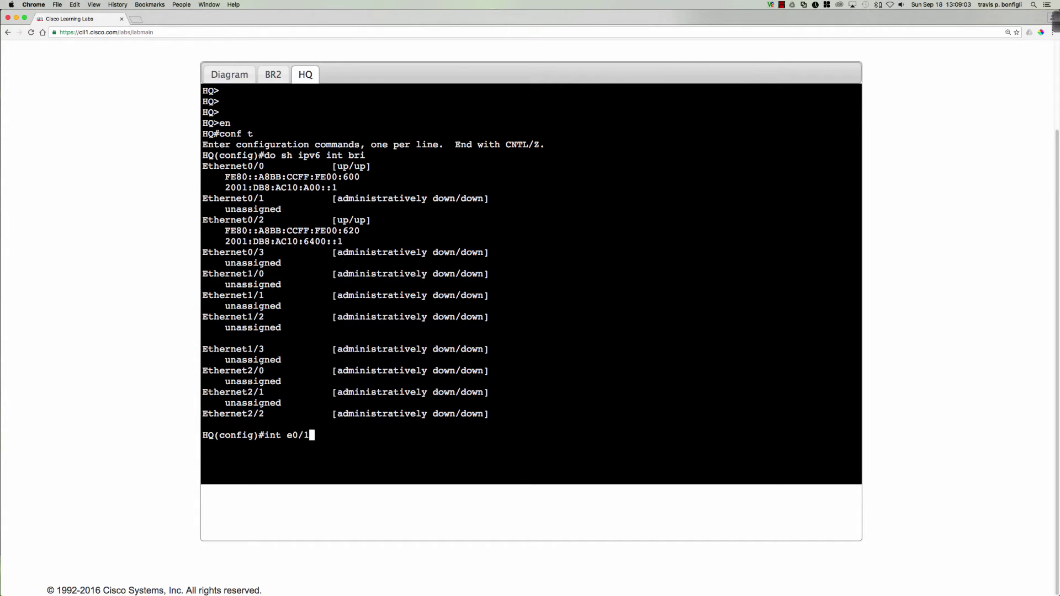
type("no shut")
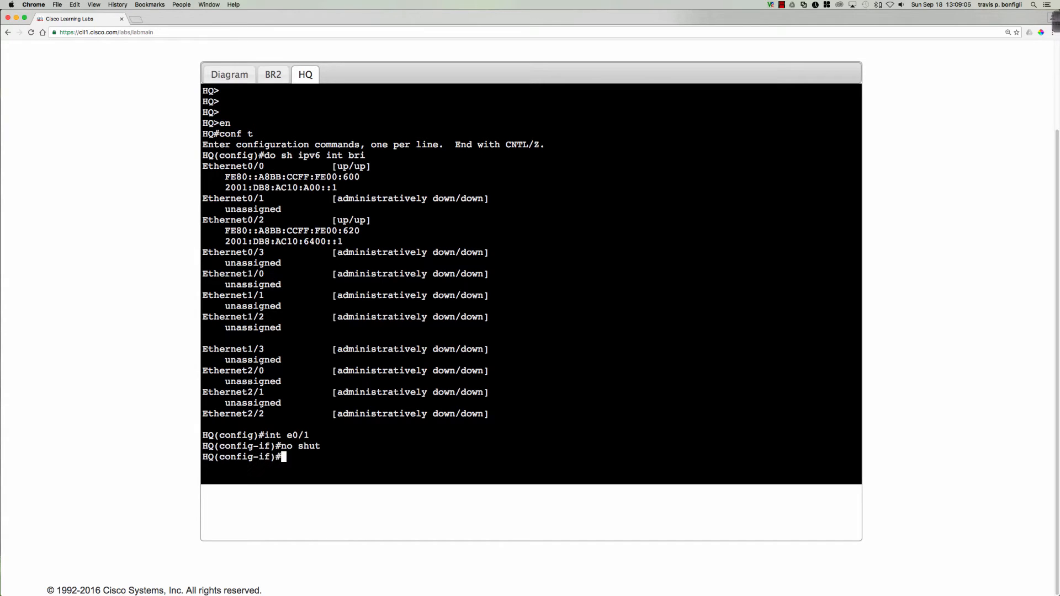
type("ipv6 add fe80")
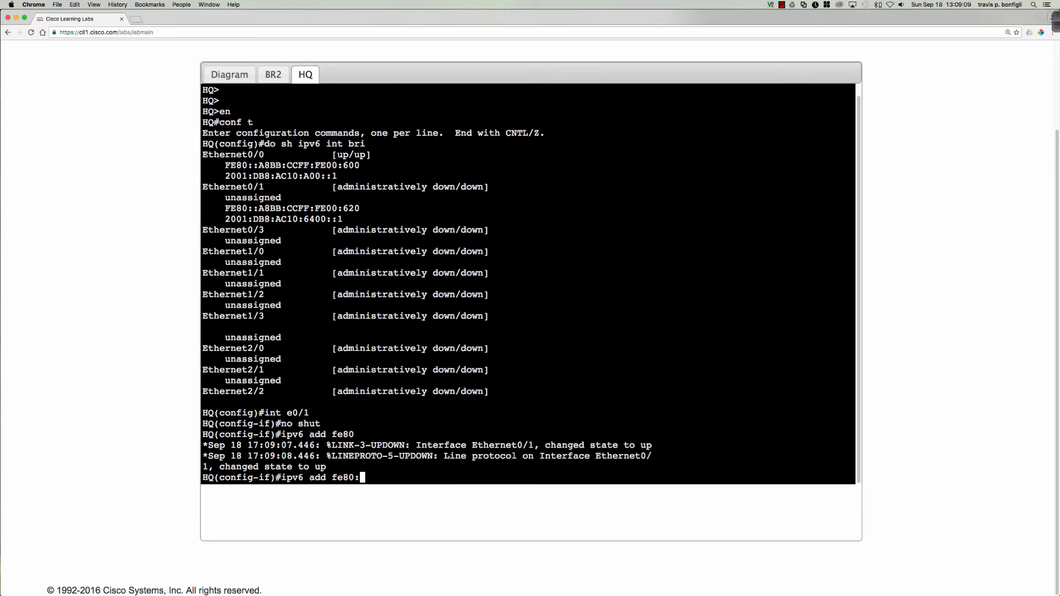
type("::3")
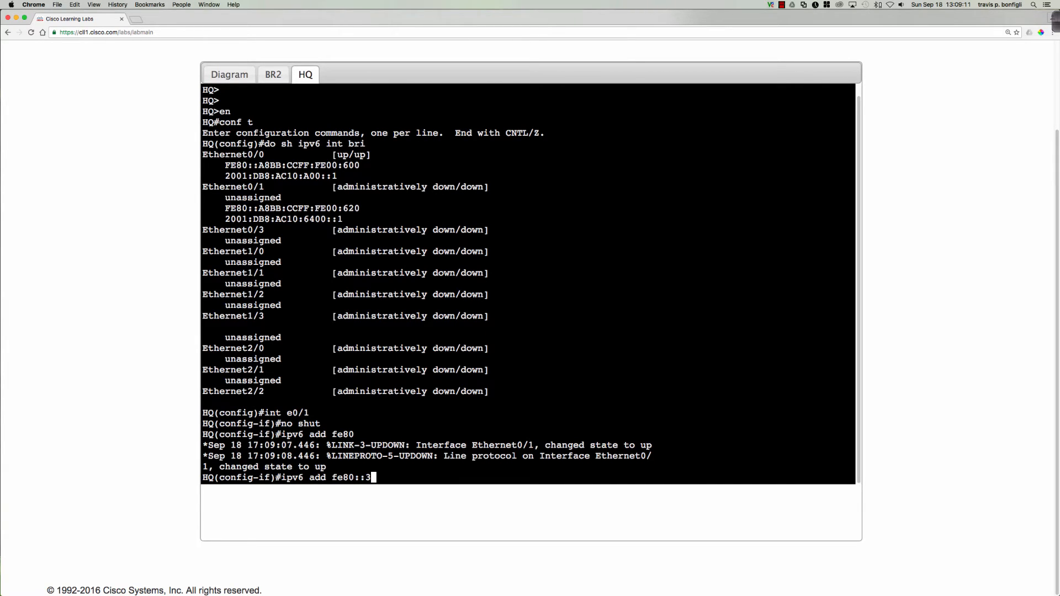
key("Return")
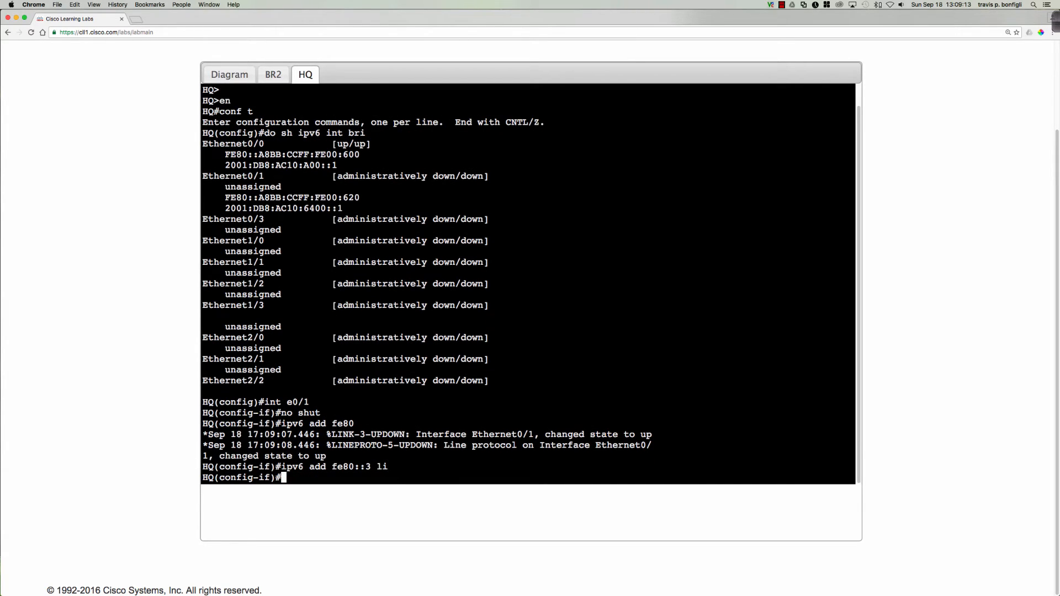
- Add the global IPv6 address 2001:db8:ac10:1400::1/64 to HQ's Ethernet0/1
type("ipv6 add 2001:Db8:")
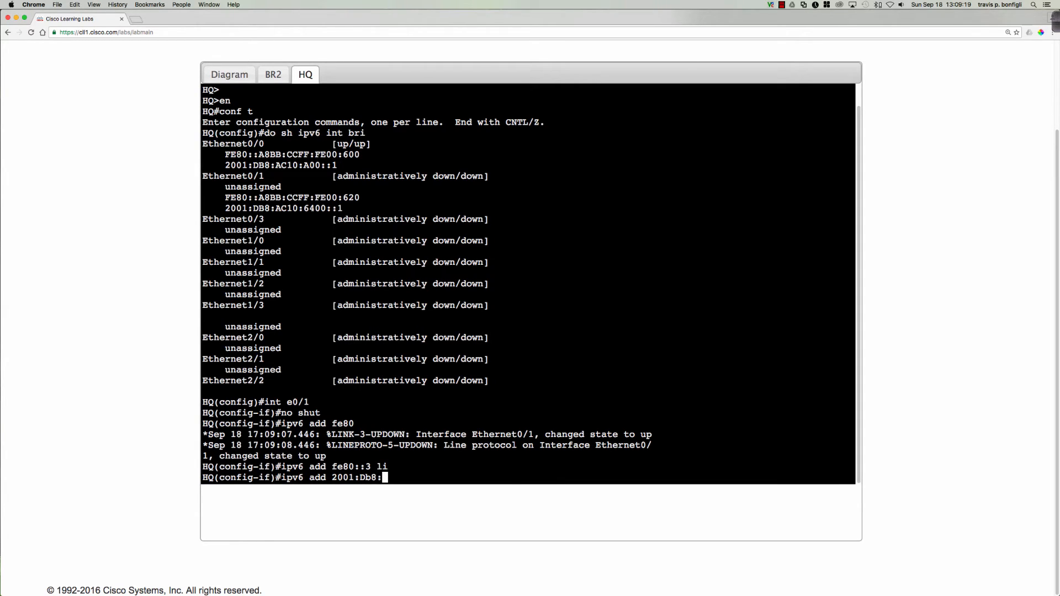
type("ac10:1")
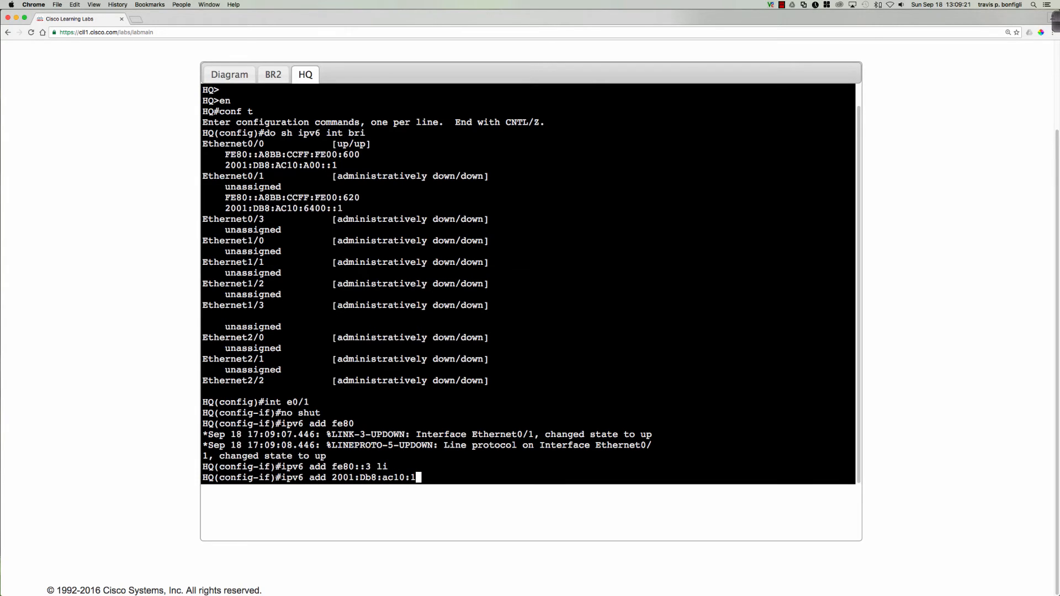
type("400")
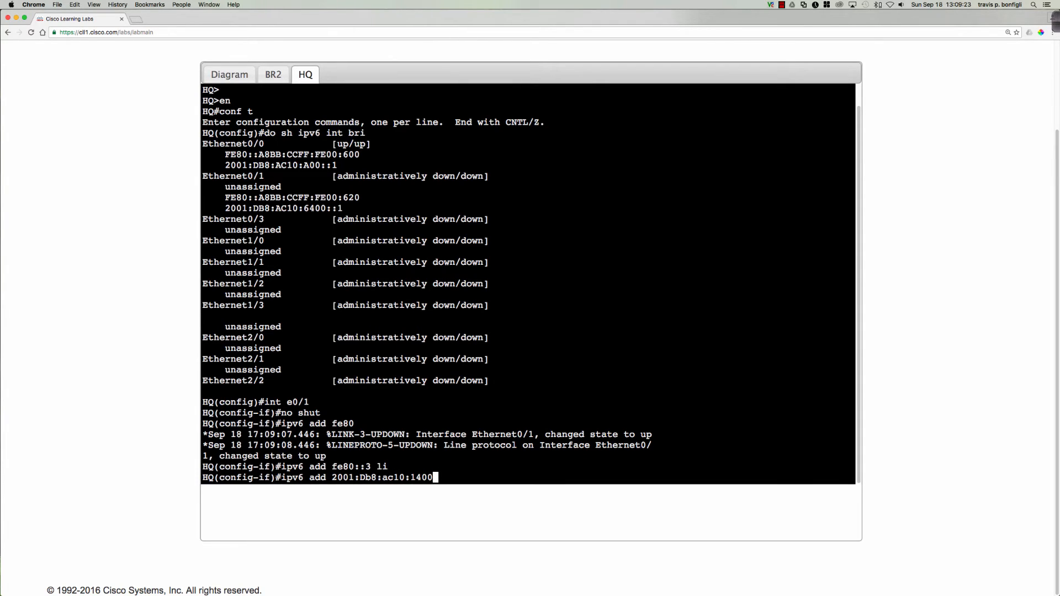
type("::")
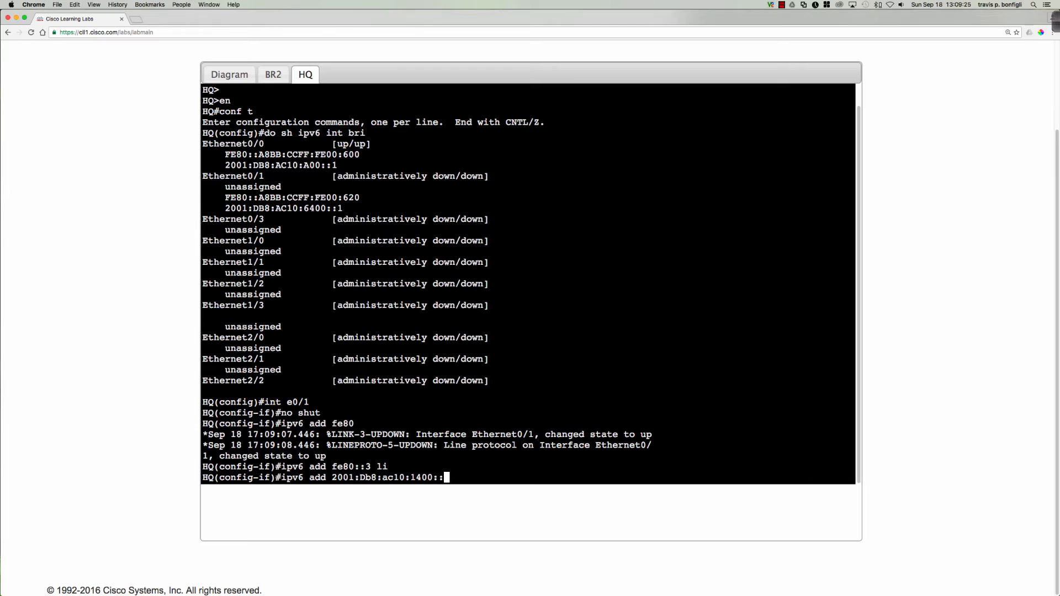
key("Return")
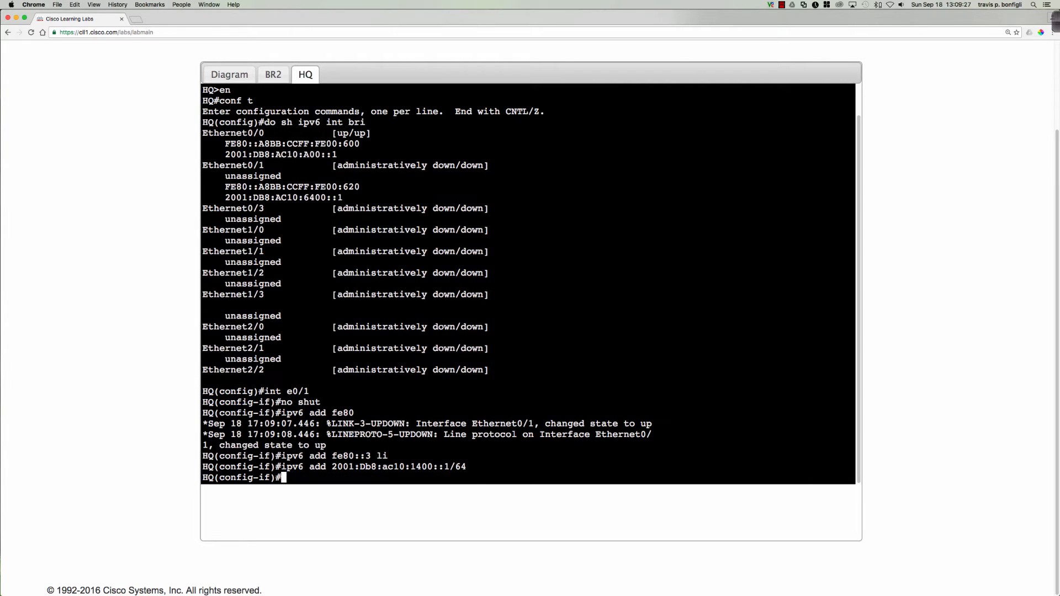
key("Return")
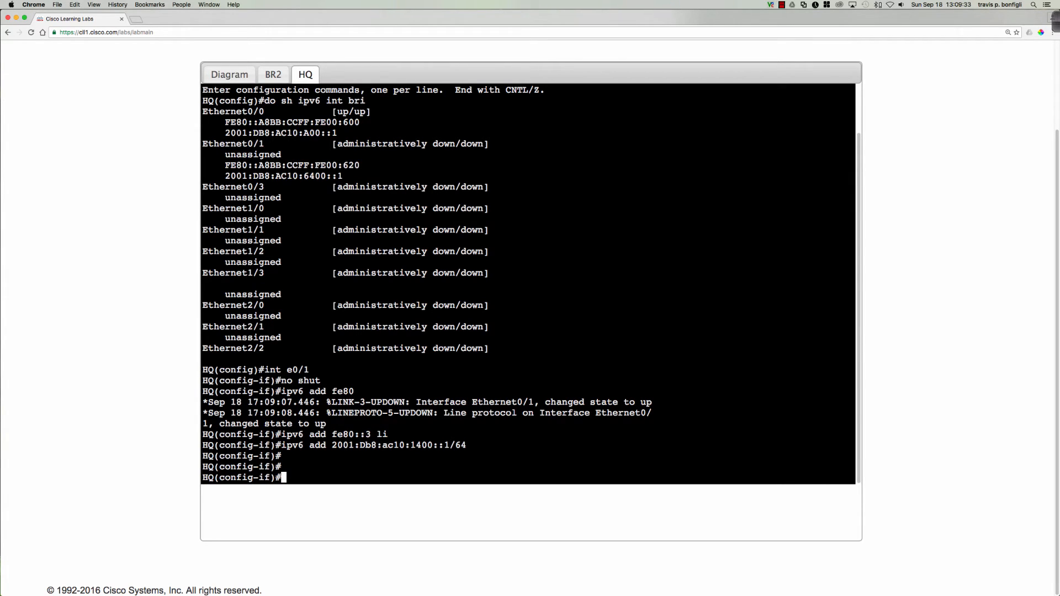
- Ping BR2 at 2001:db8:ac10:1400::2 from HQ, getting 5/5 successful replies
type("do ping")
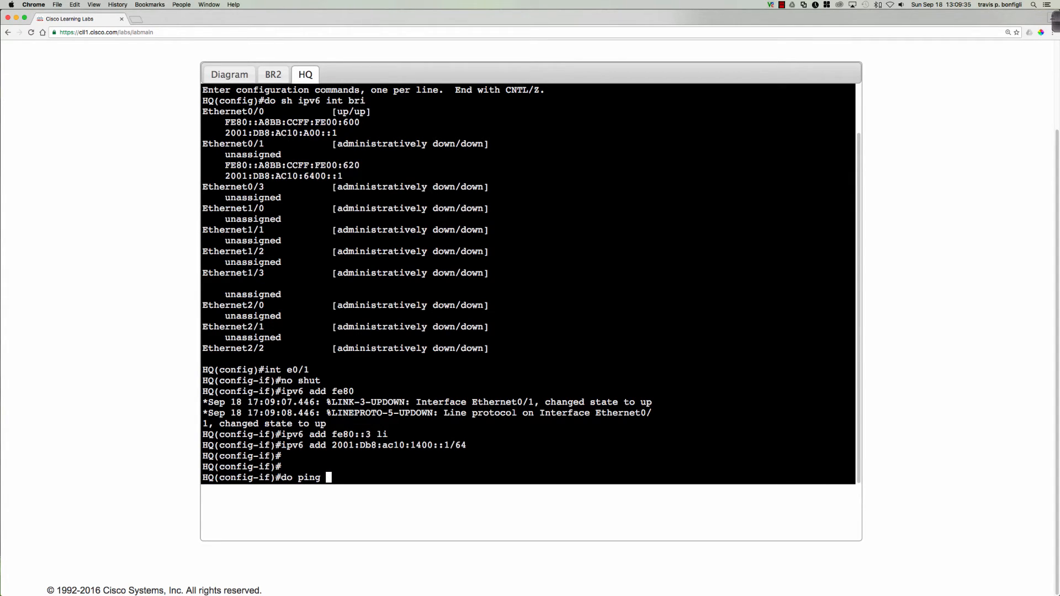
type("2001:db8:")
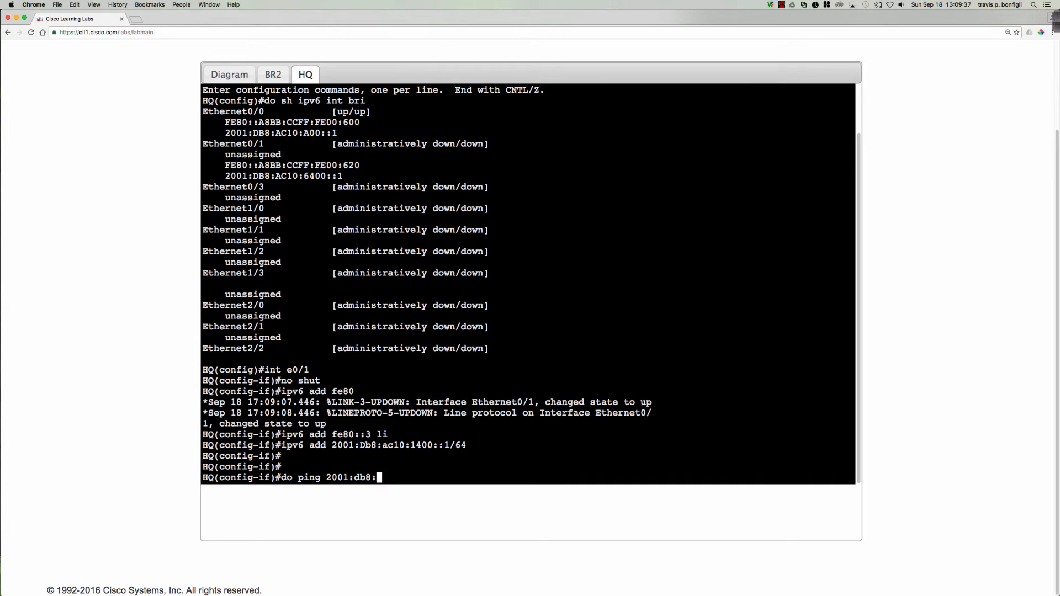
type("ac10:1")
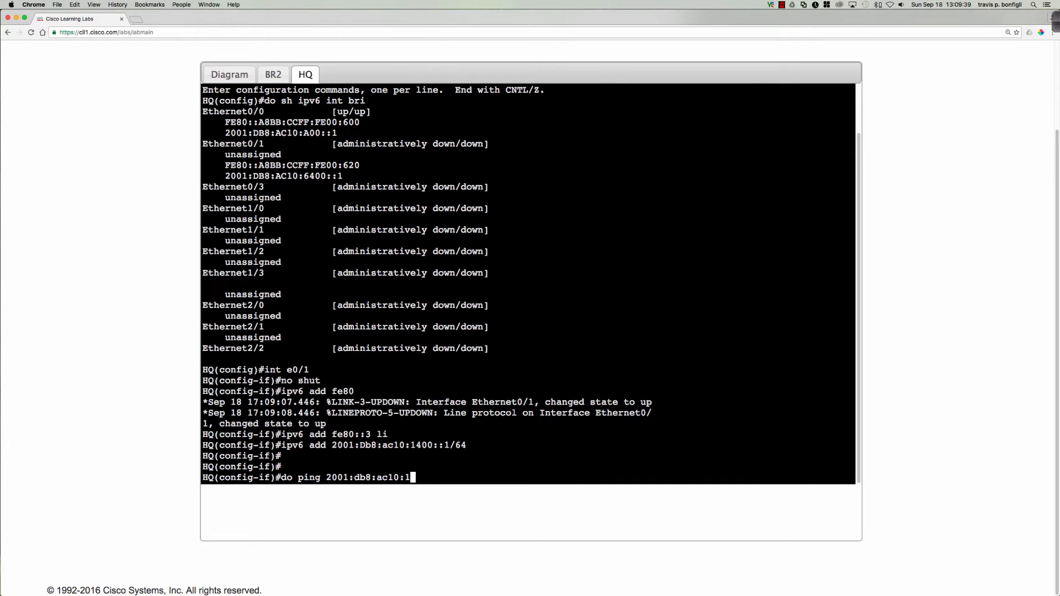
type("400::")
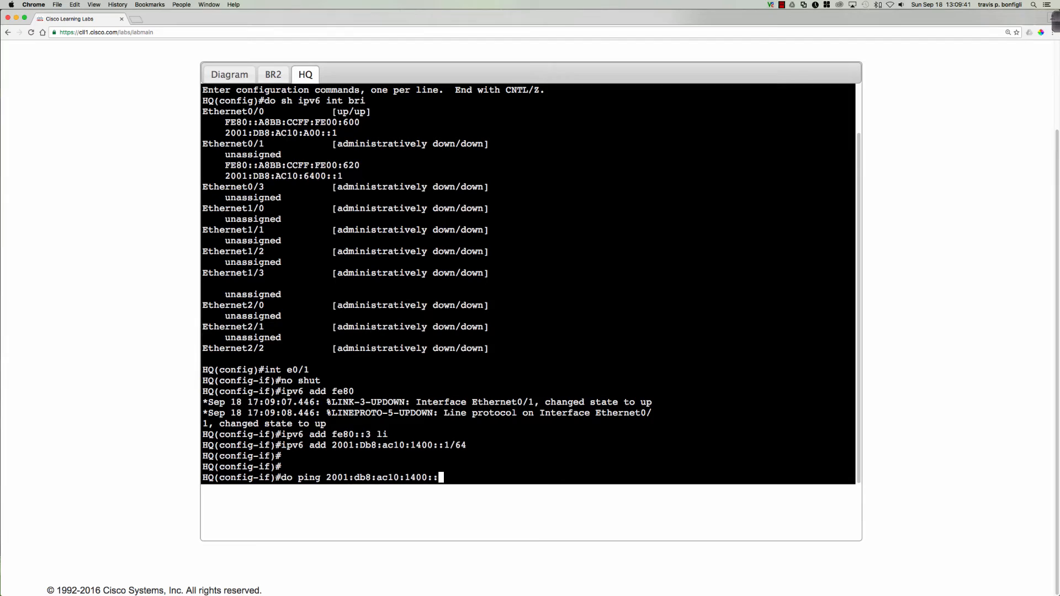
key("Return")
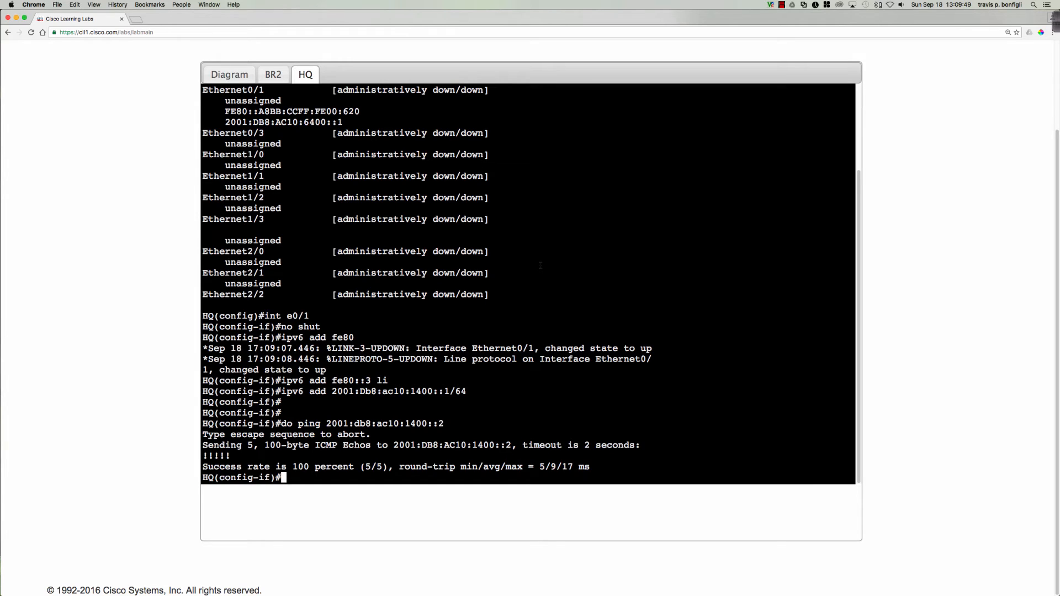
- Display HQ's RIPng configuration section (CCNP_RIP) and Ethernet0/1's running configuration
type("do sh run")
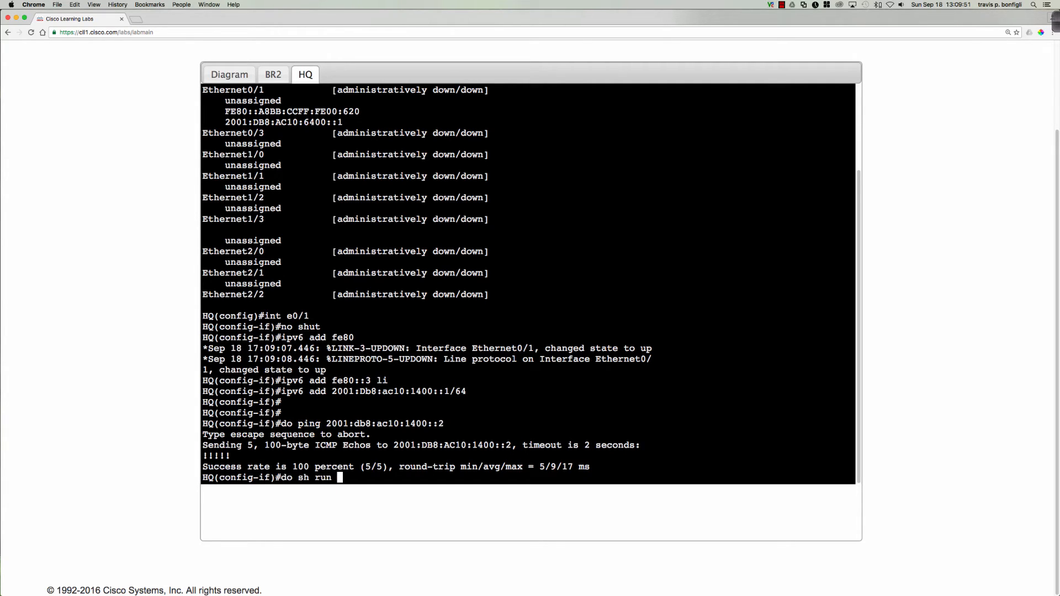
type("| sec")
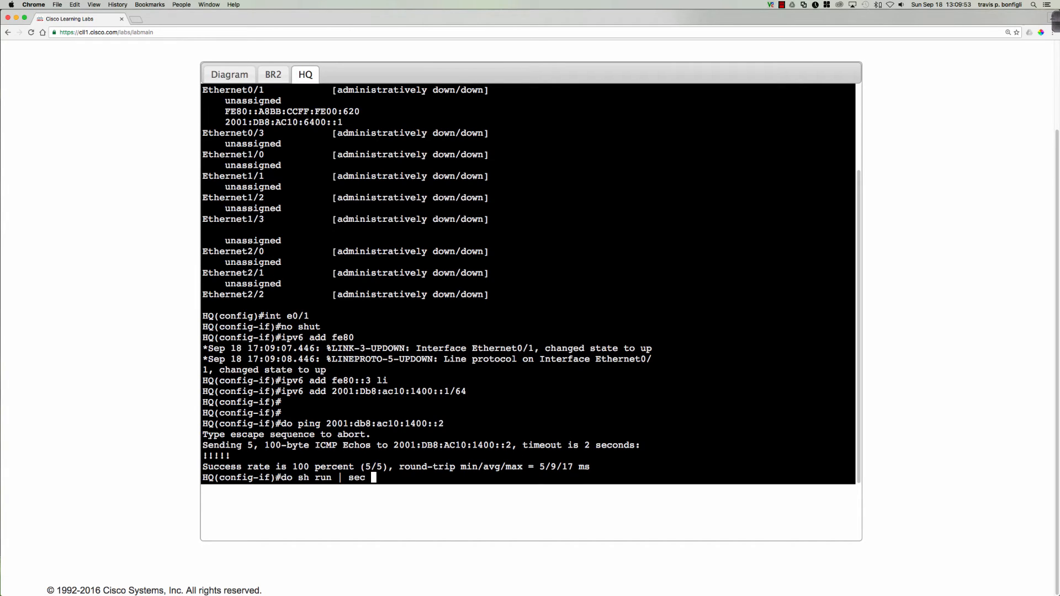
type("rip")
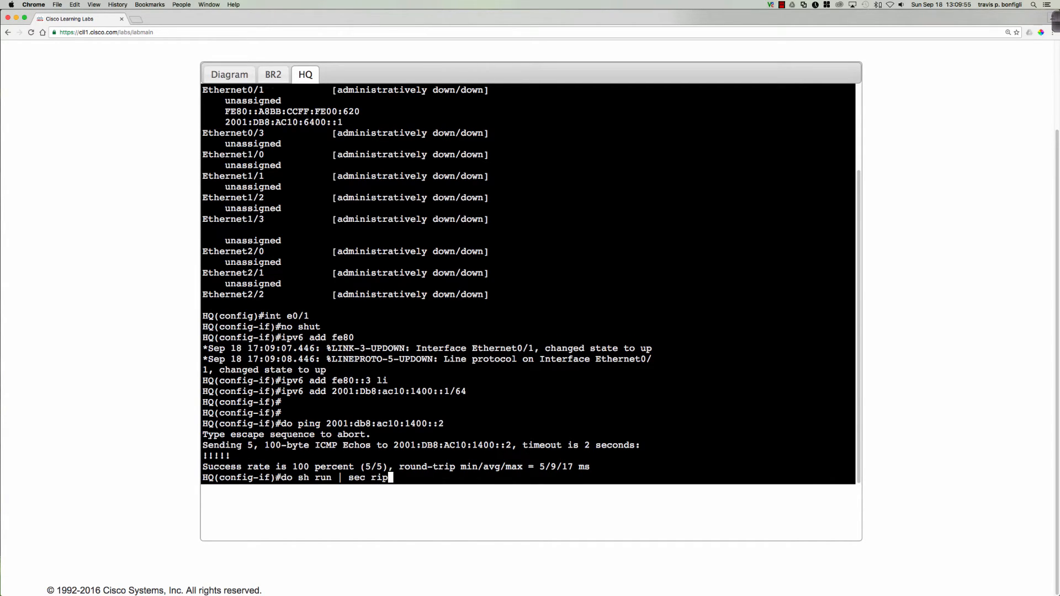
key("Return")
type("do sh run")
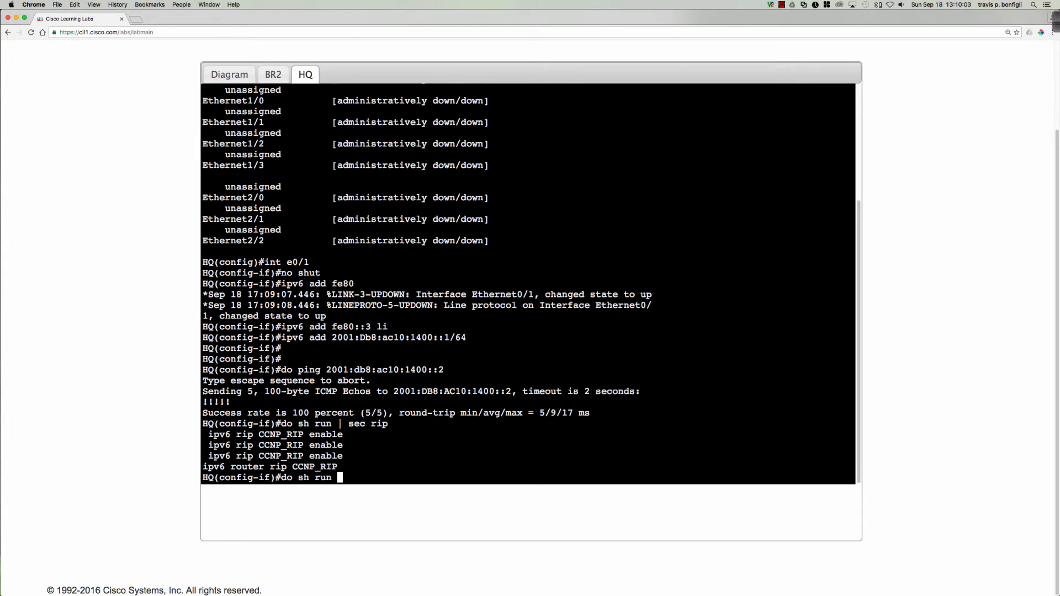
type(" int e0/1")
key("Return")
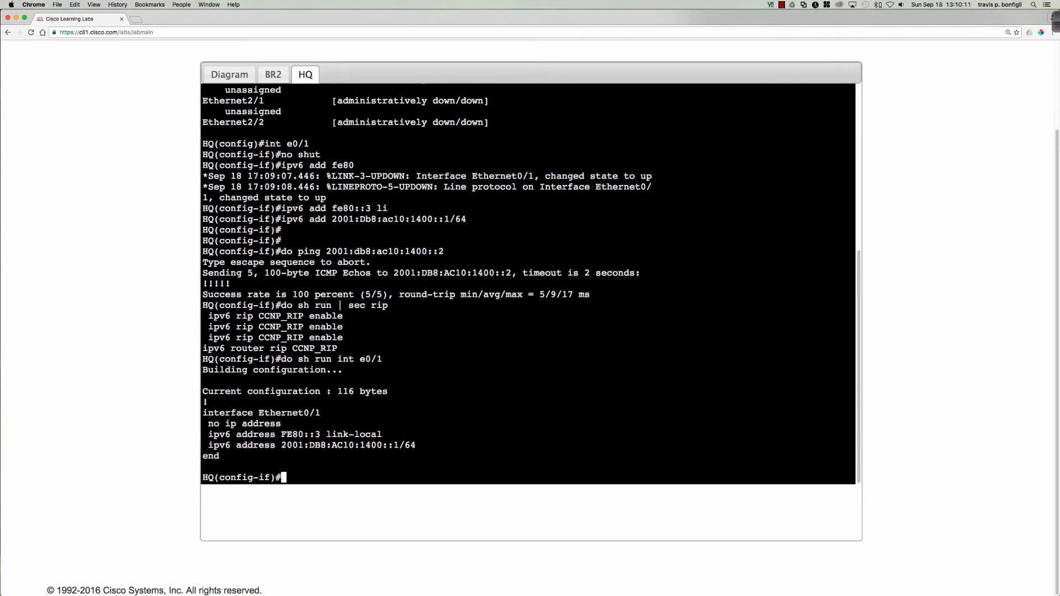
- Run 'ipv6 rip CCNP_RIP enable' on HQ's Ethernet0/1 to start RIPng there
type("ipv6")
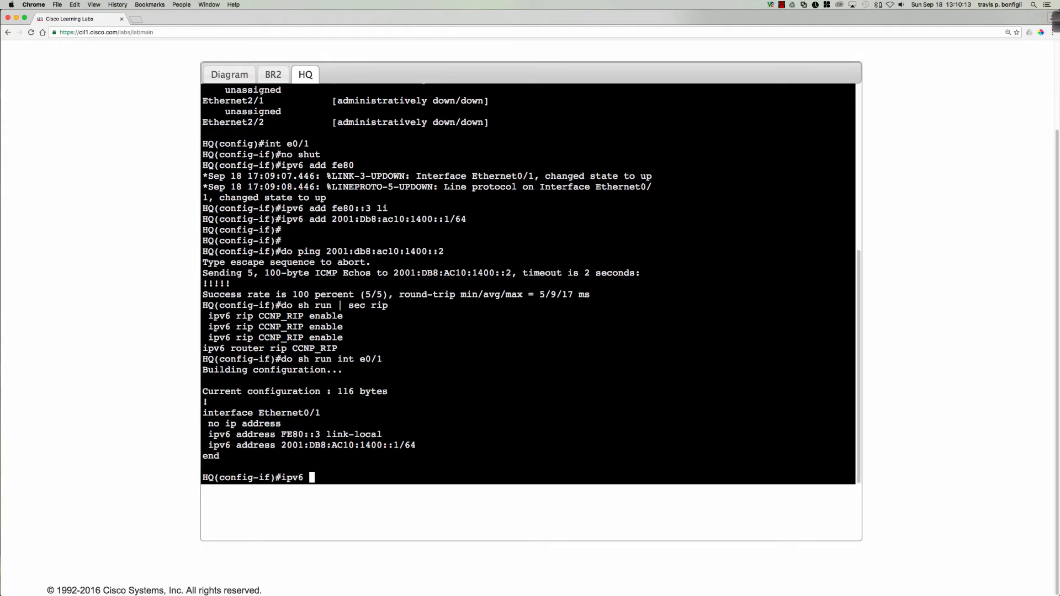
type("rip CCNP")
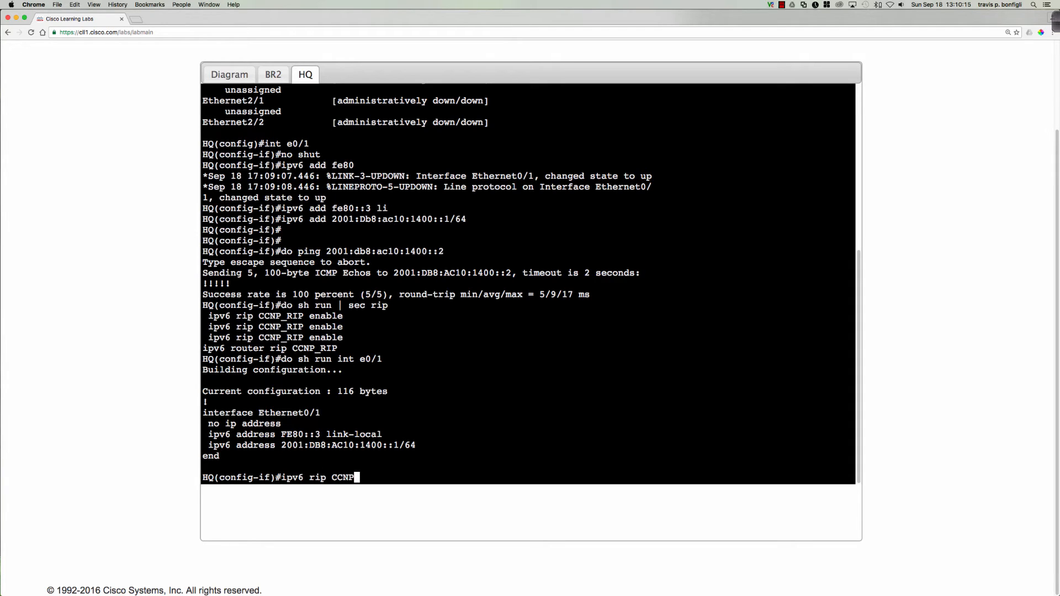
type("_RIP ena")
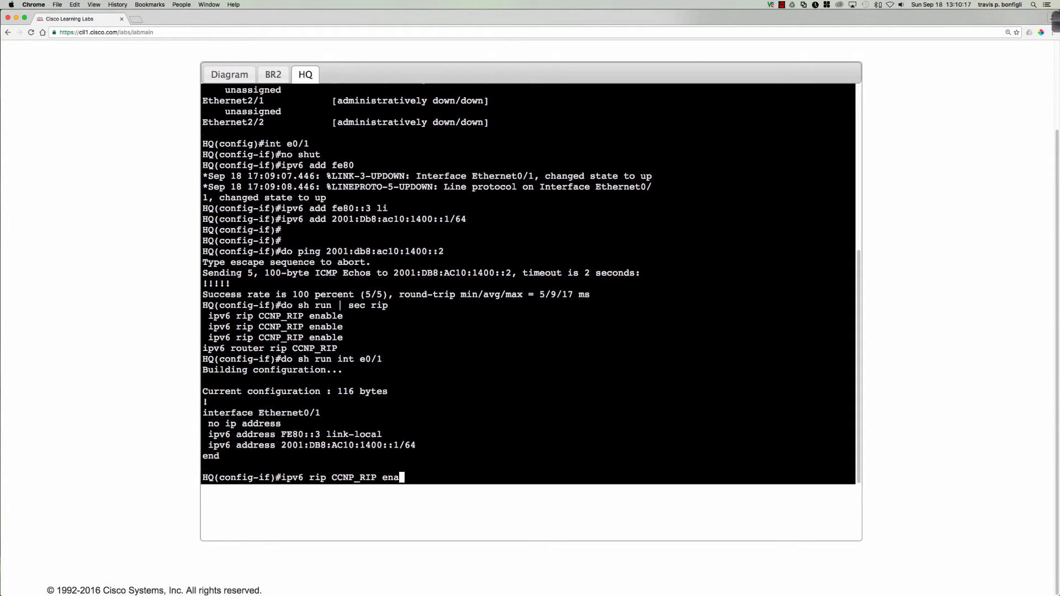
key("Return")
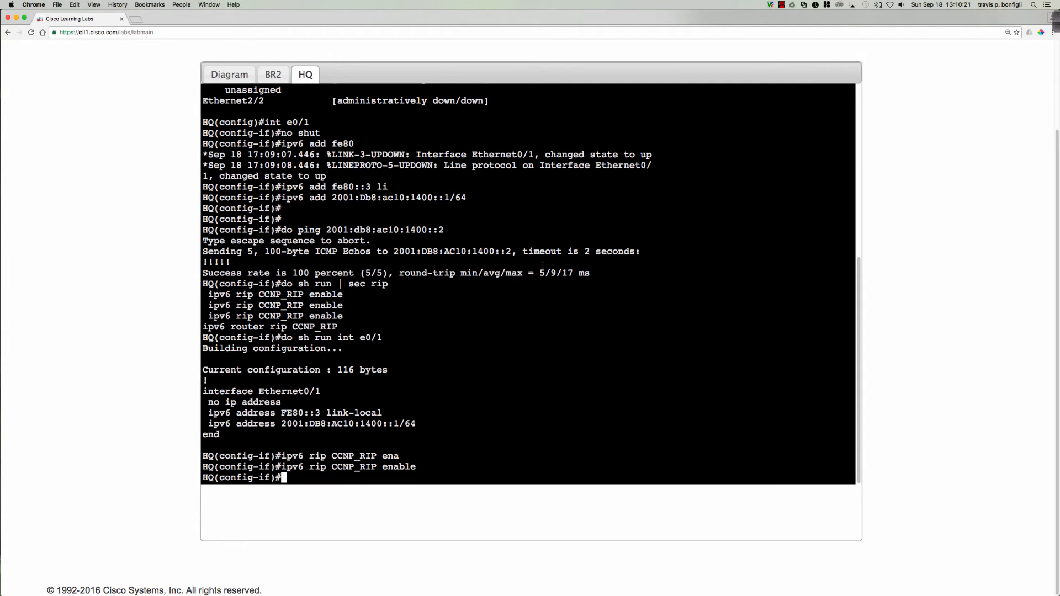
left_click(272, 74)
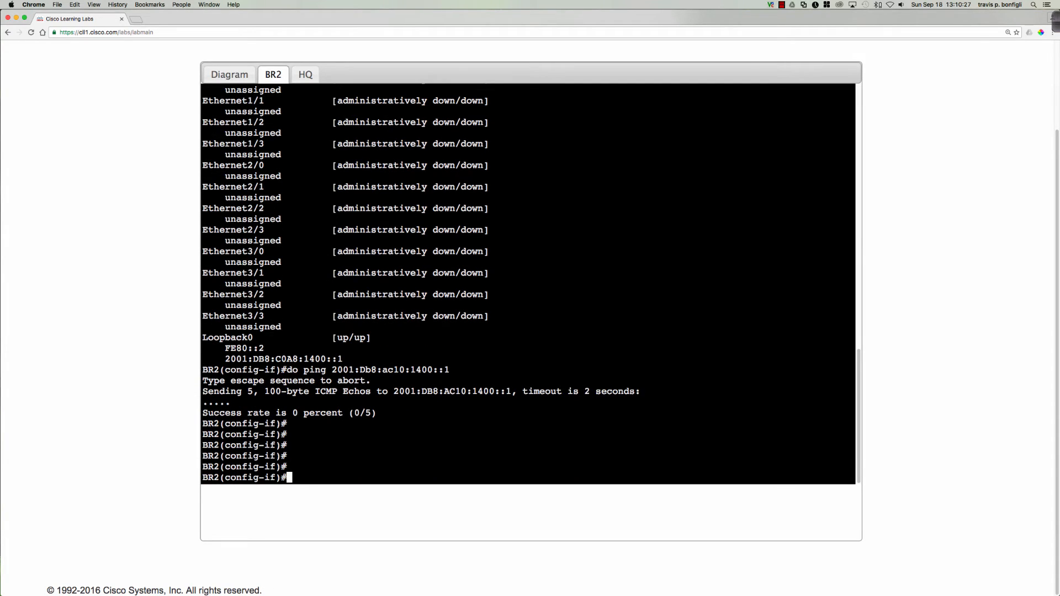
- Try 'ipv6 rip CCIE_RIP enable' on BR2, which is refused because IPv6 routing is off
type("ipv6 rip")
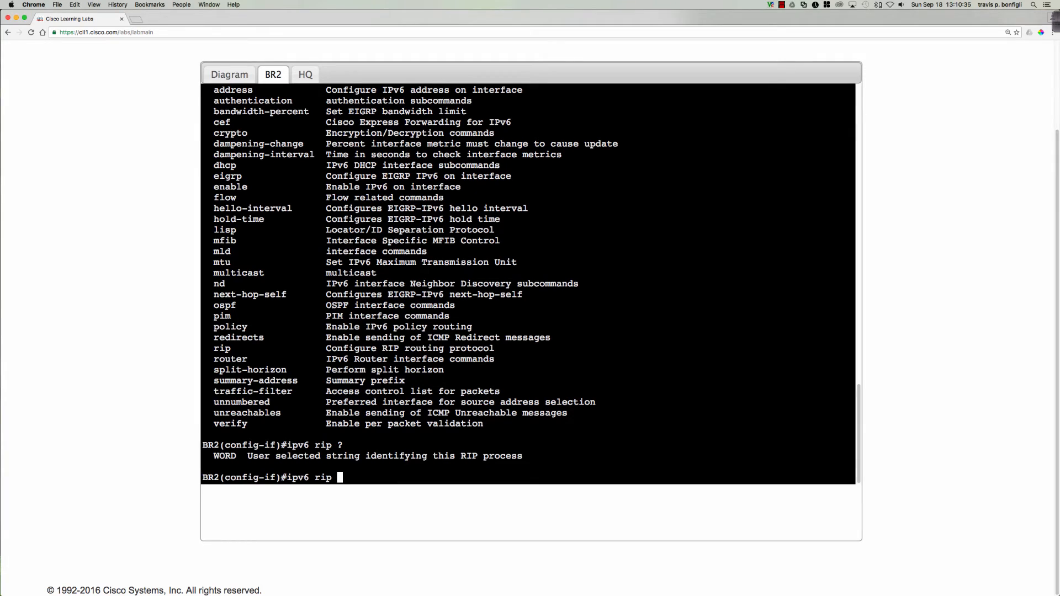
type("CCI")
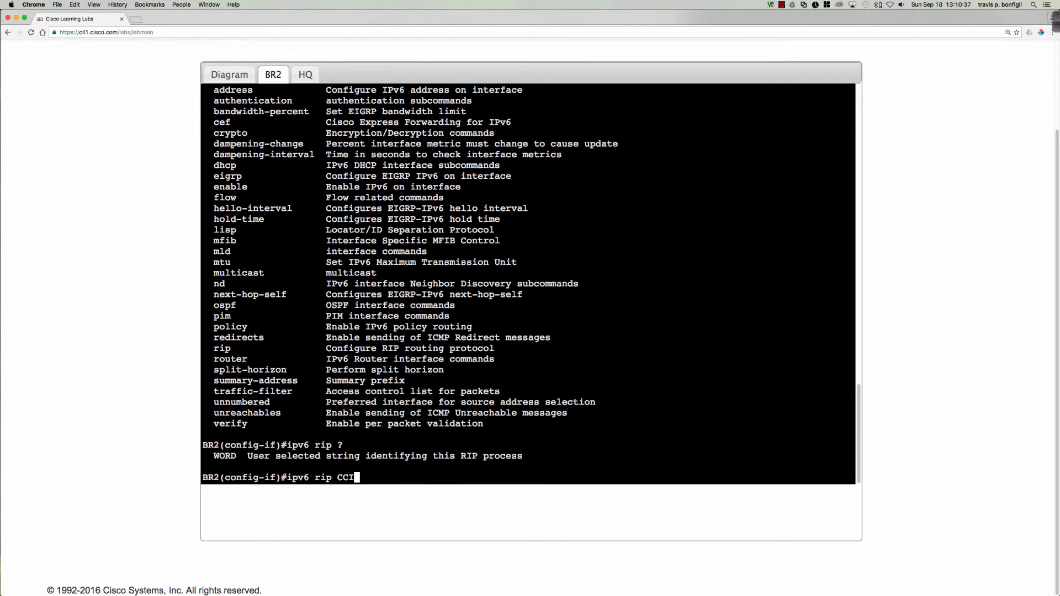
type("E_RIP enabl")
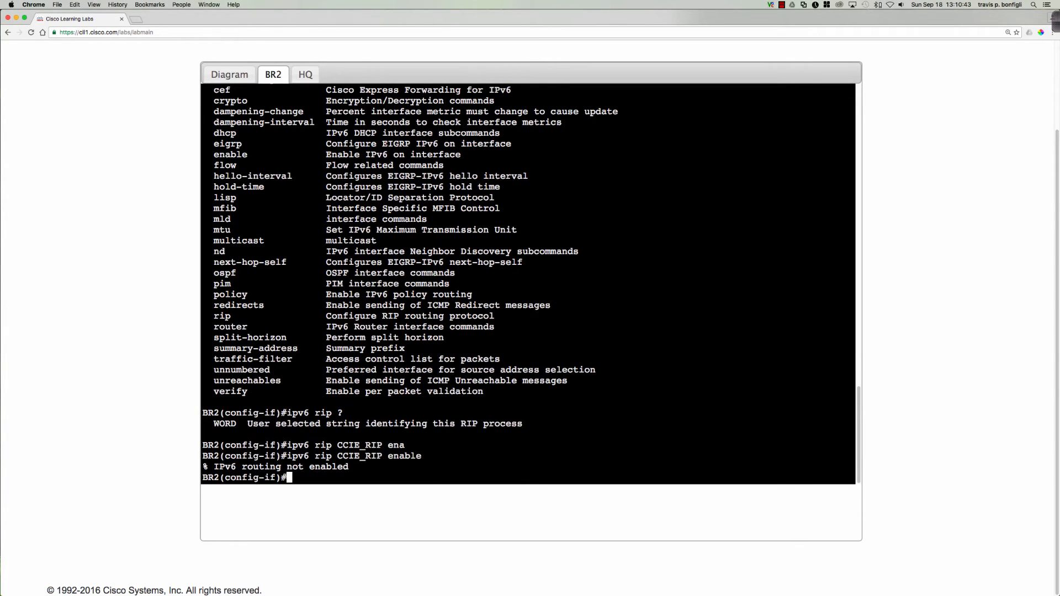
type("exit")
type("ipv6 unicast-routing")
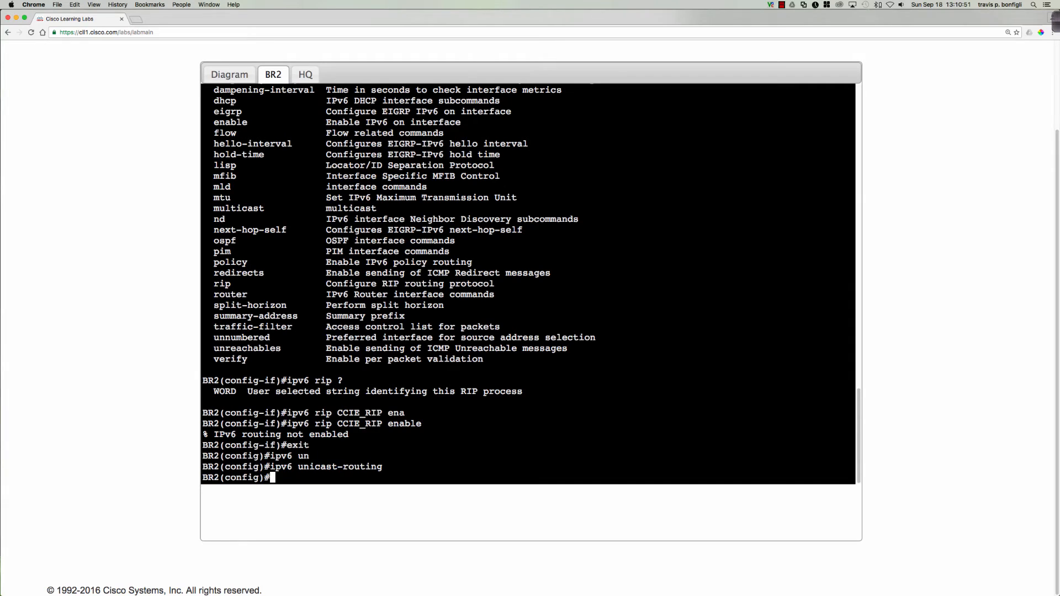
- Ping 2001:db8:ac10:1400::1, assign 2001:db8:ac10:1400::2/64, and enter BR2's Ethernet0/0
type("do ping 2001:Db8:ac10:1400::1")
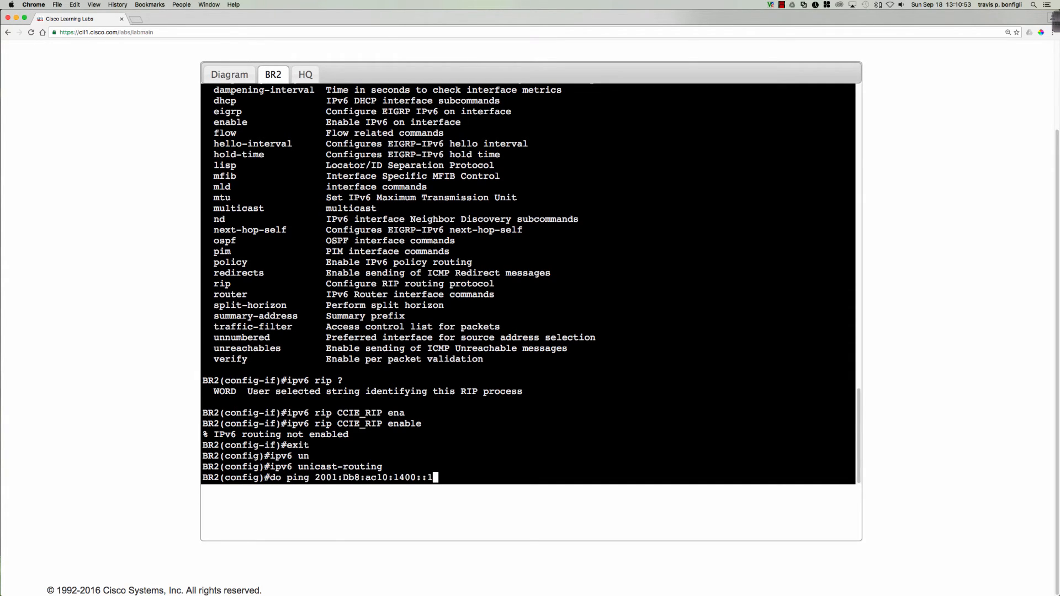
type("ipv6 add 2001:db8:ac10:1400::2/64")
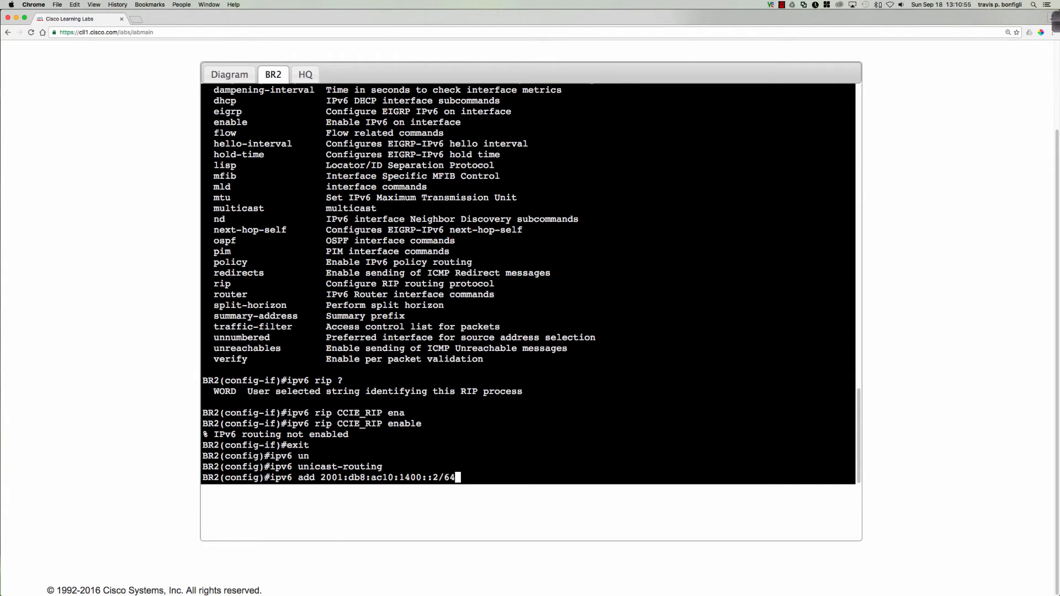
type("int e0/0")
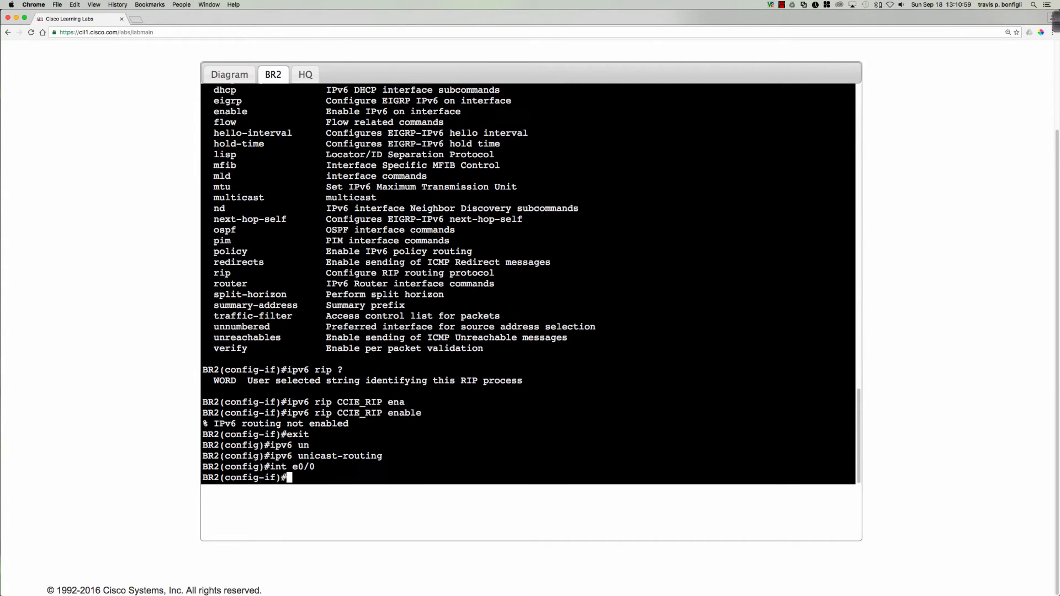
- Enable RIPng process CCIE_RIP on BR2's Ethernet0/0
left_click(228, 75)
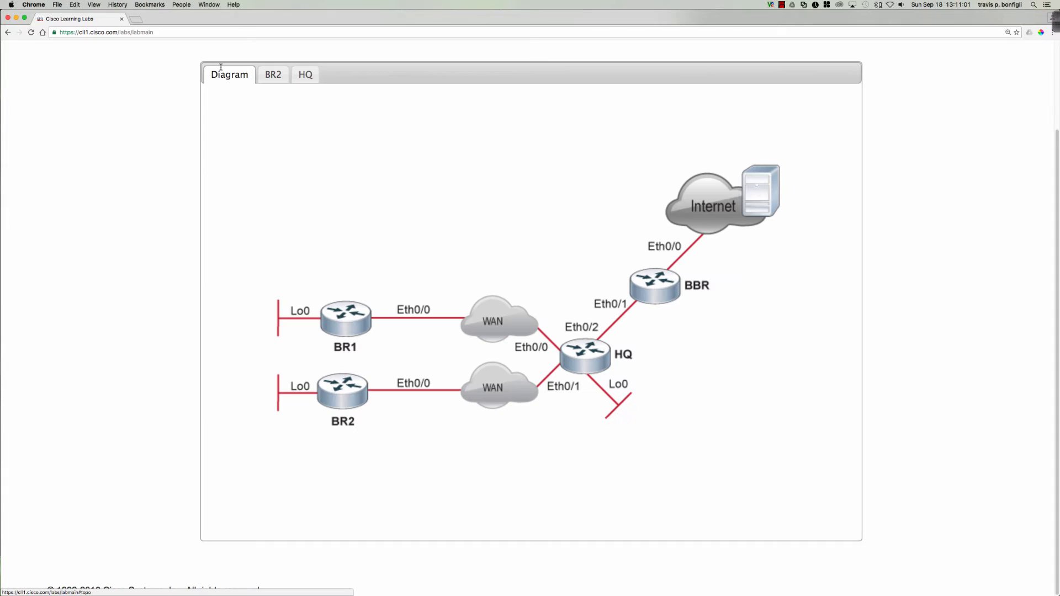
left_click(273, 75)
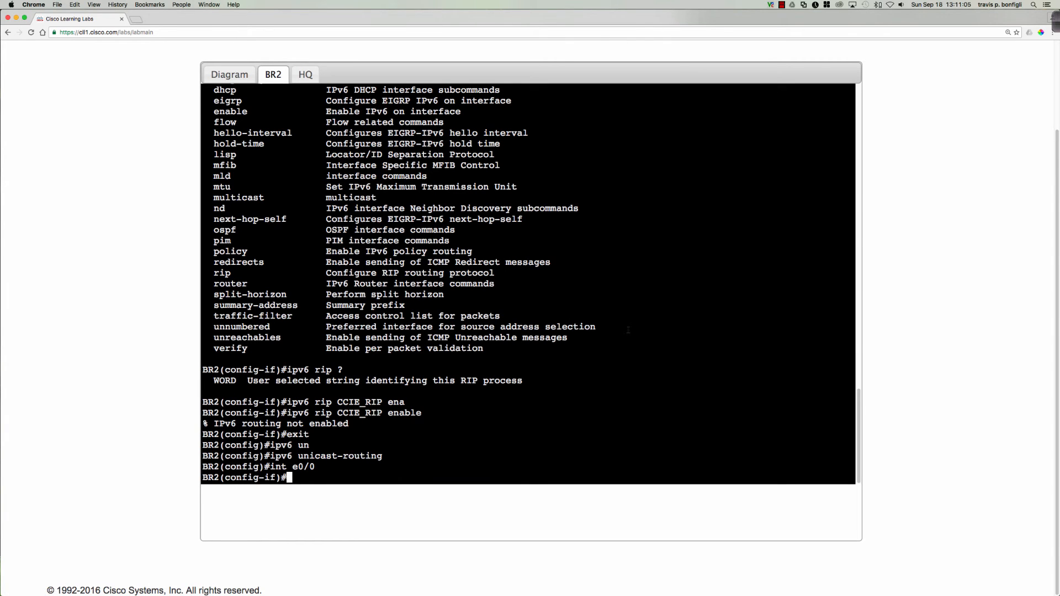
type("int e0/0")
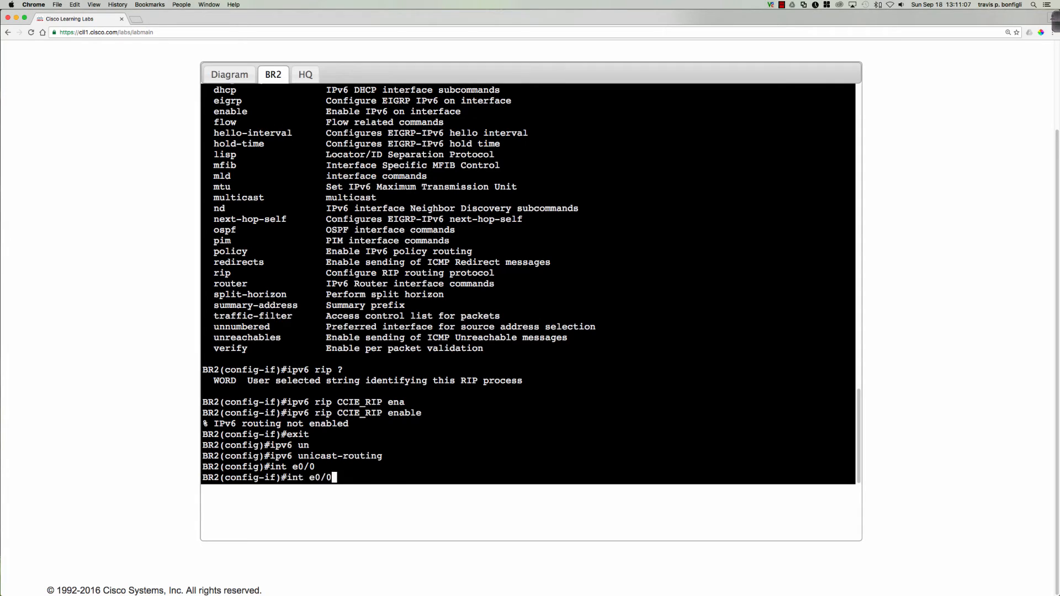
type("ipv6 rip CCIE_RIP enable")
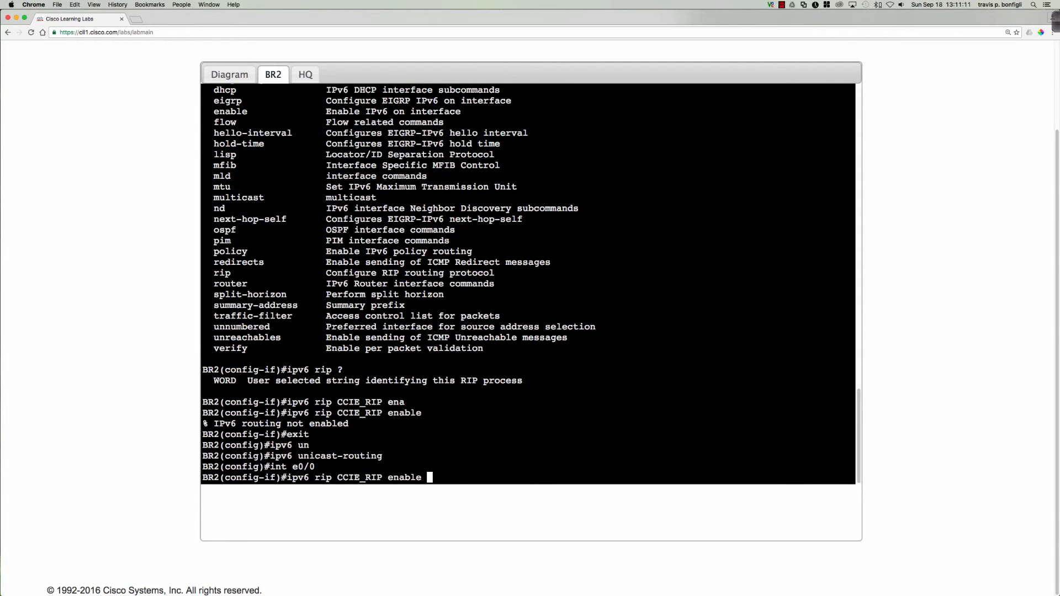
key("Return")
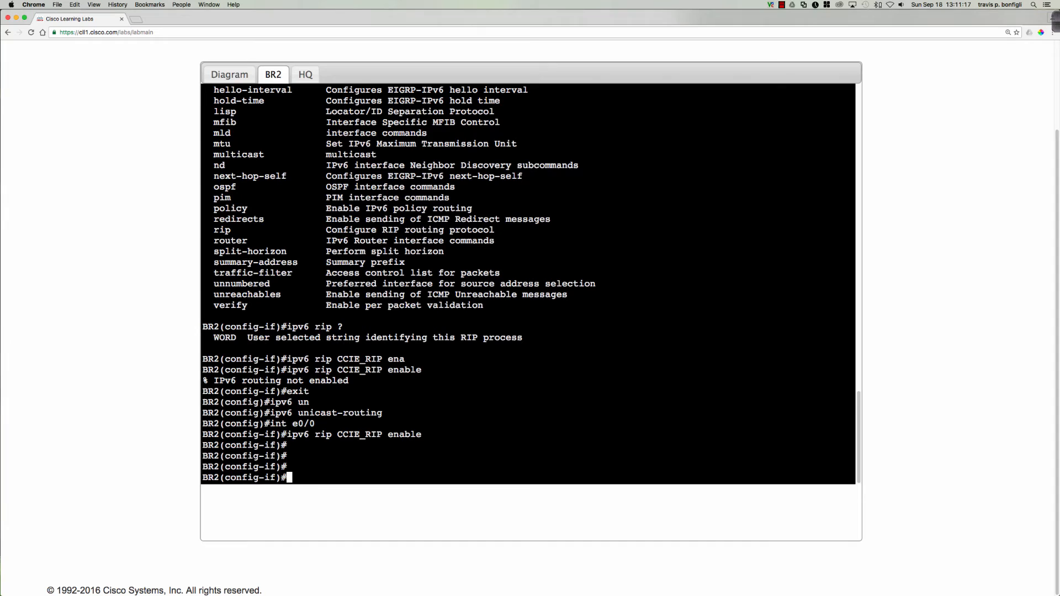
- Check the RIP running-config, then list options under 'ipv6 router rip CCIE_RIP'
type("do sh run | sec r")
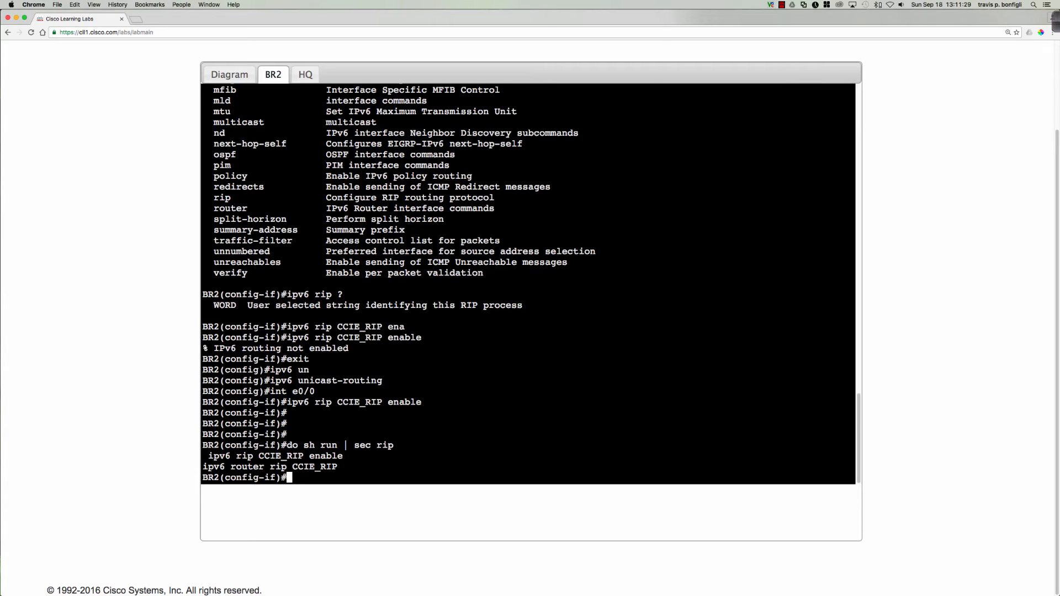
type("ipv6")
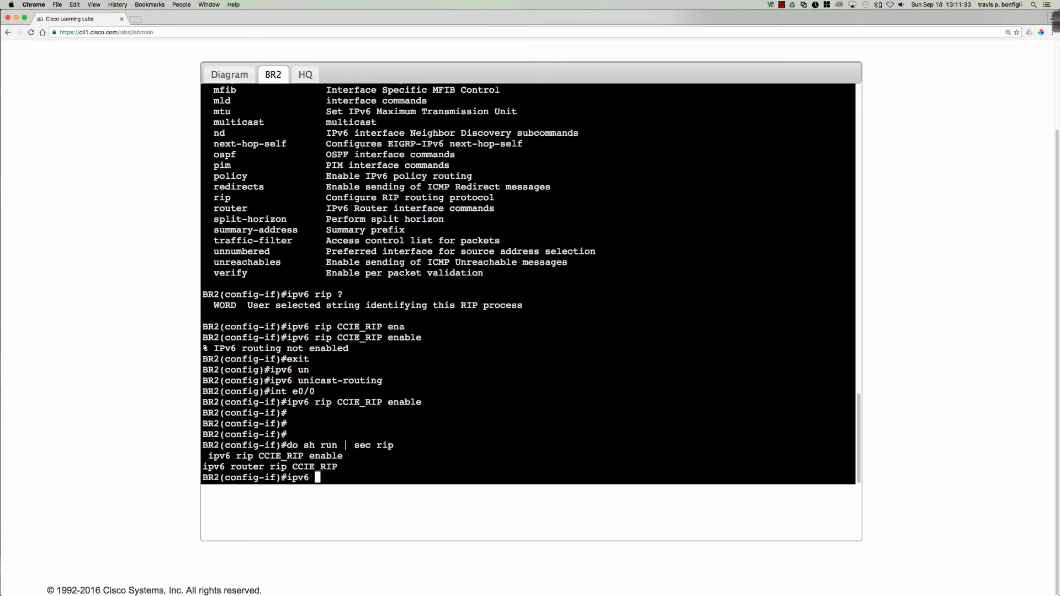
type("router rip CCIE")
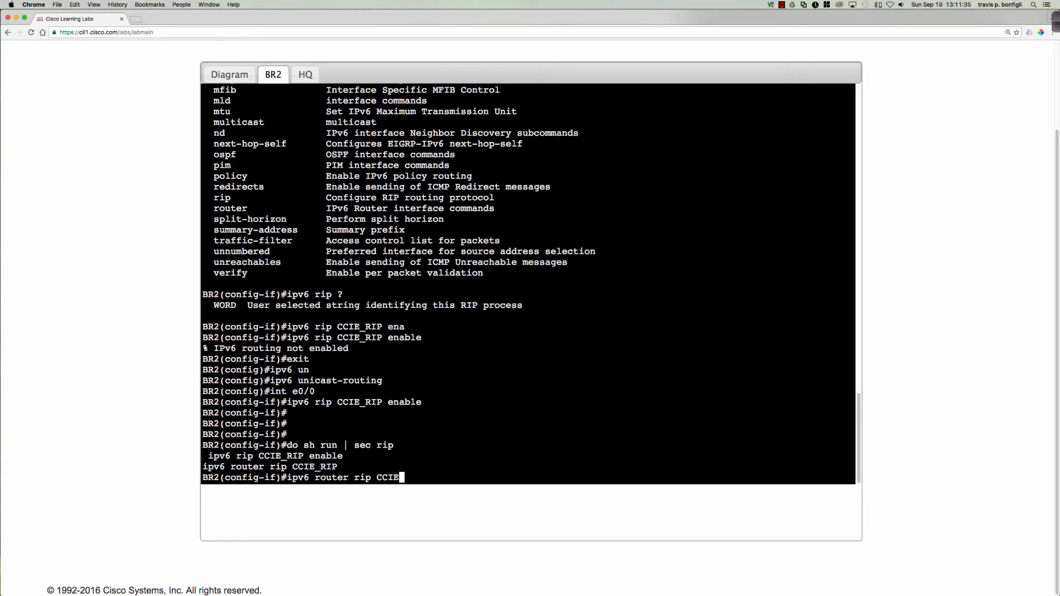
key("Return")
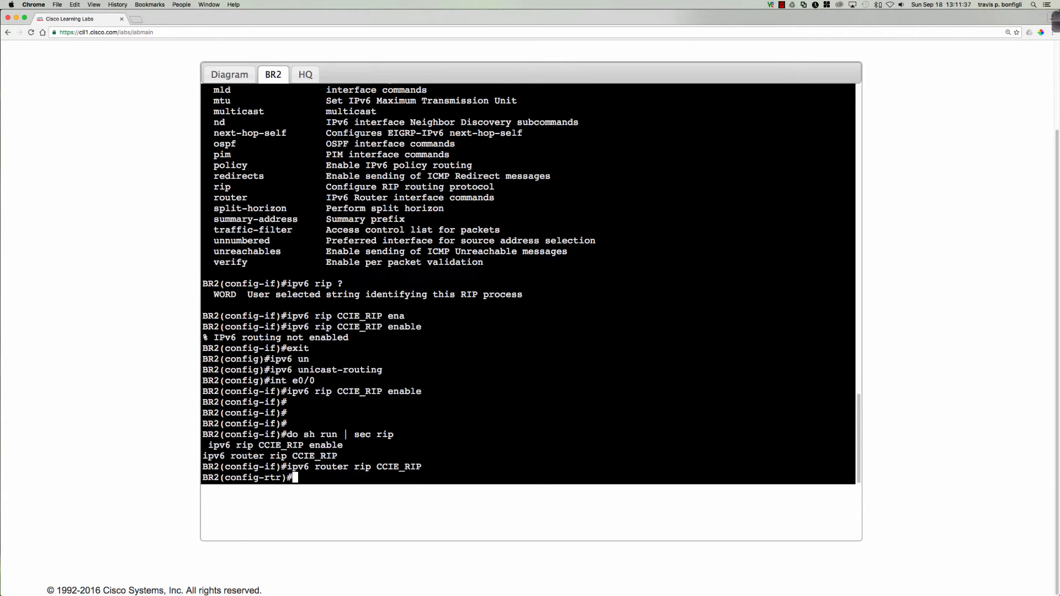
type("?")
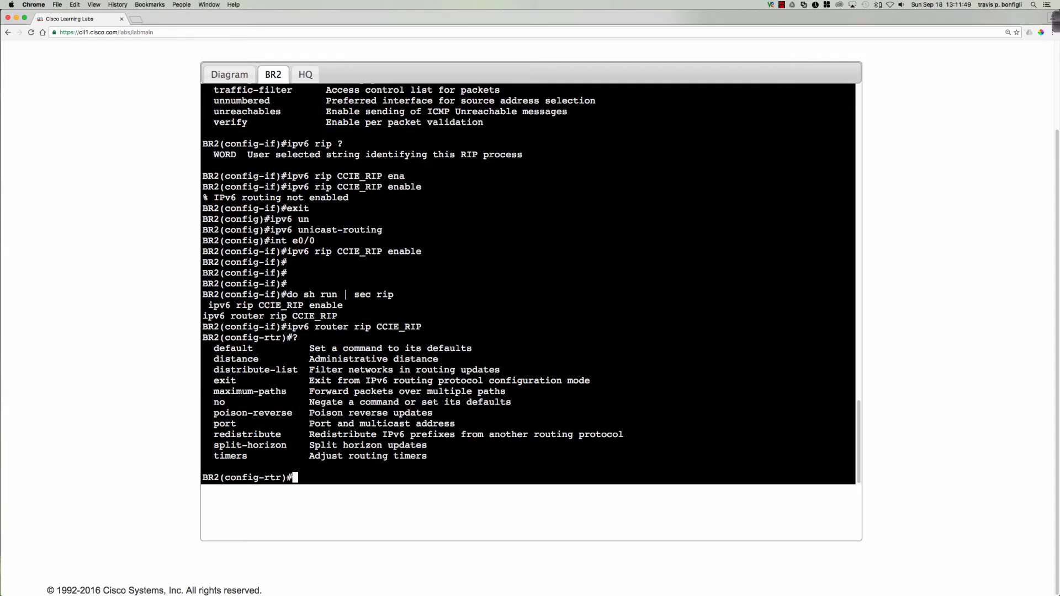
- Show BR2's RIPng CCIE_RIP database and IPv6 route table with learned 2001:db8 prefixes
type("do sh ipv6 rip")
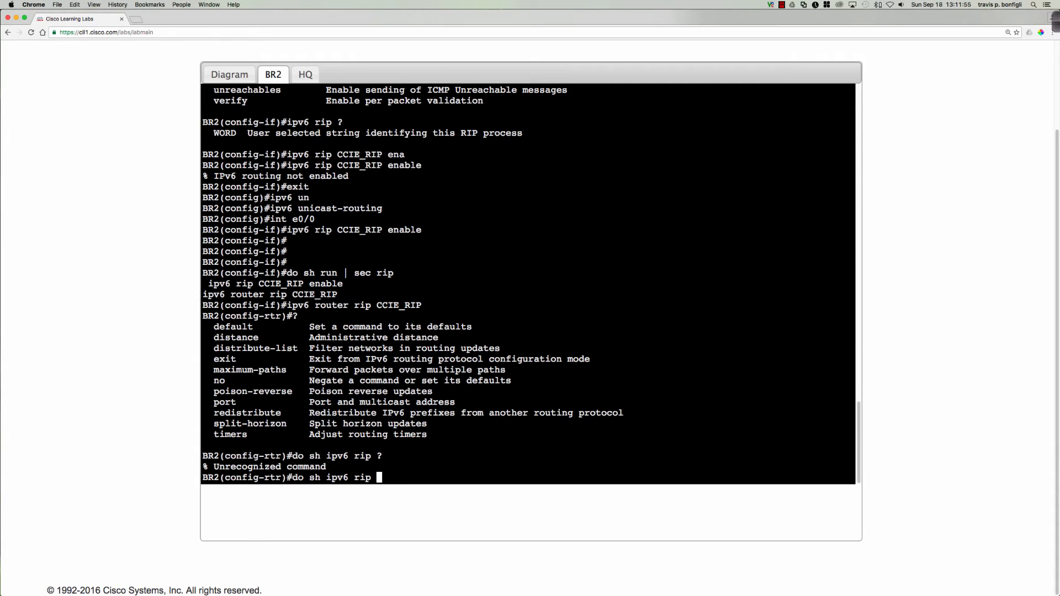
type("CC")
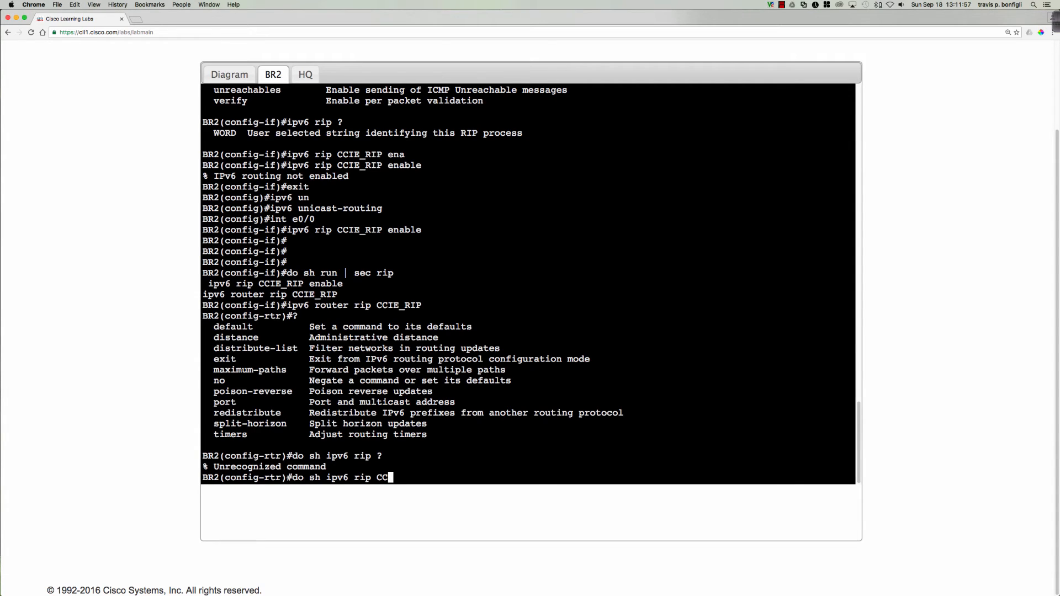
type("IE_")
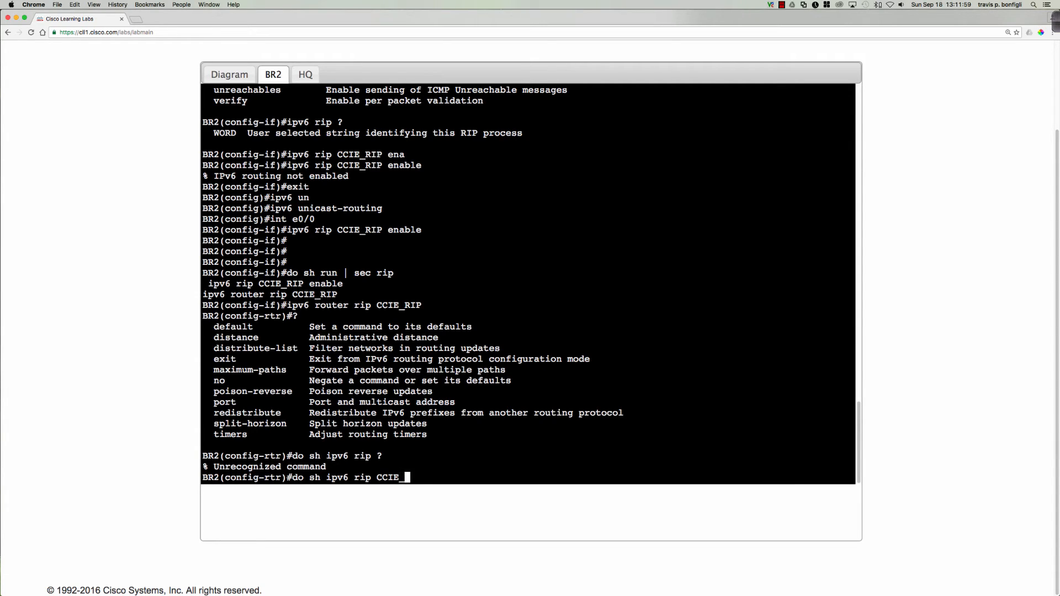
type("_RIP dat")
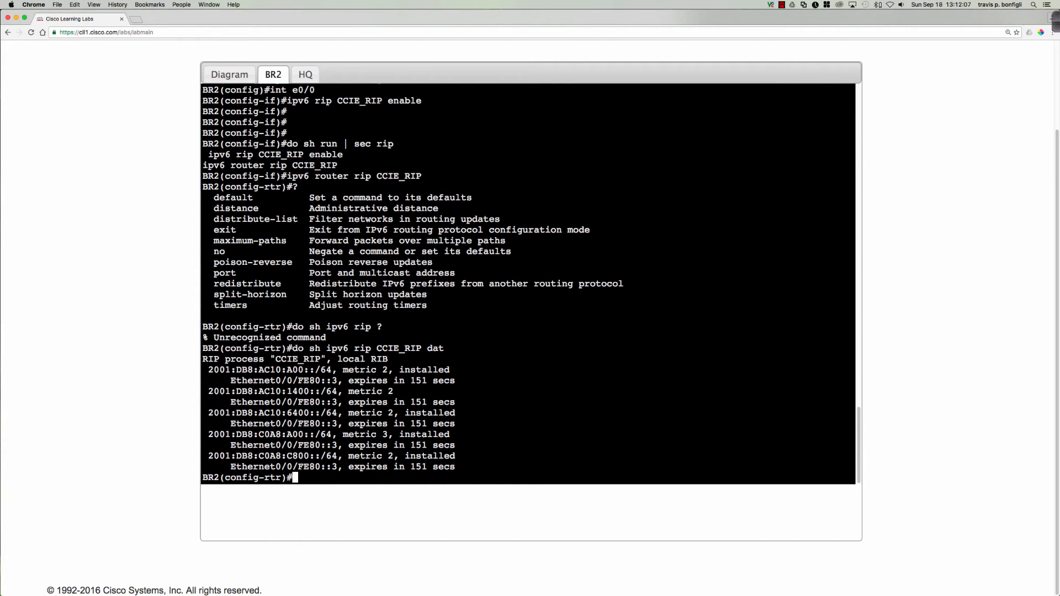
type("do sh i")
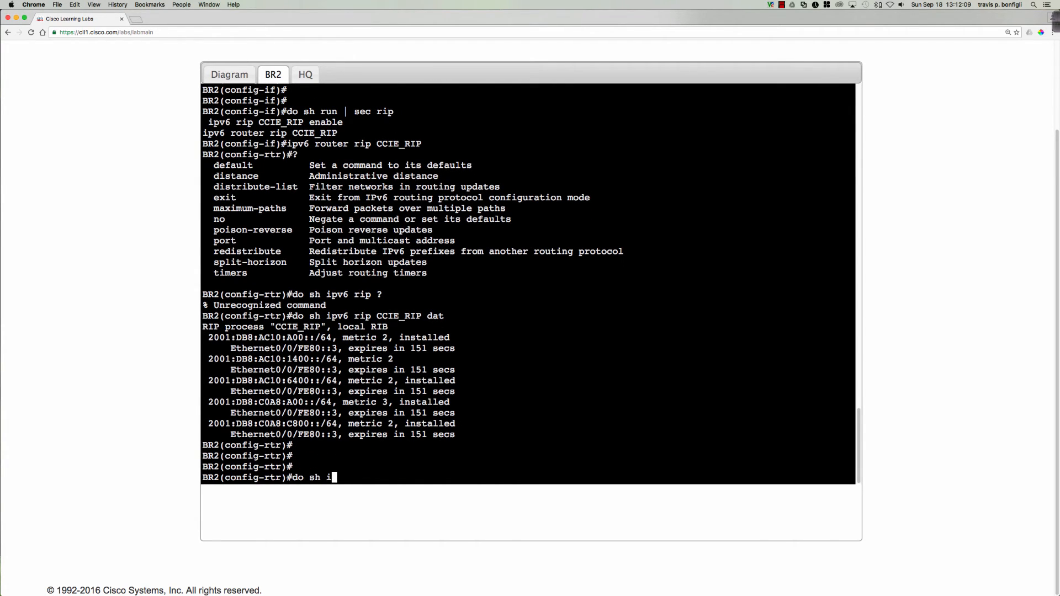
type("pv6 route ei")
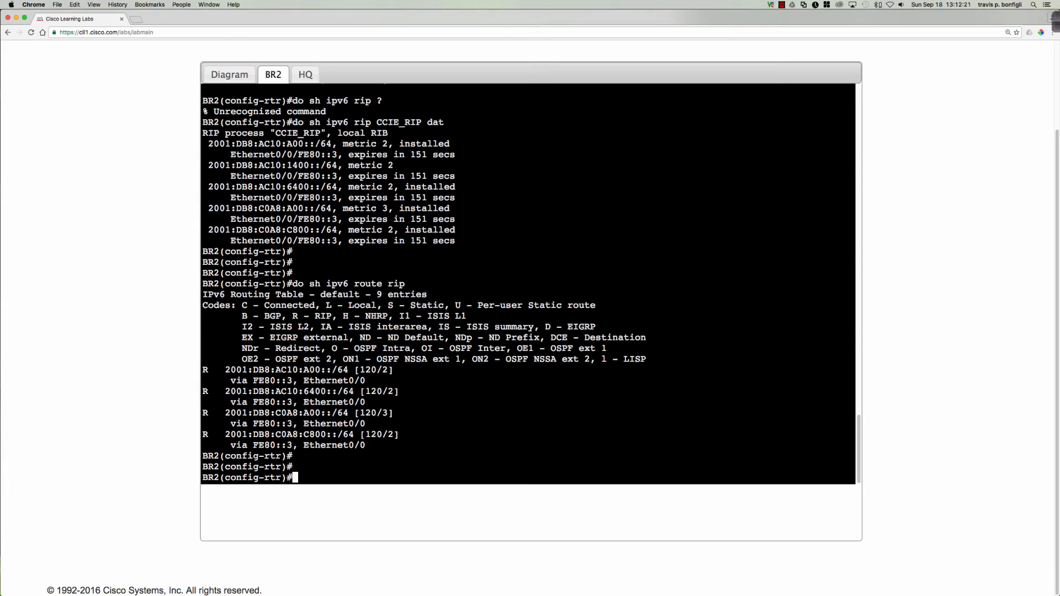
double_click(272, 380)
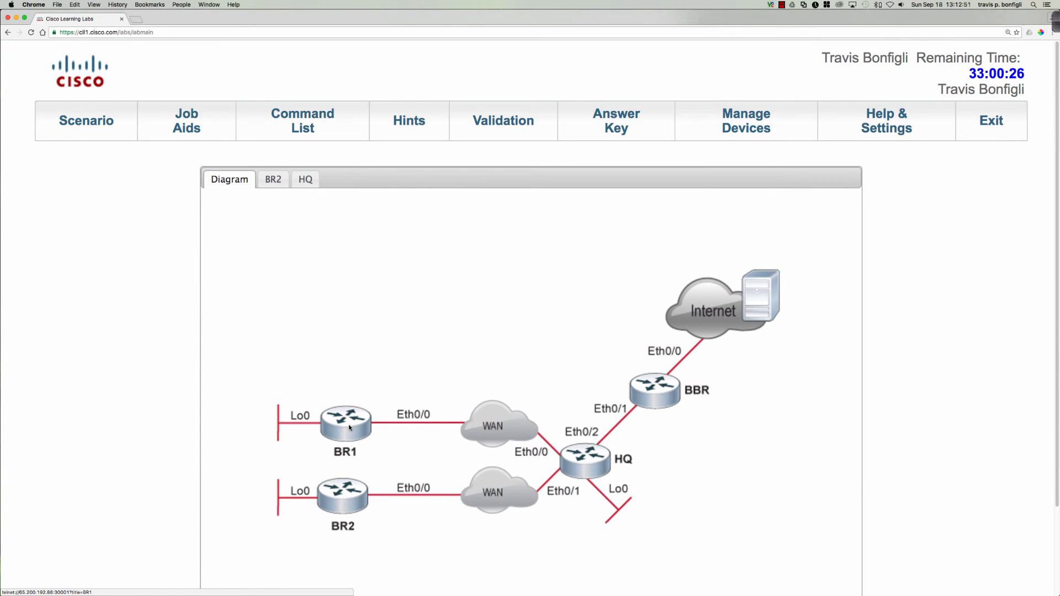
- Open BR1's console and review its IPv6 routing table and running config
left_click(345, 423)
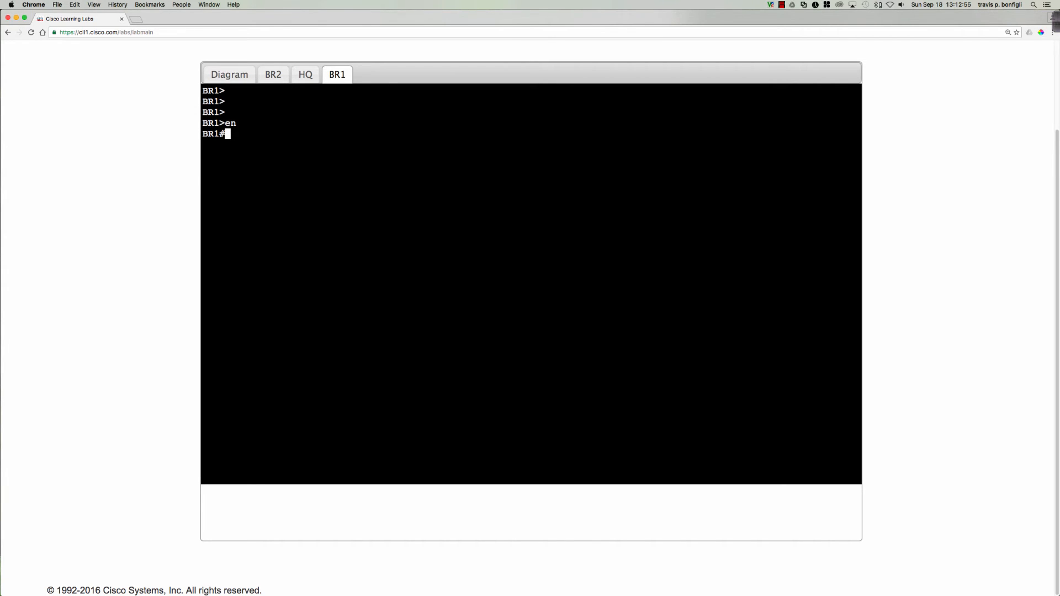
type("sh ipv")
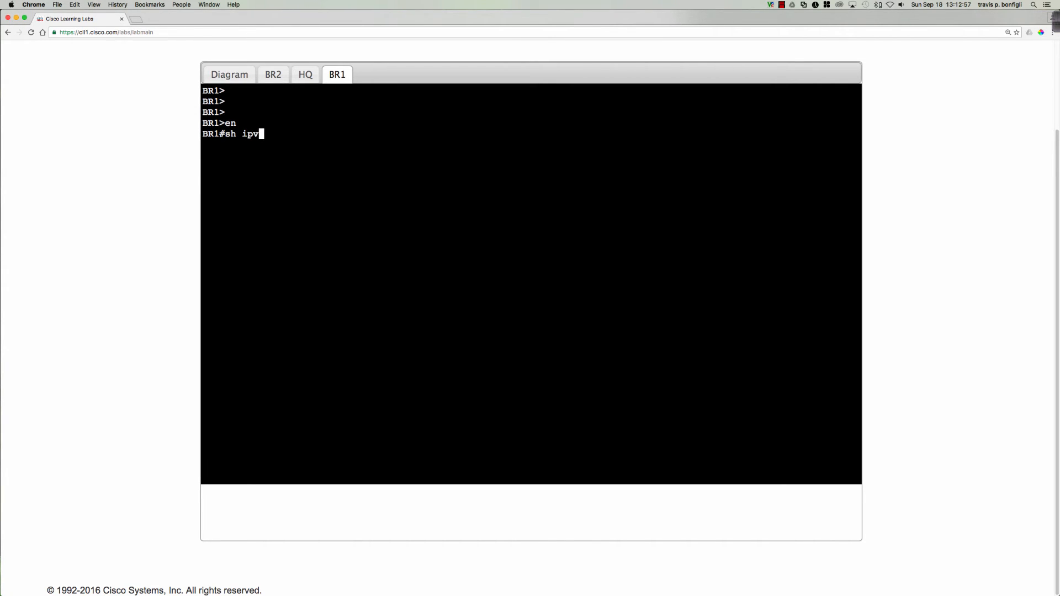
key("Return")
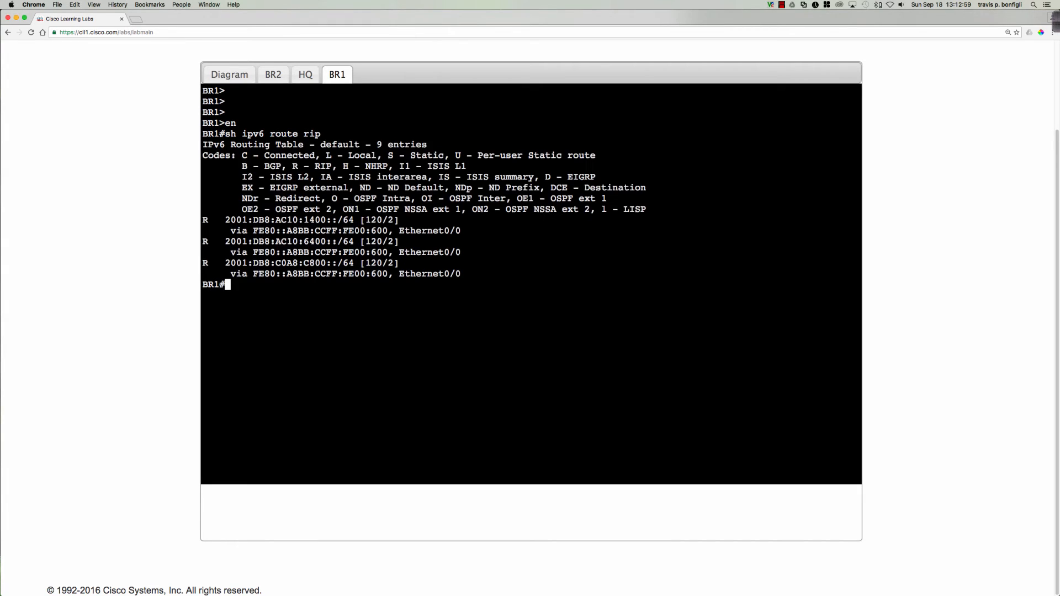
type("sh ip")
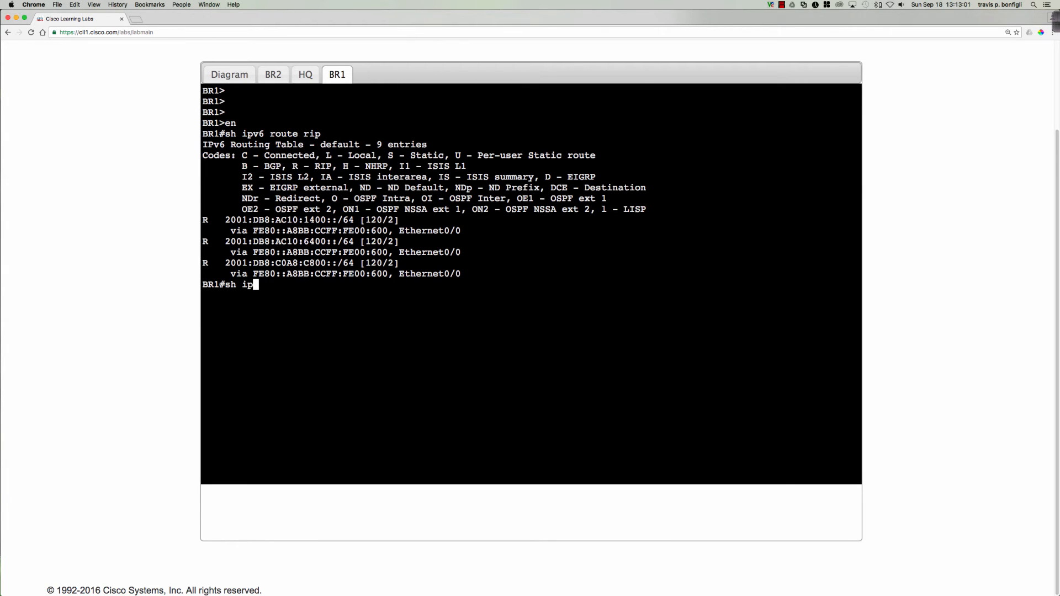
key("Return")
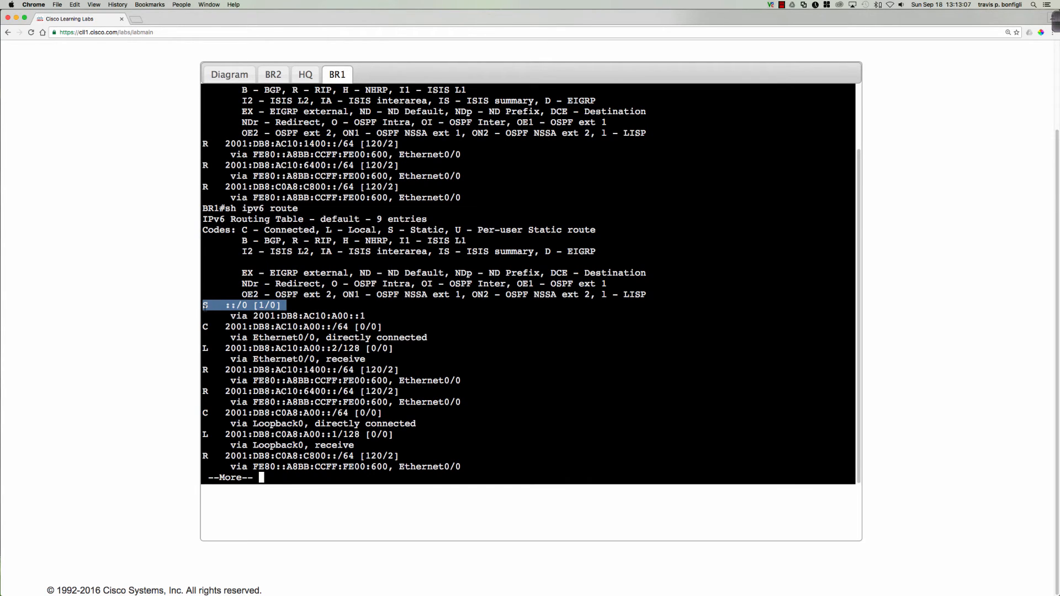
key("space")
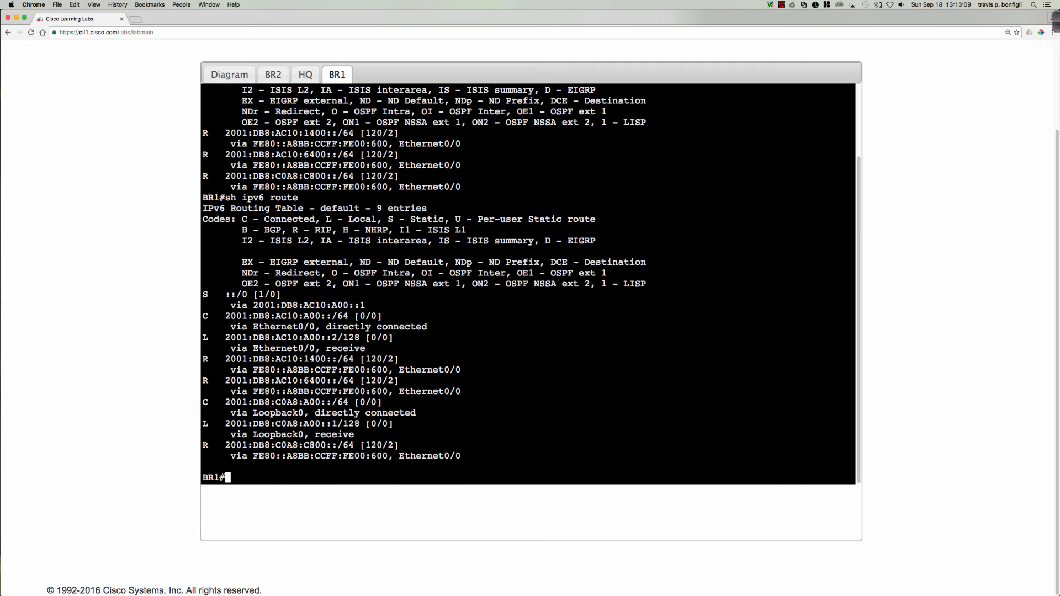
type("sh run | inc route")
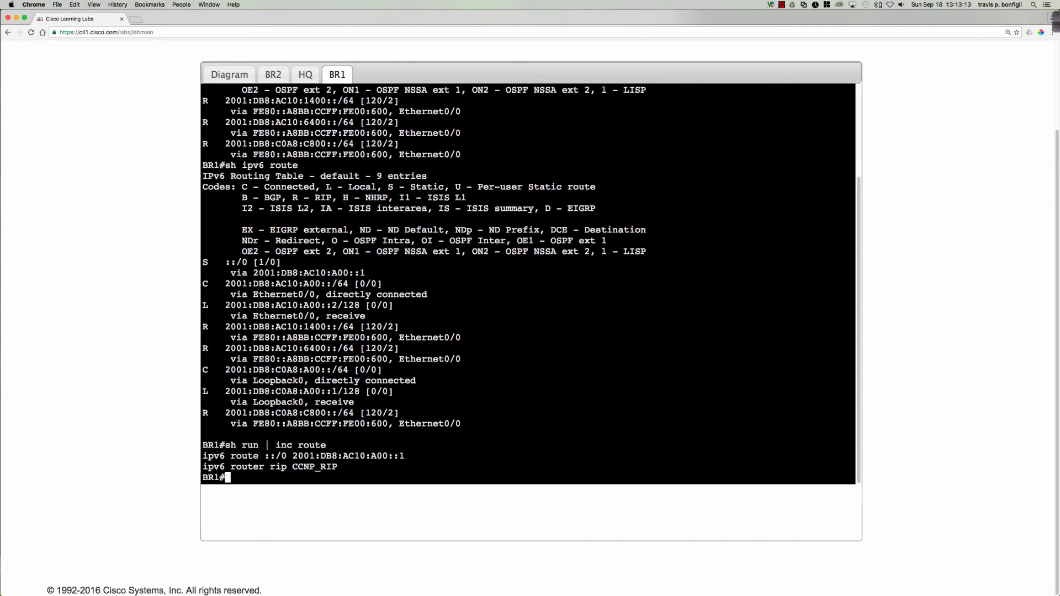
- Delete BR1's static default route ::/0 via 2001:db8:ac10:a00::1 and verify only RIP remains
type("conf t")
type("no ip")
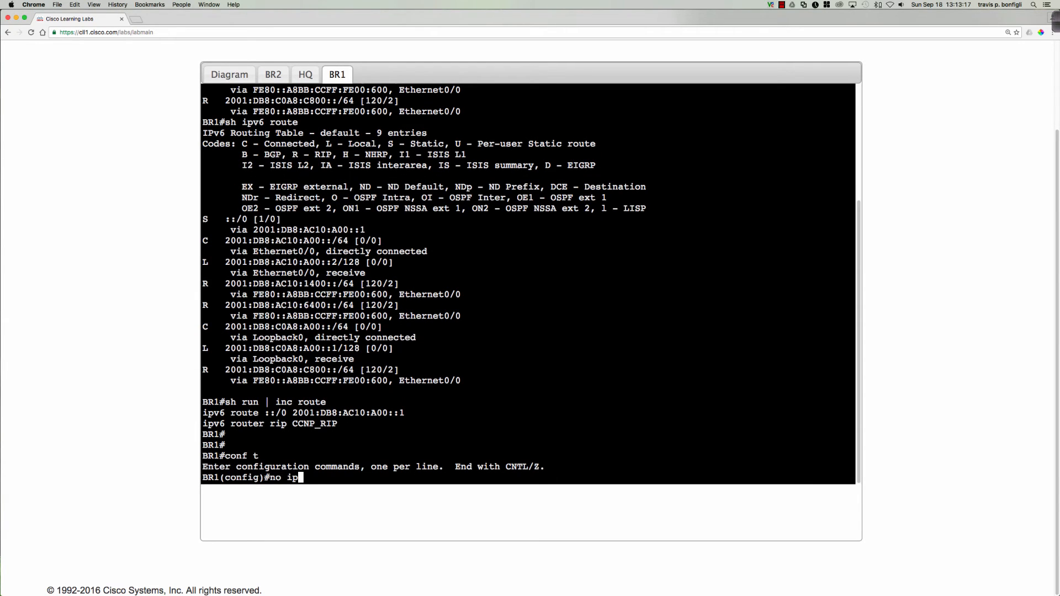
type("v6 route")
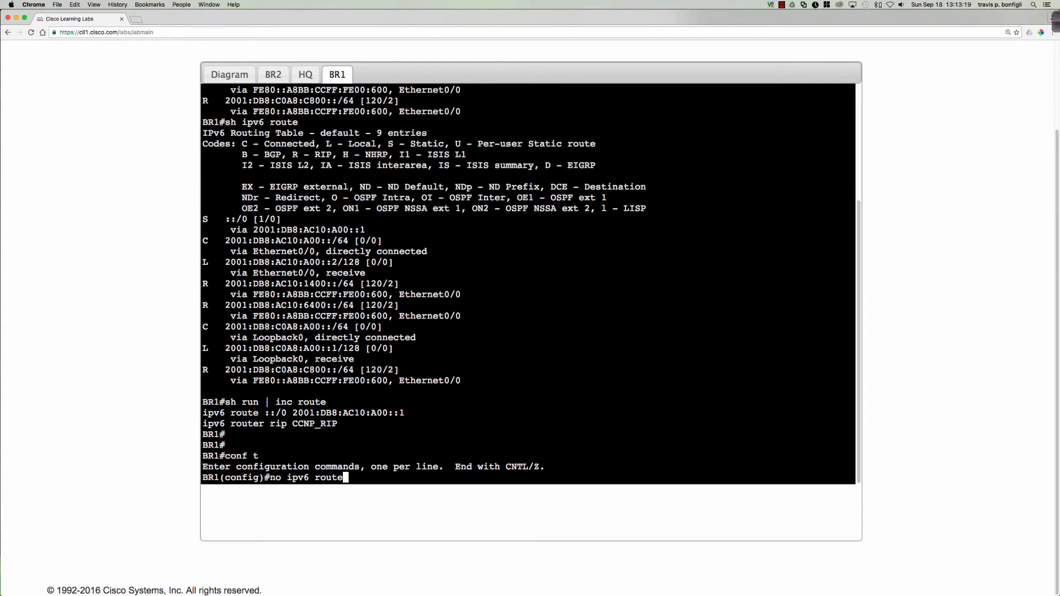
type("::/0")
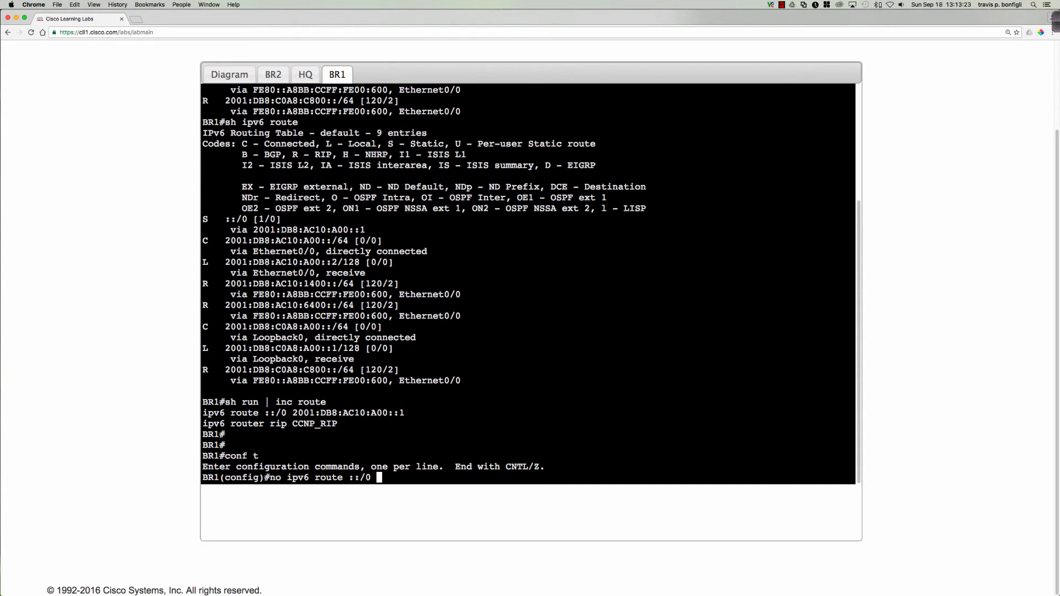
type("2001:Db8:ac10")
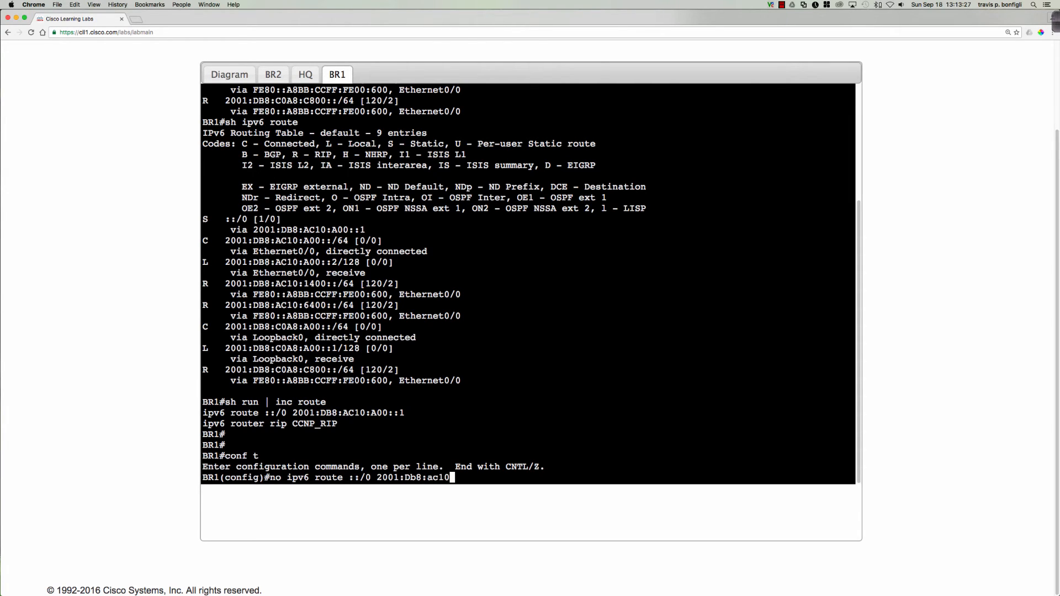
type("a")
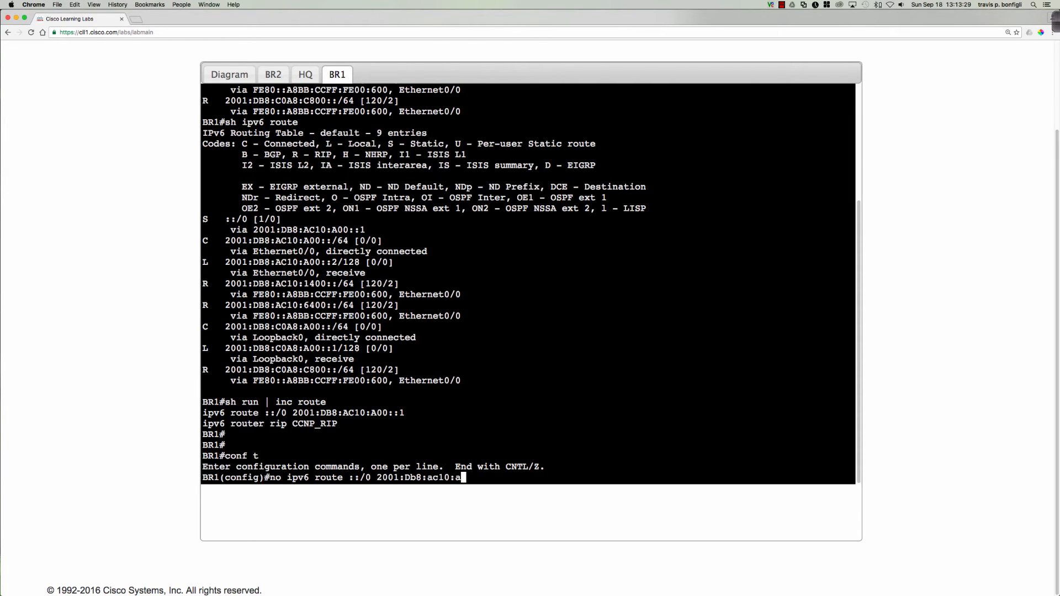
key("Return")
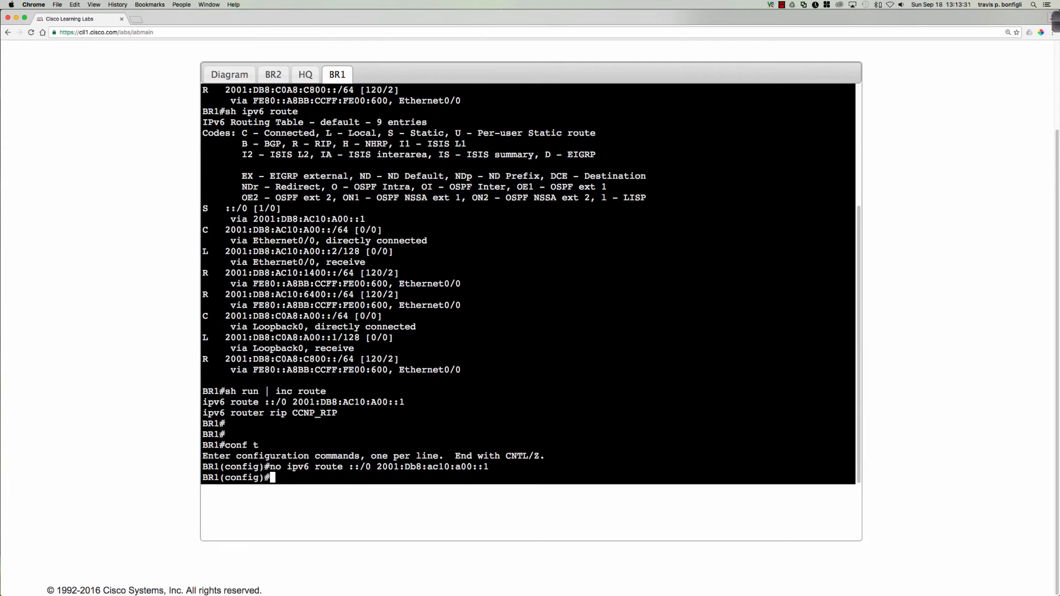
type("do sh")
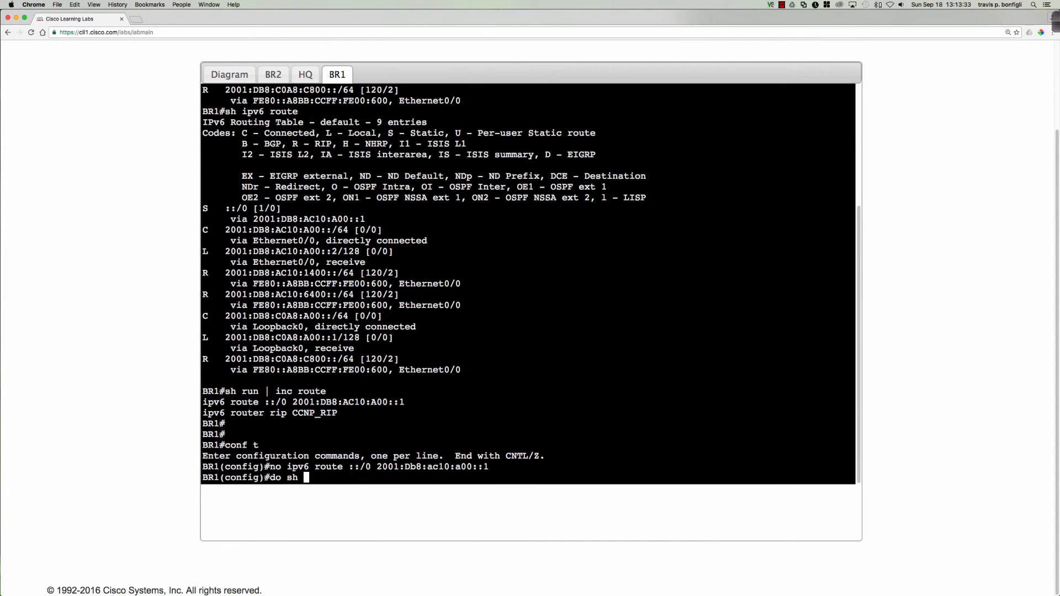
key("Return")
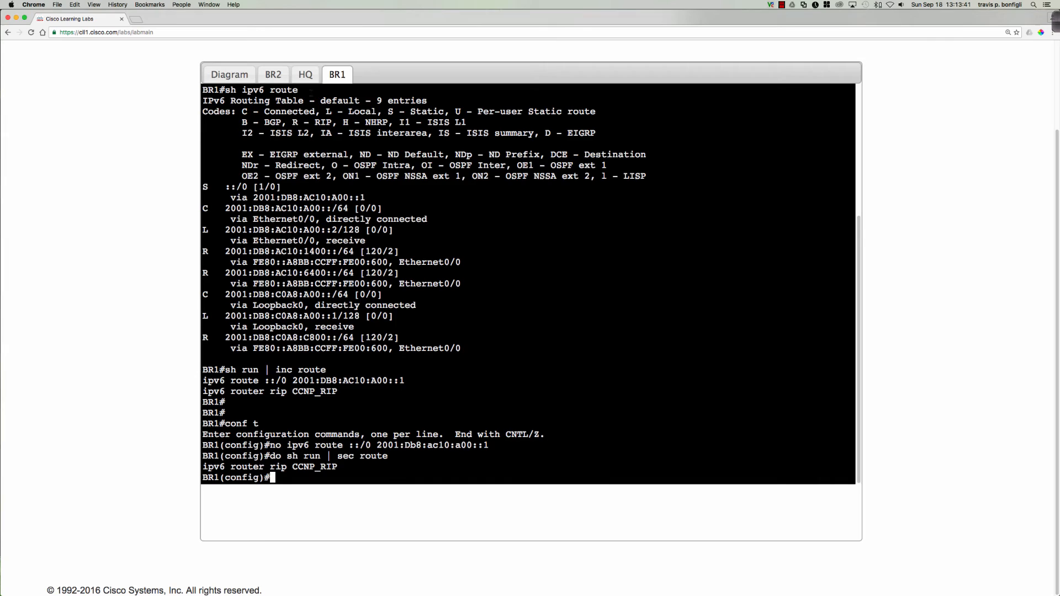
left_click(305, 74)
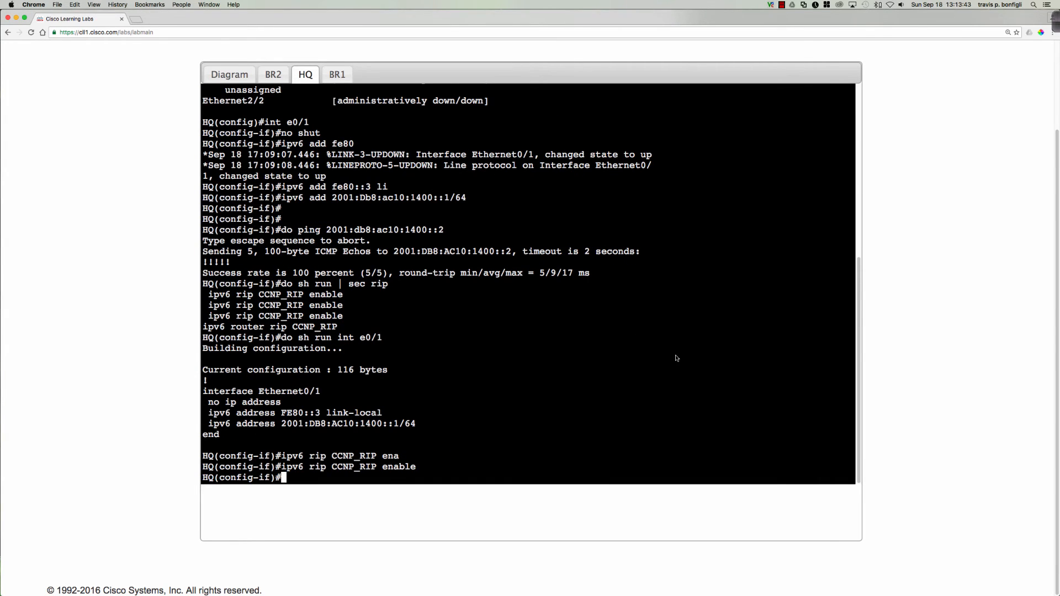
- Review HQ's running config and exit back to global configuration mode
type("do sh run | sec route")
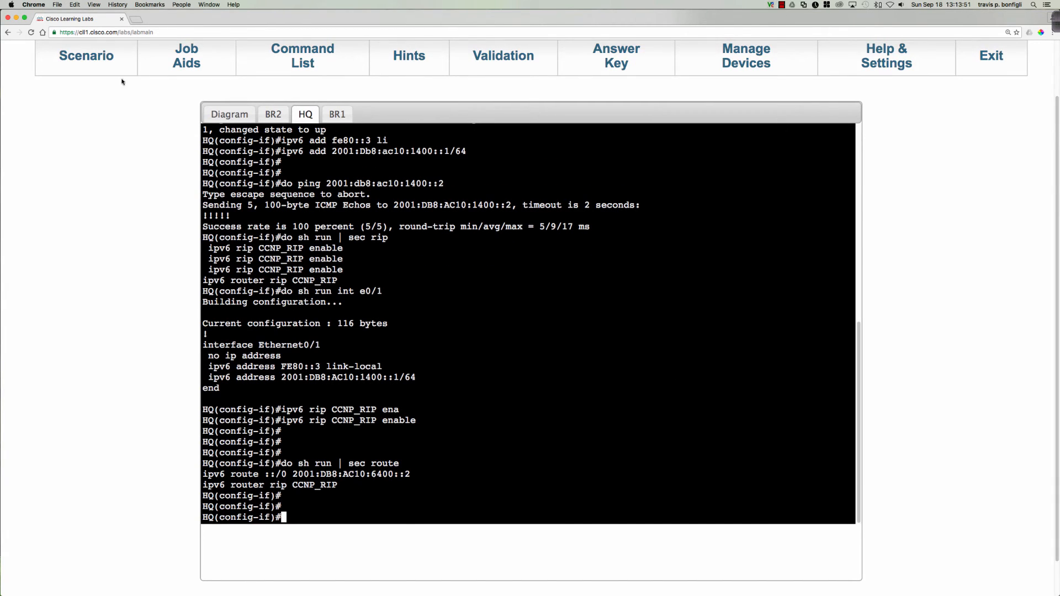
left_click(86, 55)
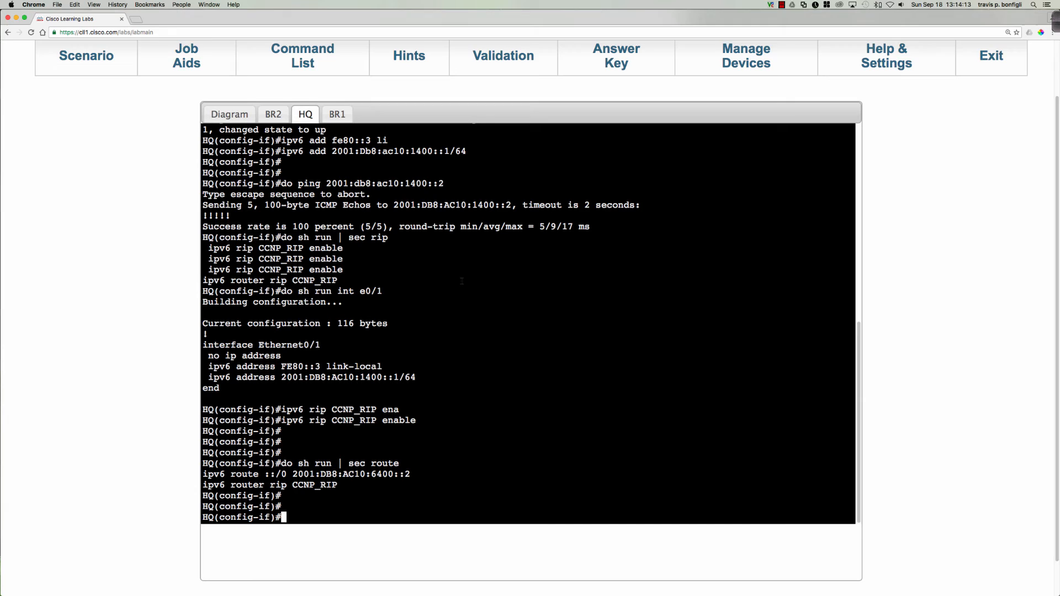
type("ex")
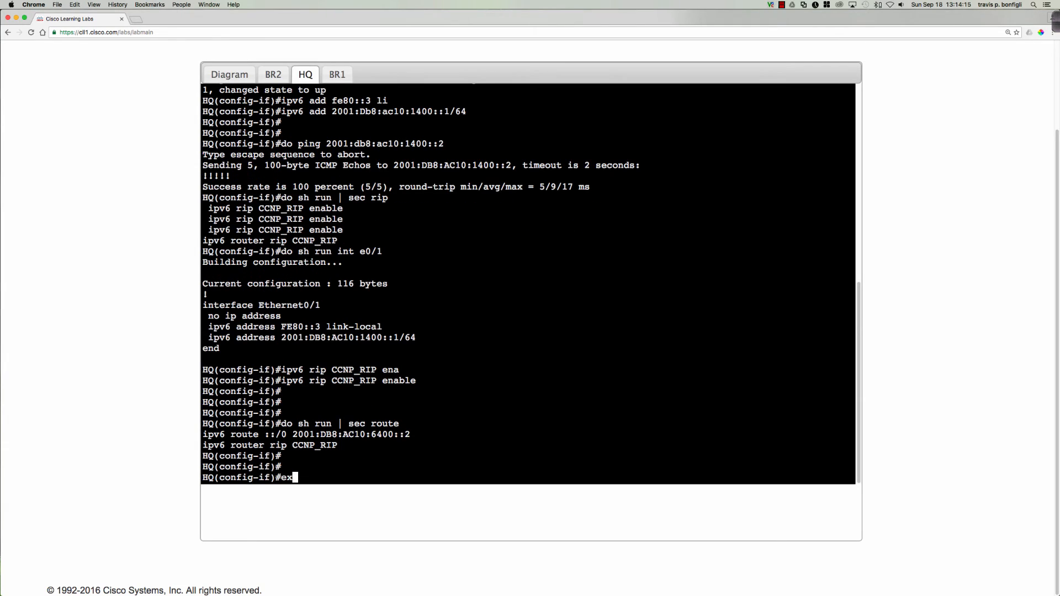
type("exit")
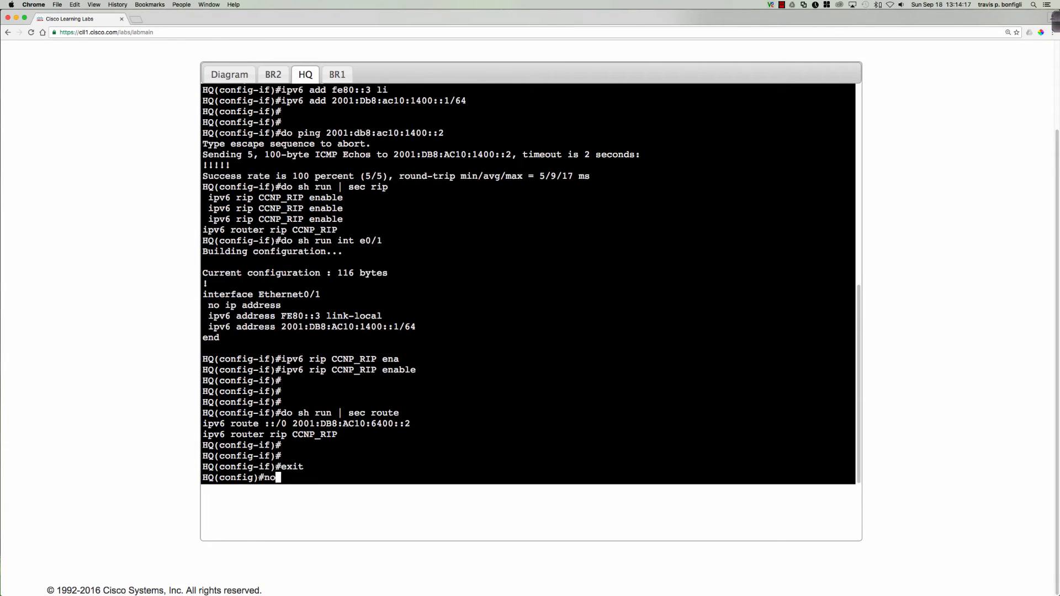
- Delete HQ's static default route ::/0 via 2001:db8:ac10:6400::2 and verify the routing config
type("ipv6 route")
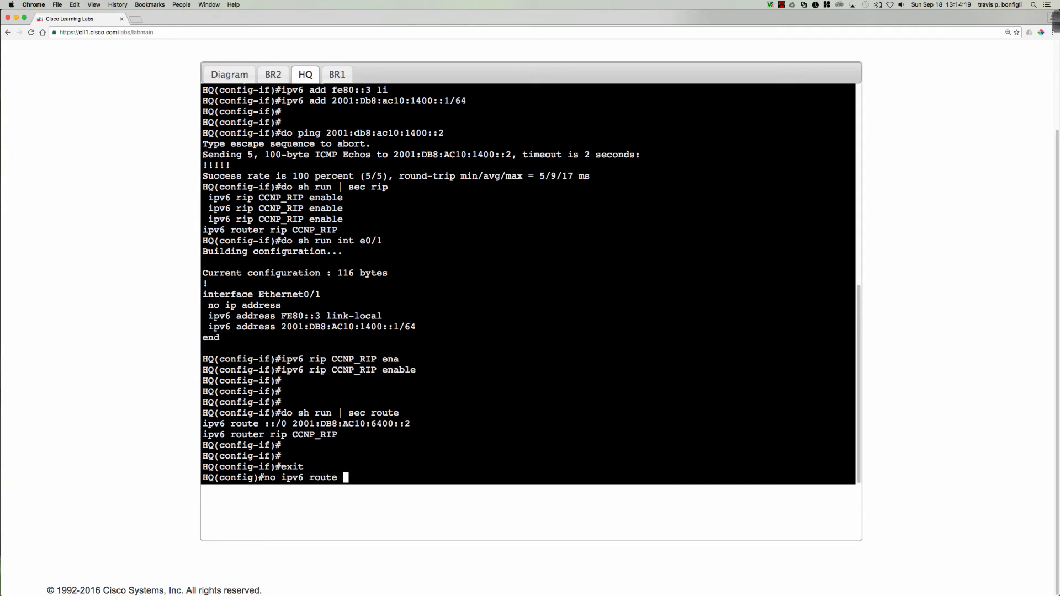
type("::/0")
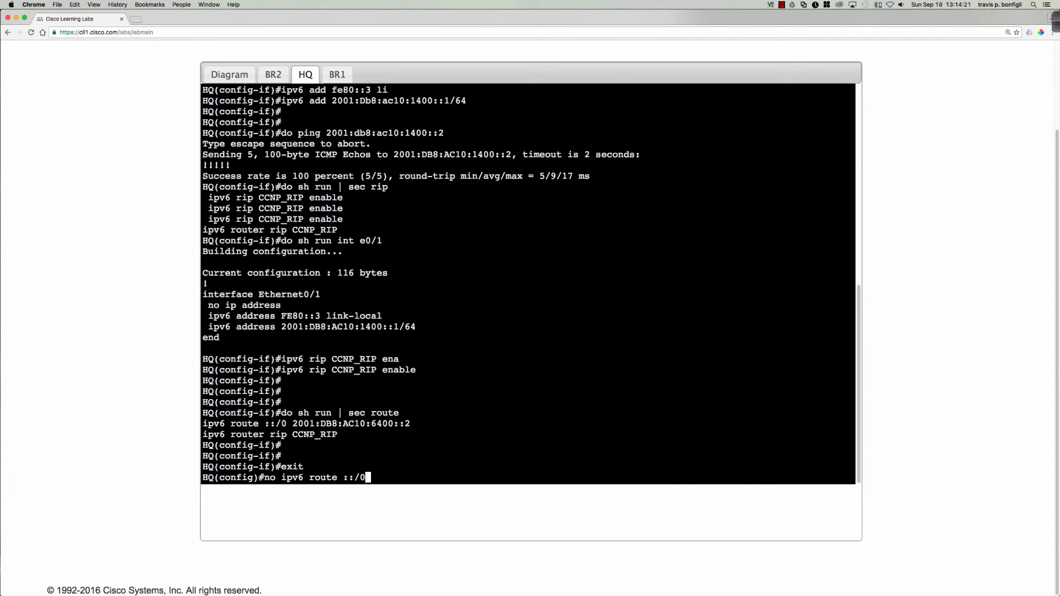
type("2001:")
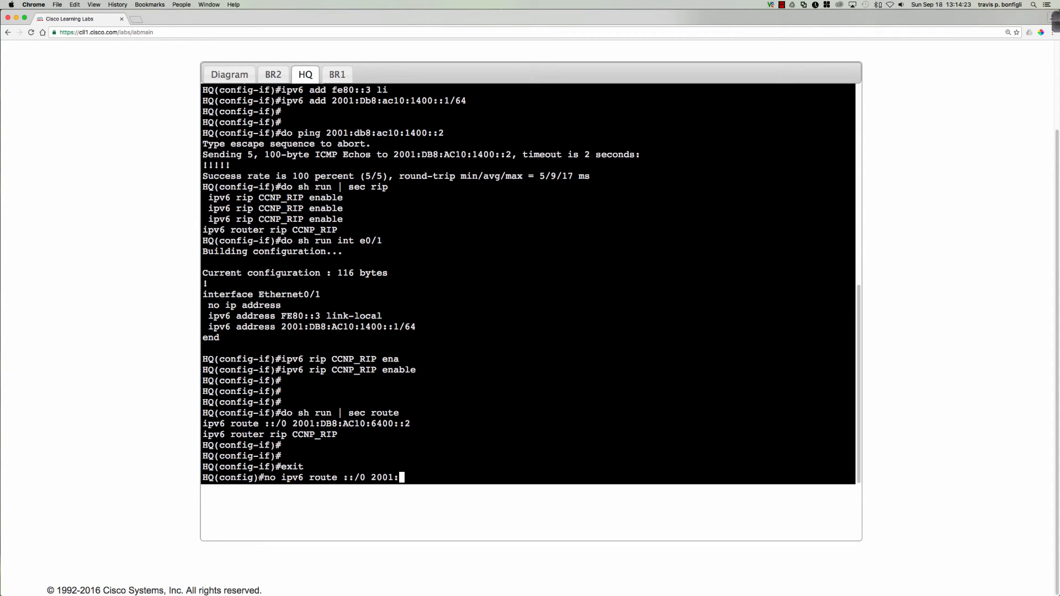
type("db8:a")
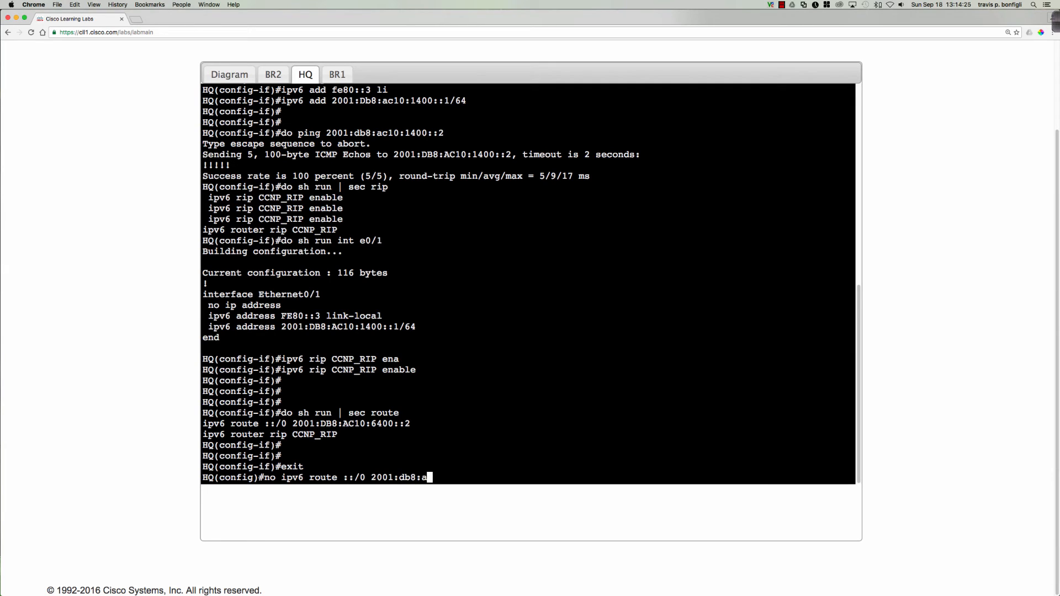
type("c10:")
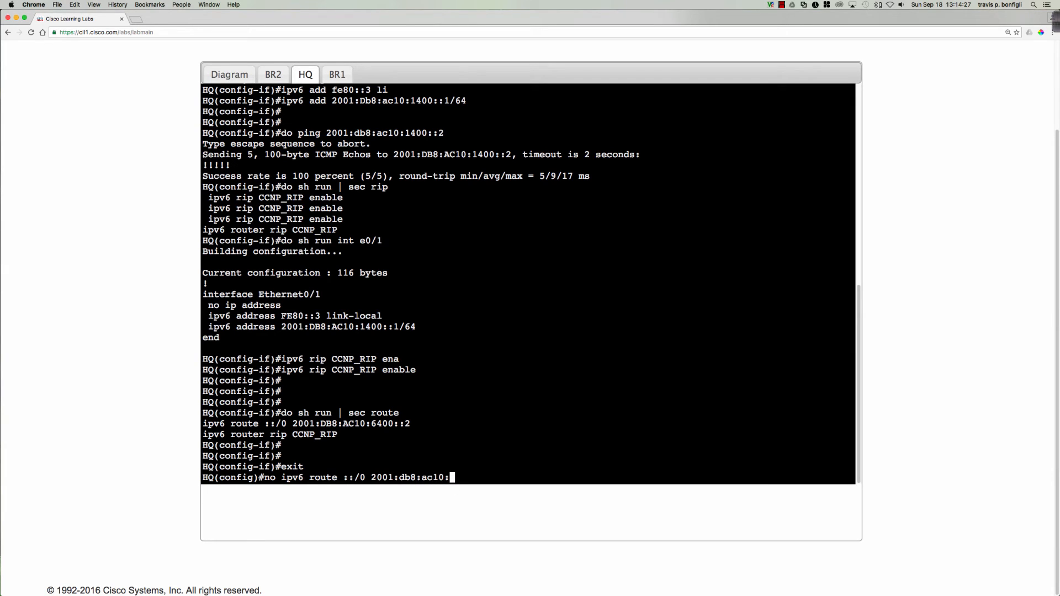
type("6400::2")
type("do sr")
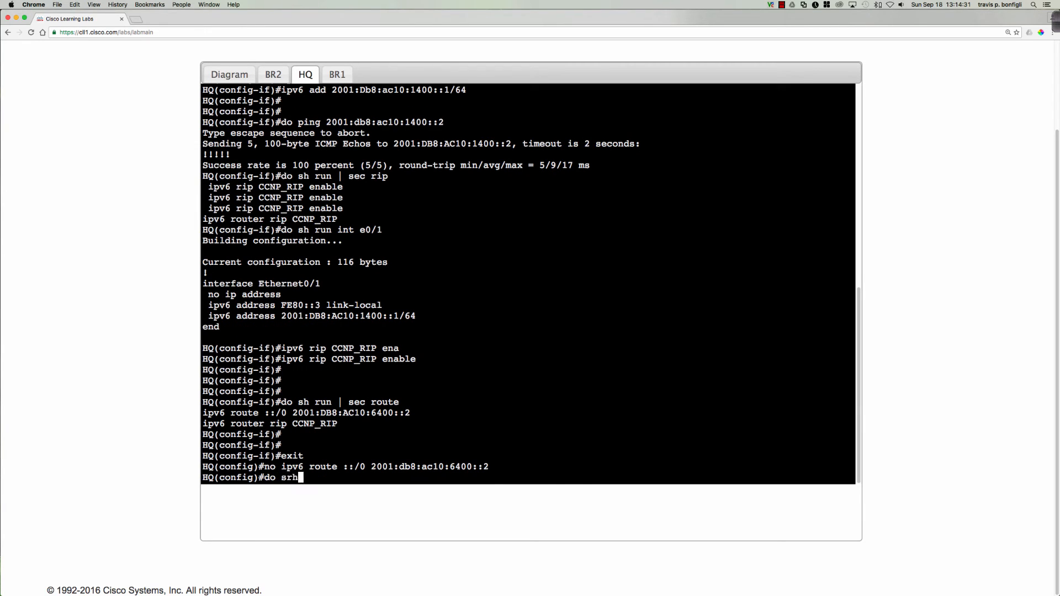
type("h run | sec r")
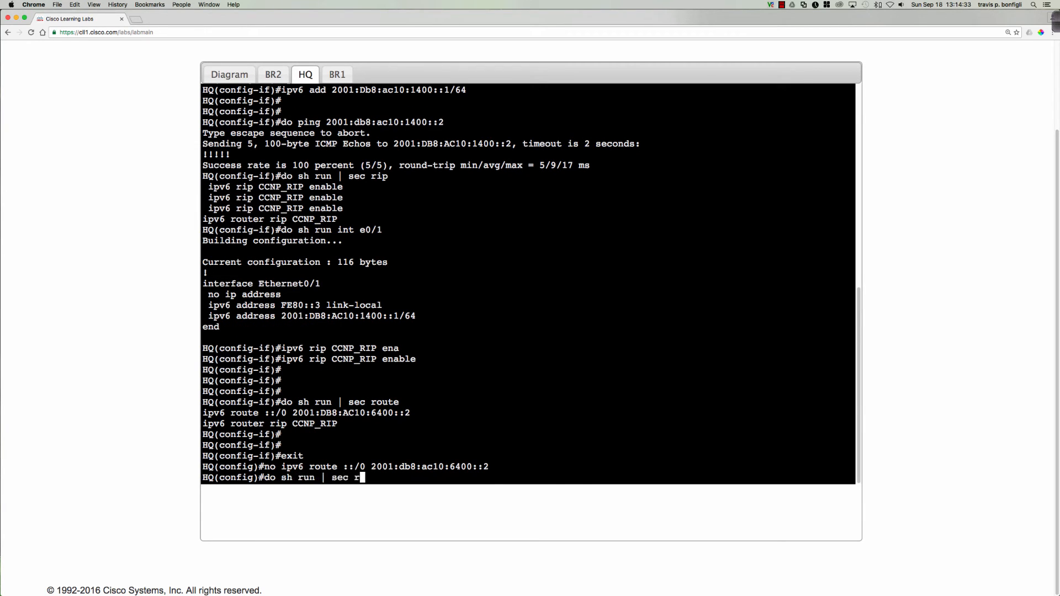
key("Return")
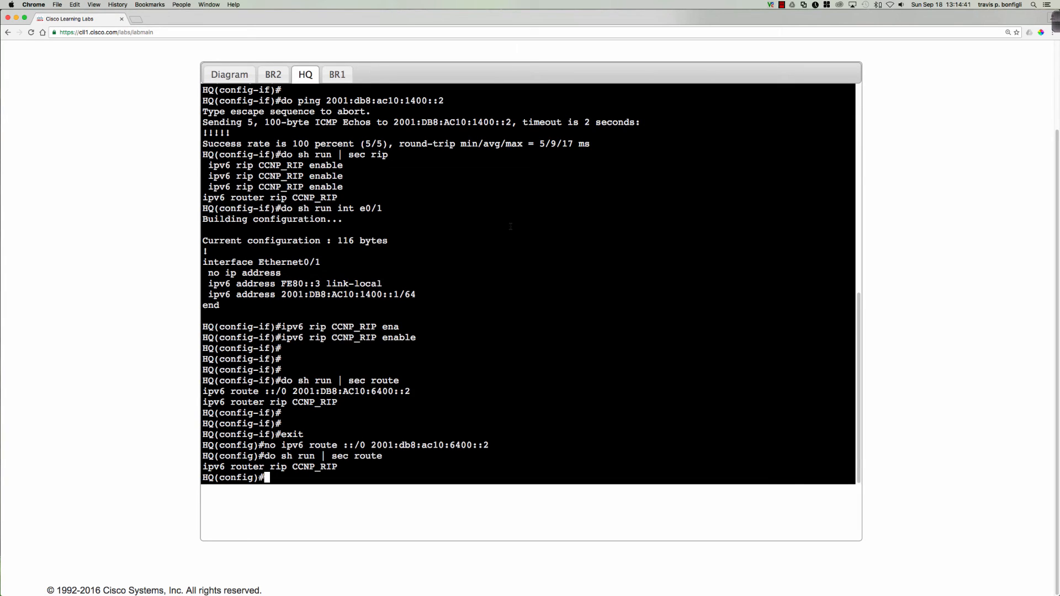
left_click(229, 75)
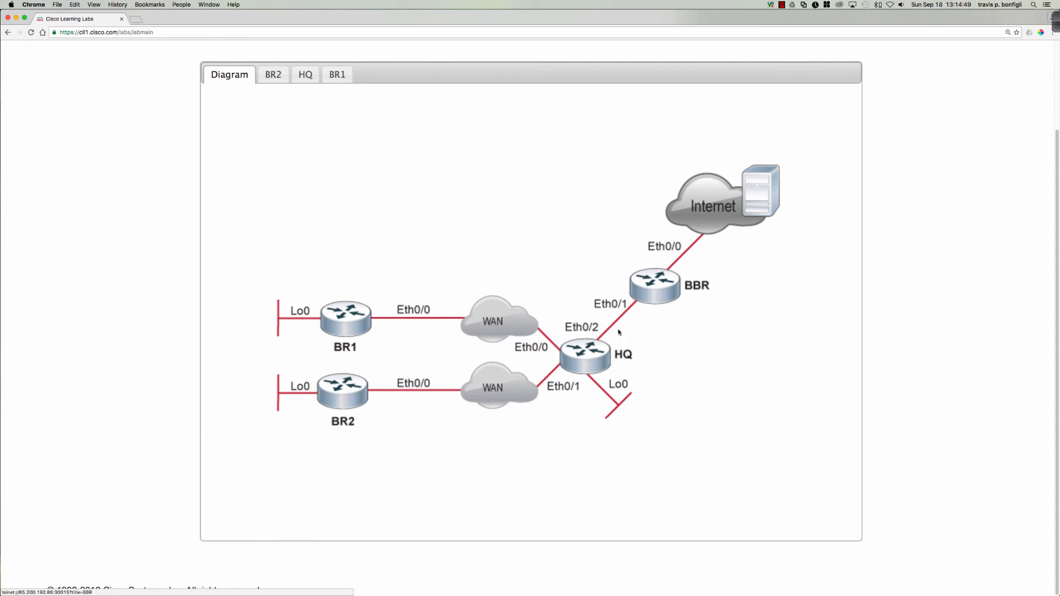
mouse_move(656, 289)
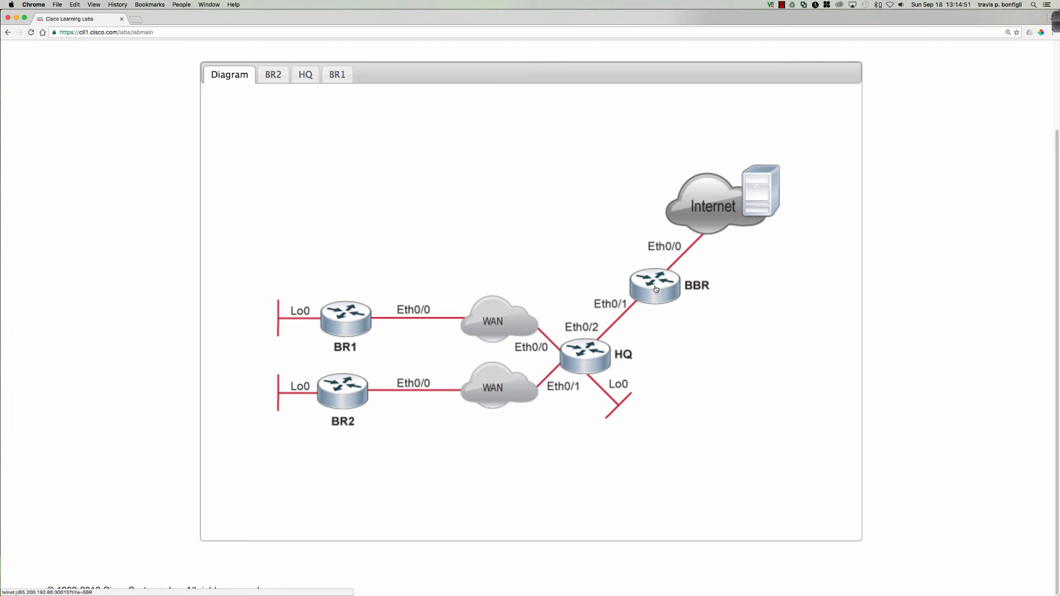
mouse_move(600, 324)
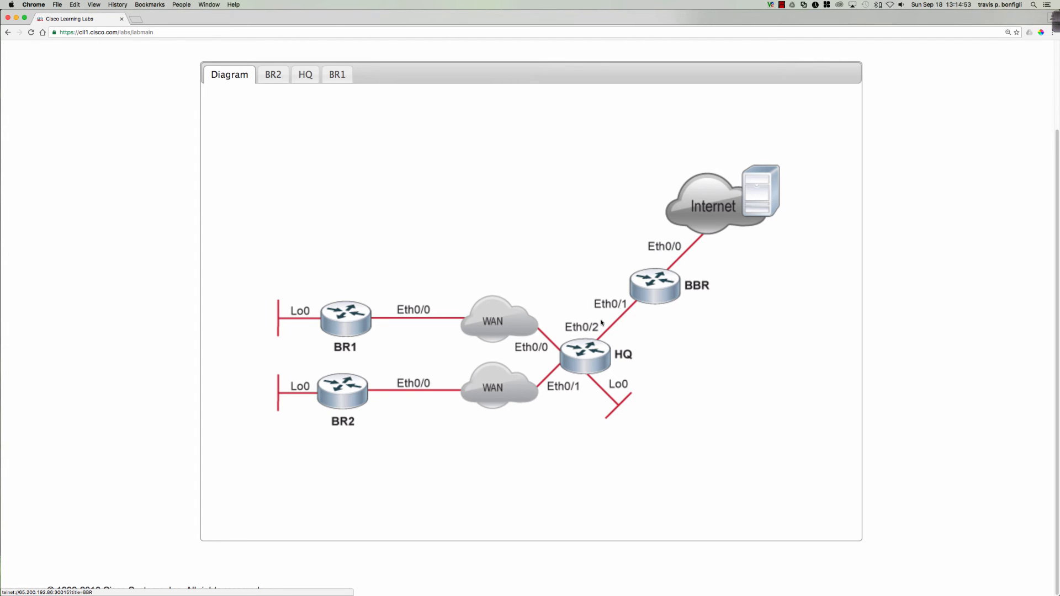
- Open a console session to the BBR router from the topology diagram
left_click(653, 284)
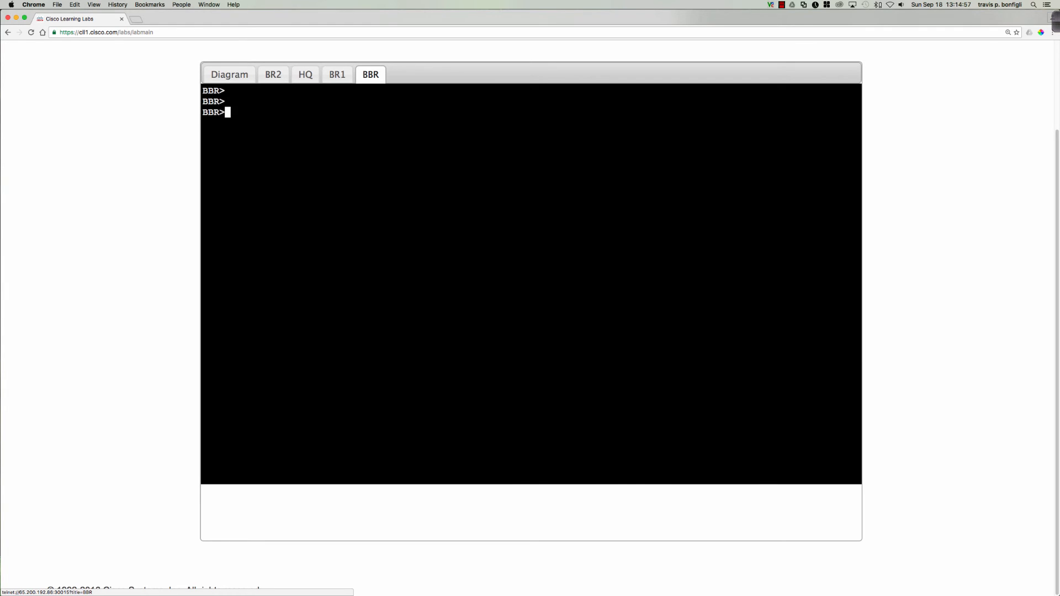
- On BBR, enter privileged mode and view the IPv6 routing table and running config
type("en")
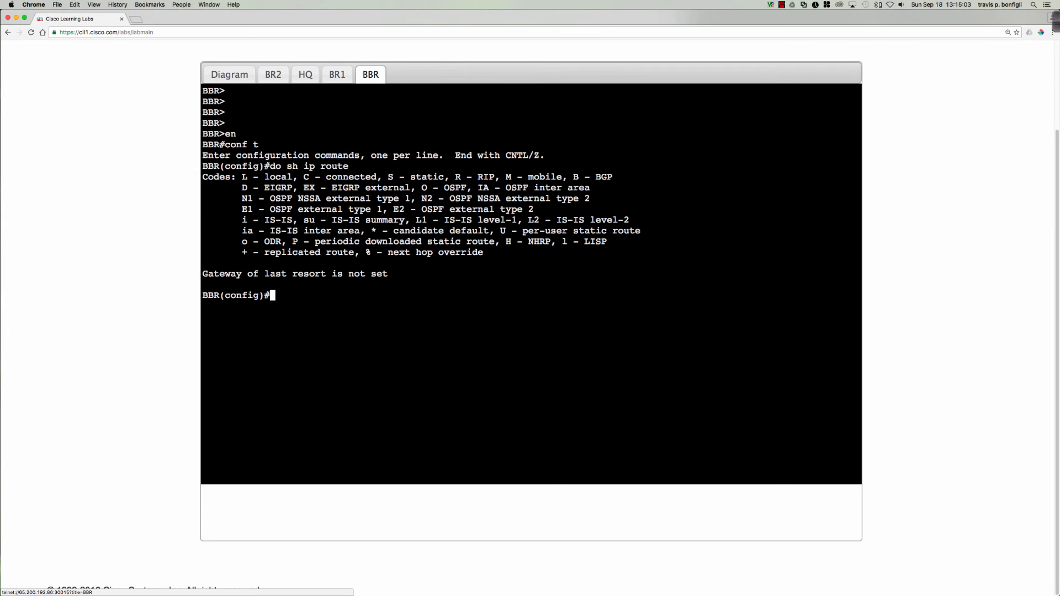
type("do sh ipv route")
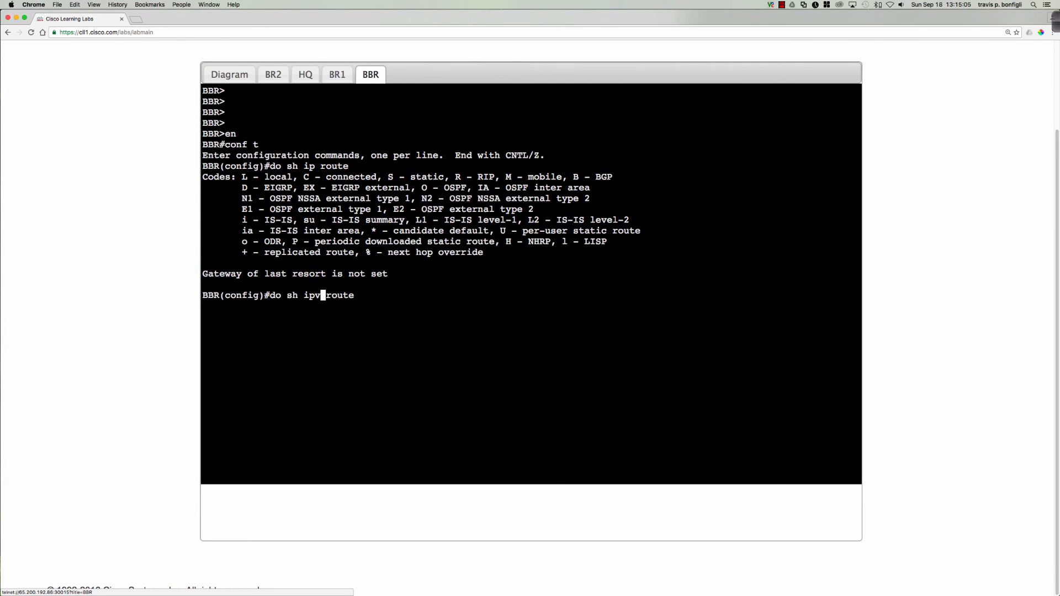
type("6")
key("Return")
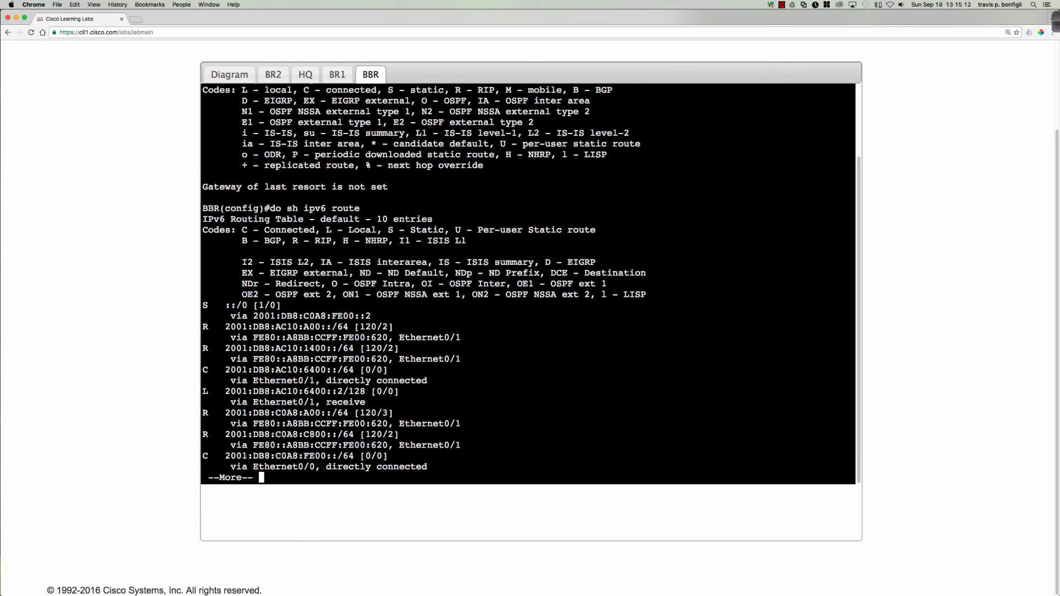
key("space")
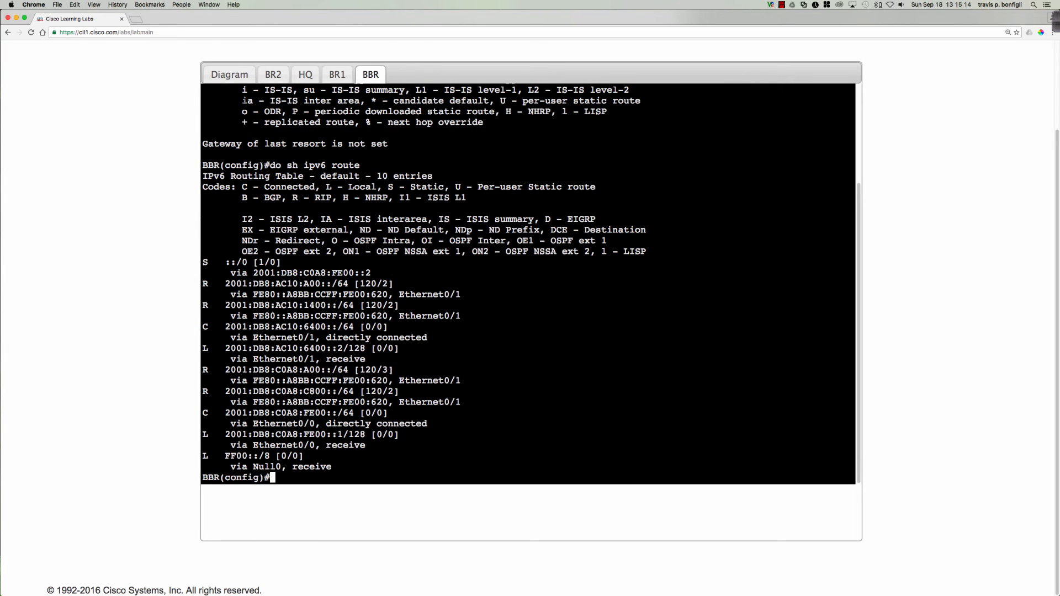
left_click(228, 74)
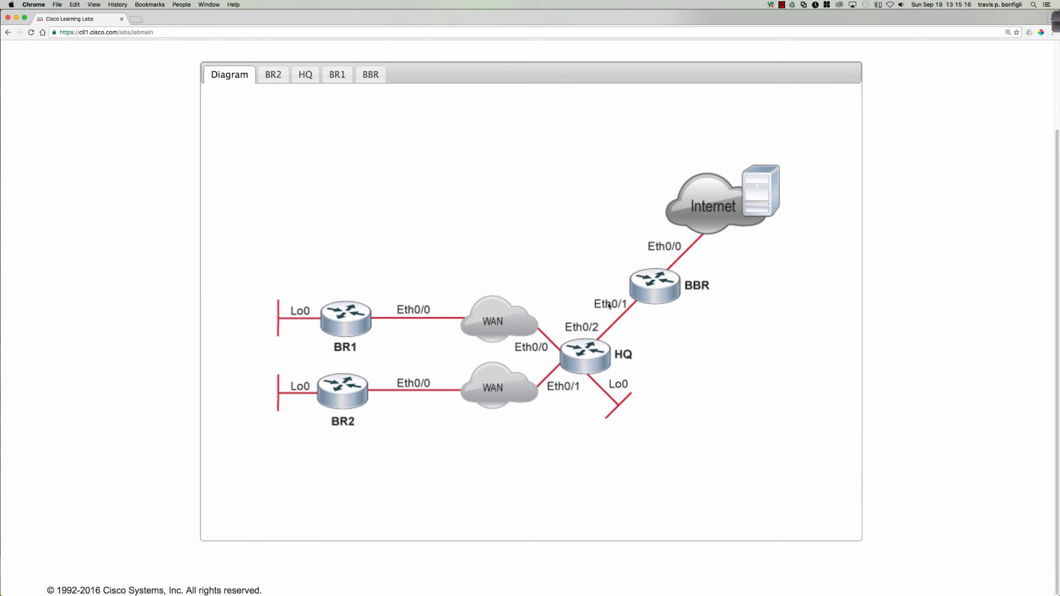
left_click(369, 75)
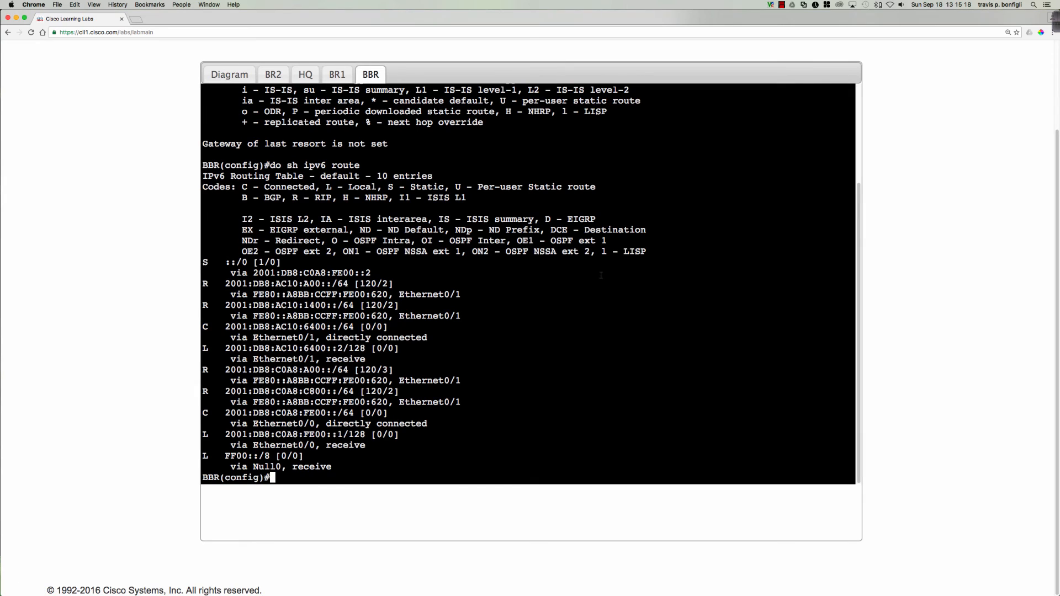
type("do sh run")
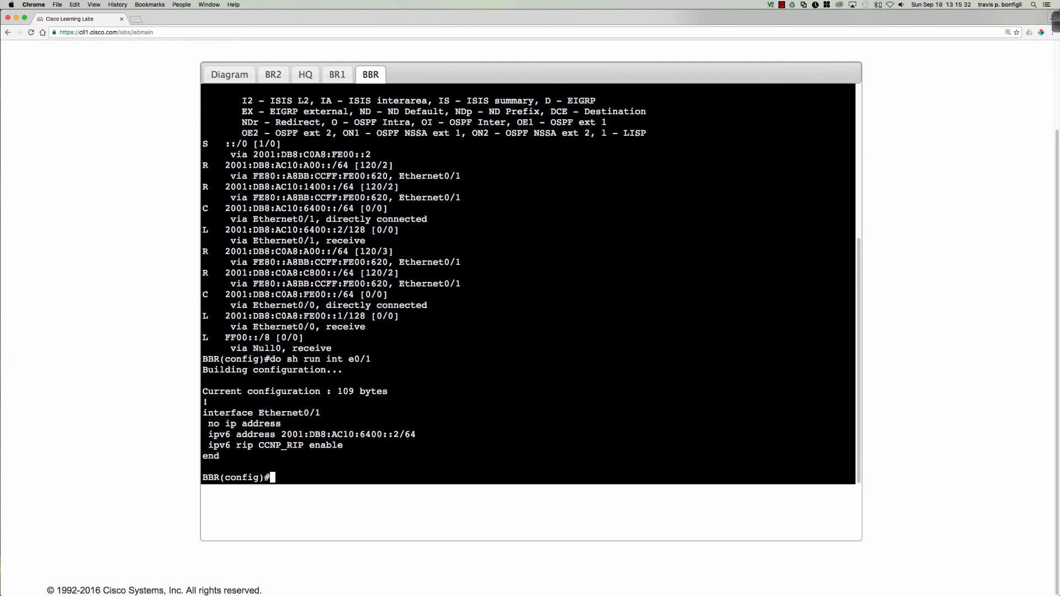
- In BBR's Ethernet0/1, partly type 'ipv6 rip CCNP_RIP default-information' to see its options
type("int e0/1")
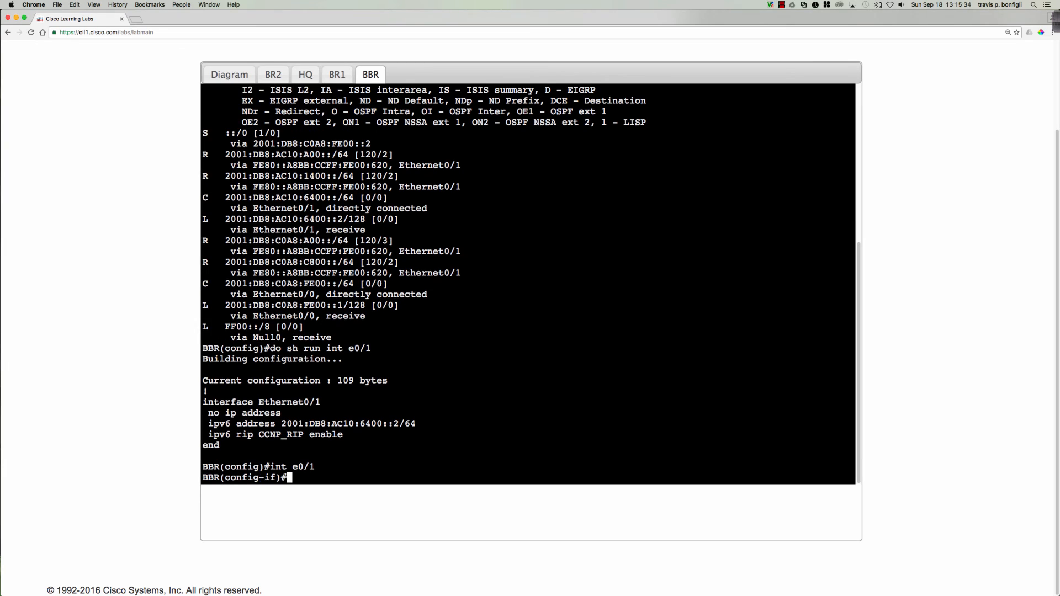
type("ipv6 rip")
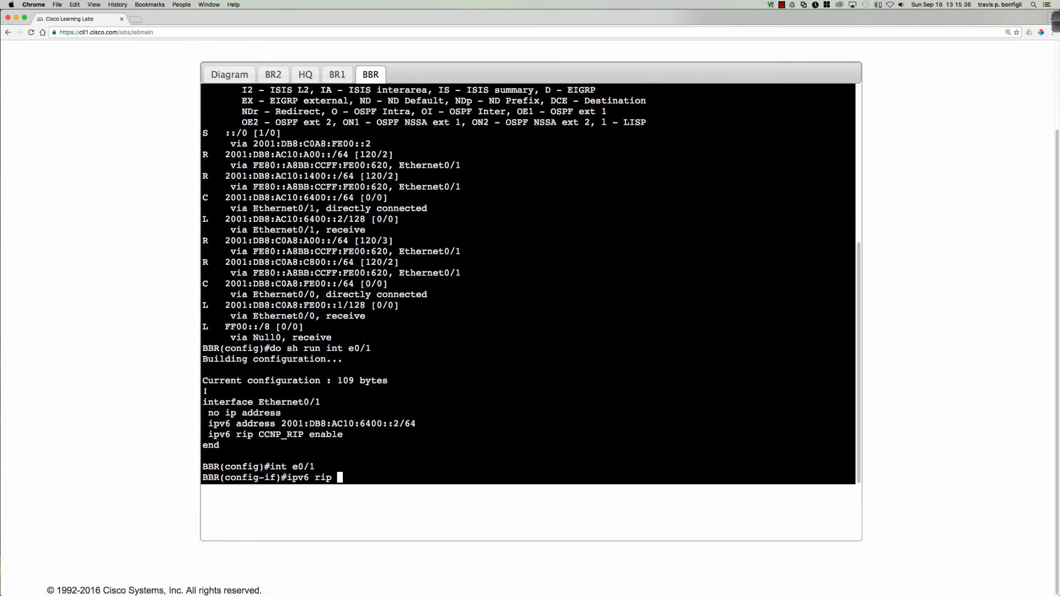
type("CCNP")
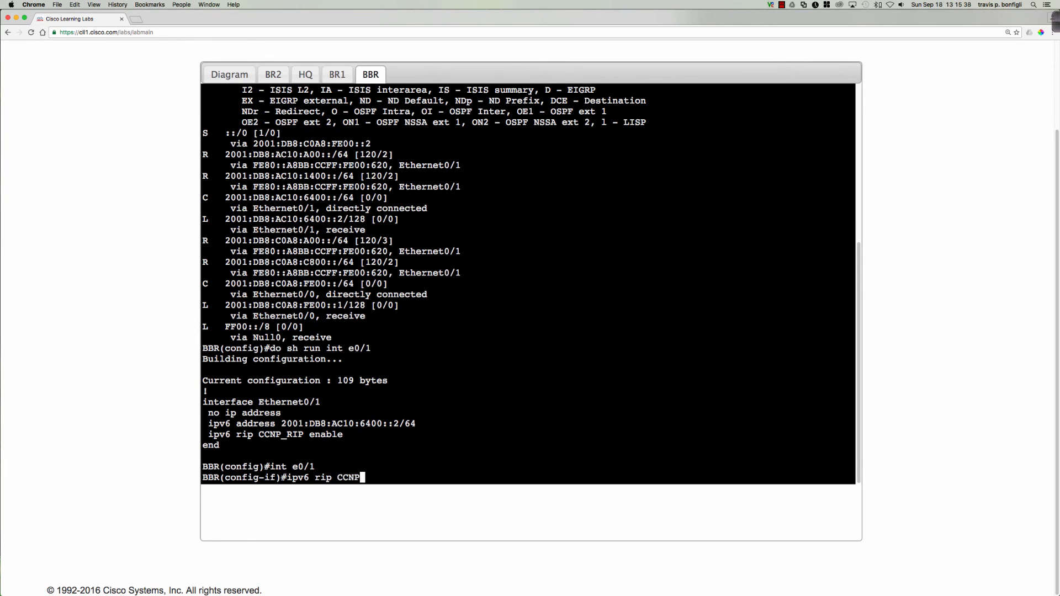
type("_RIP default-inf")
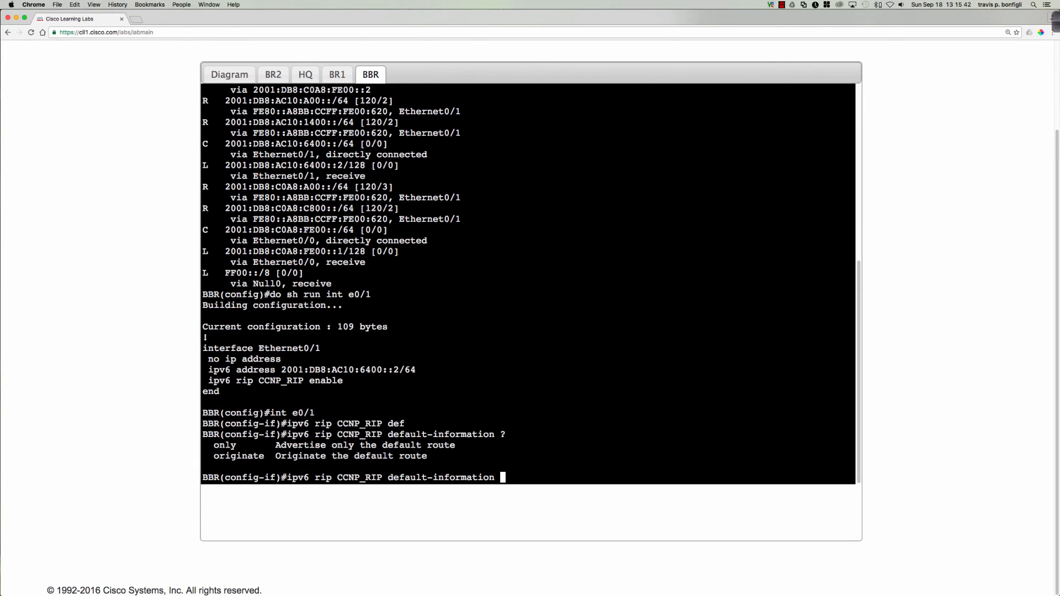
type("or")
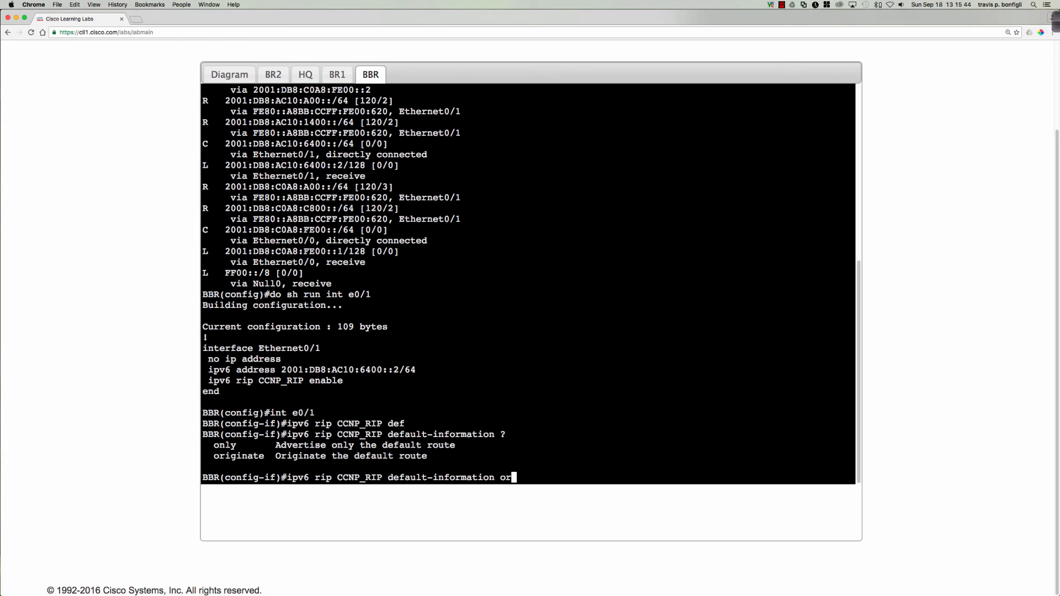
key("Backspace")
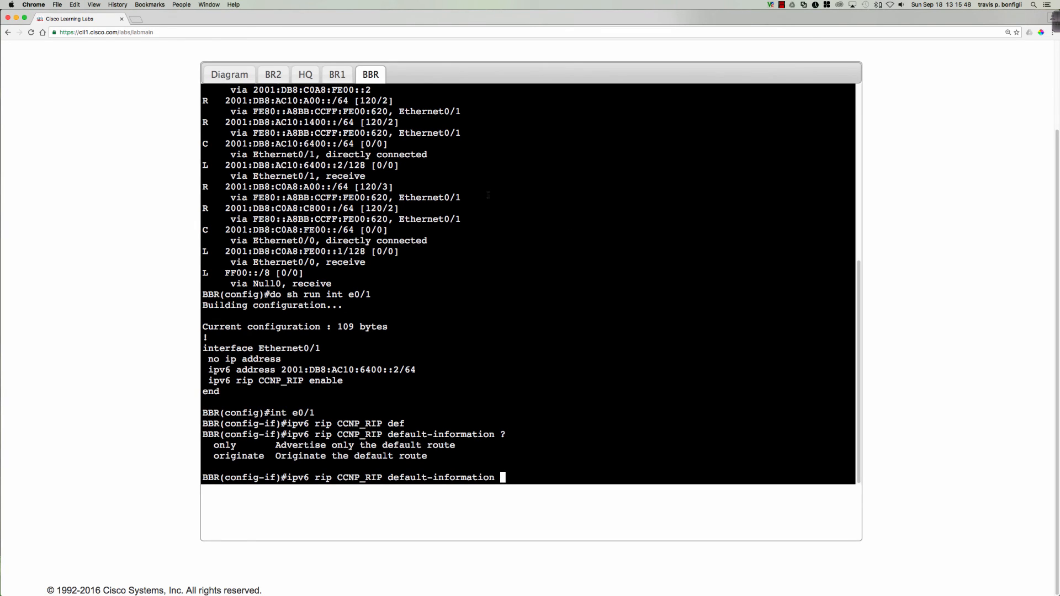
- On BBR's Ethernet0/1, type 'ipv6 rip CCNP_RIP default-information originate' without submitting it
left_click(228, 74)
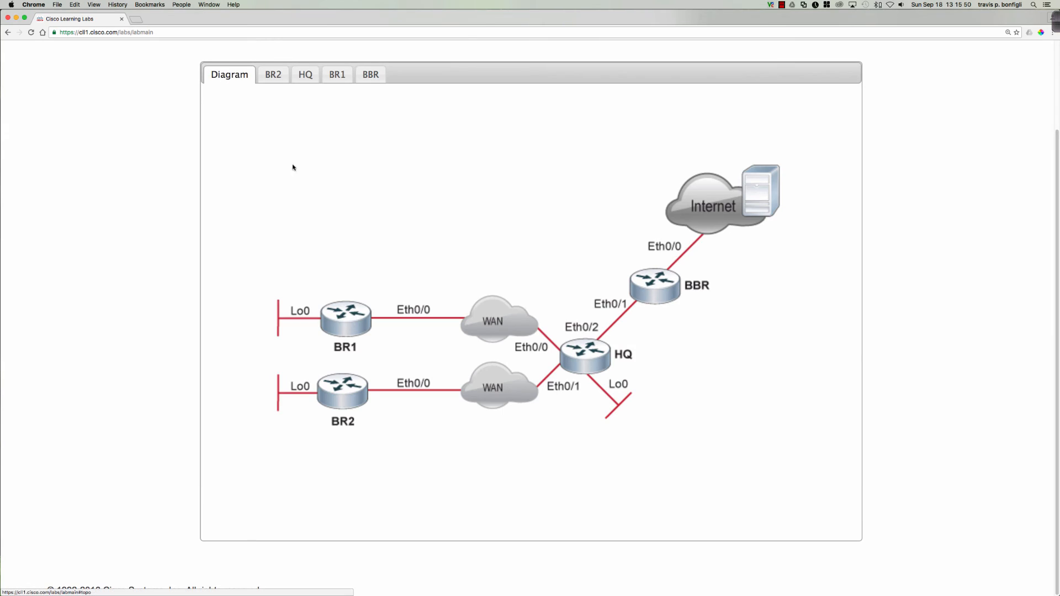
mouse_move(617, 328)
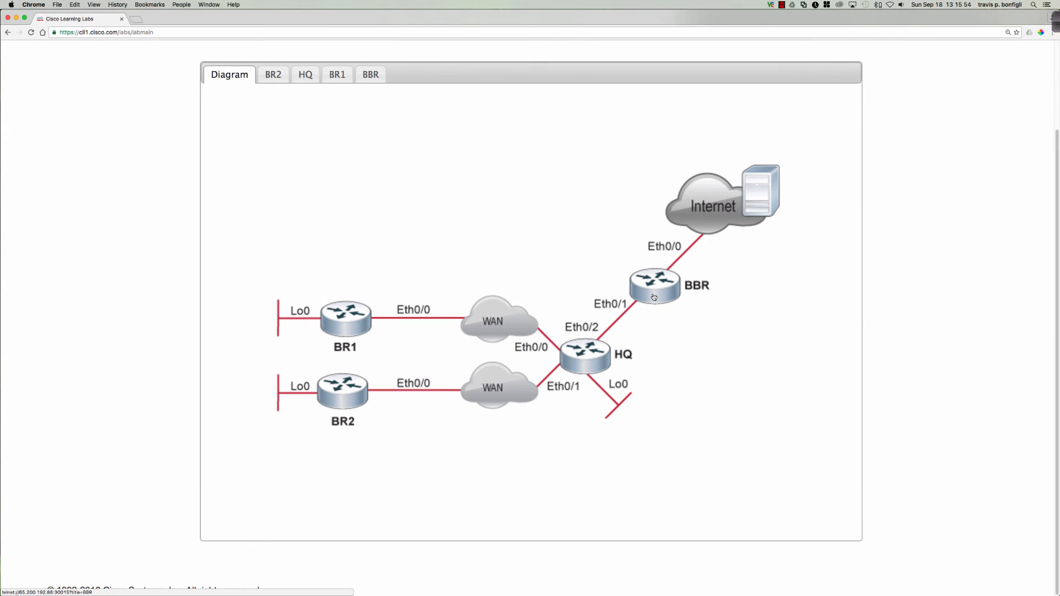
mouse_move(609, 331)
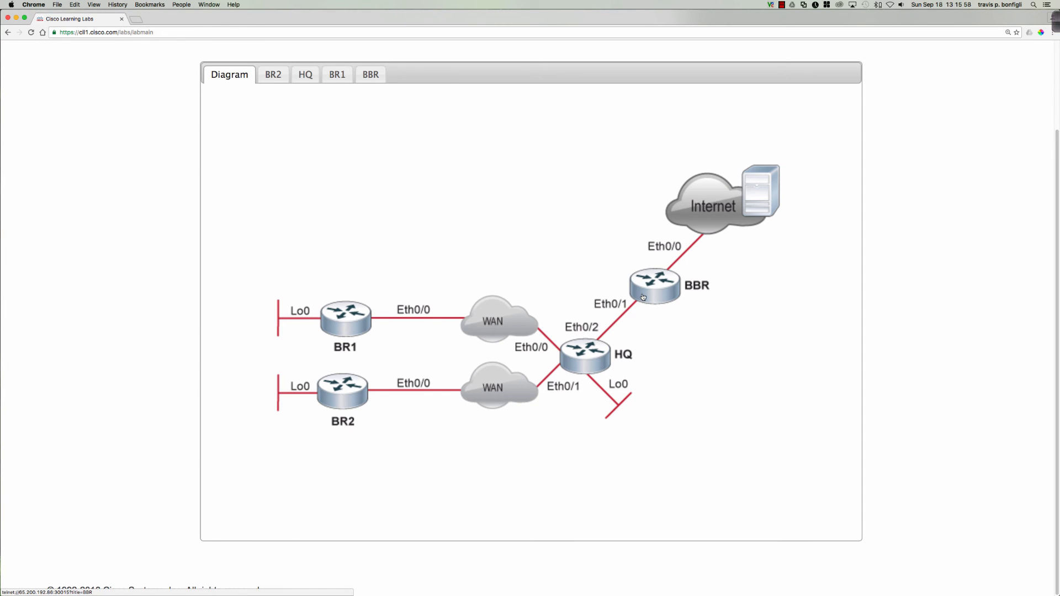
mouse_move(663, 279)
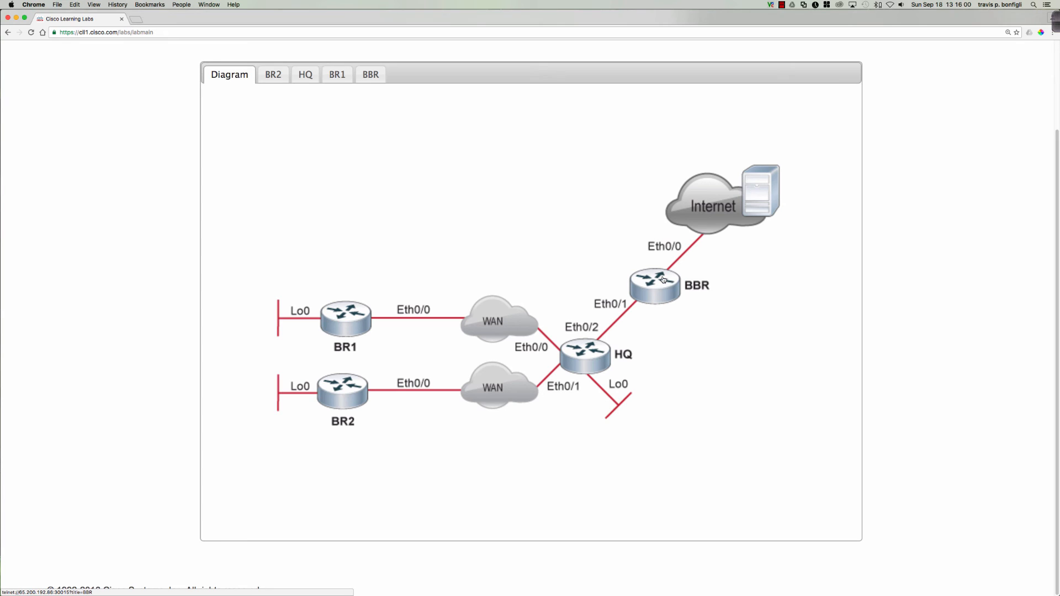
mouse_move(653, 302)
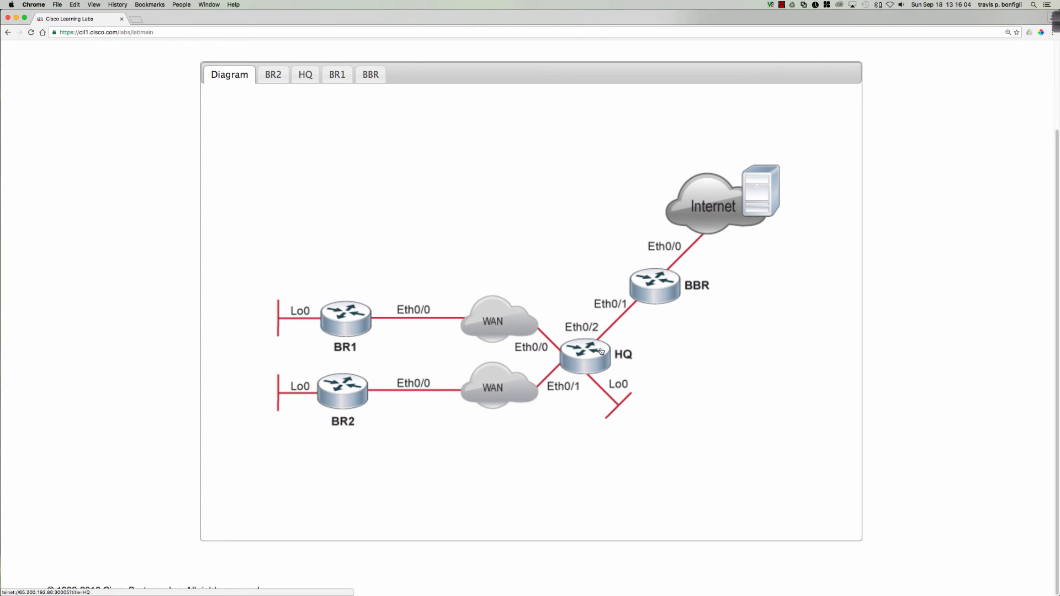
mouse_move(588, 361)
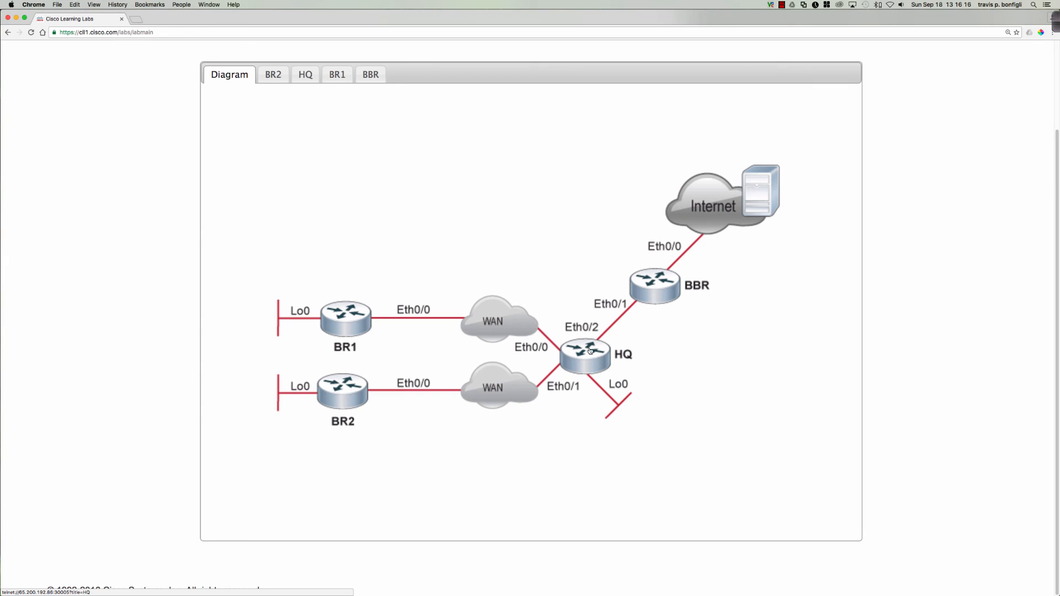
mouse_move(642, 305)
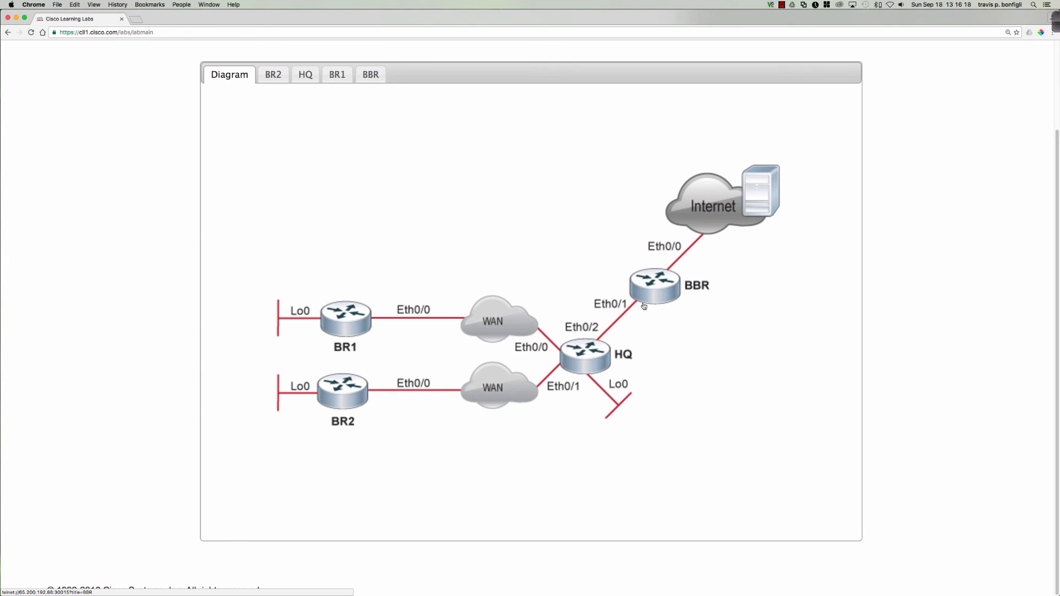
mouse_move(651, 300)
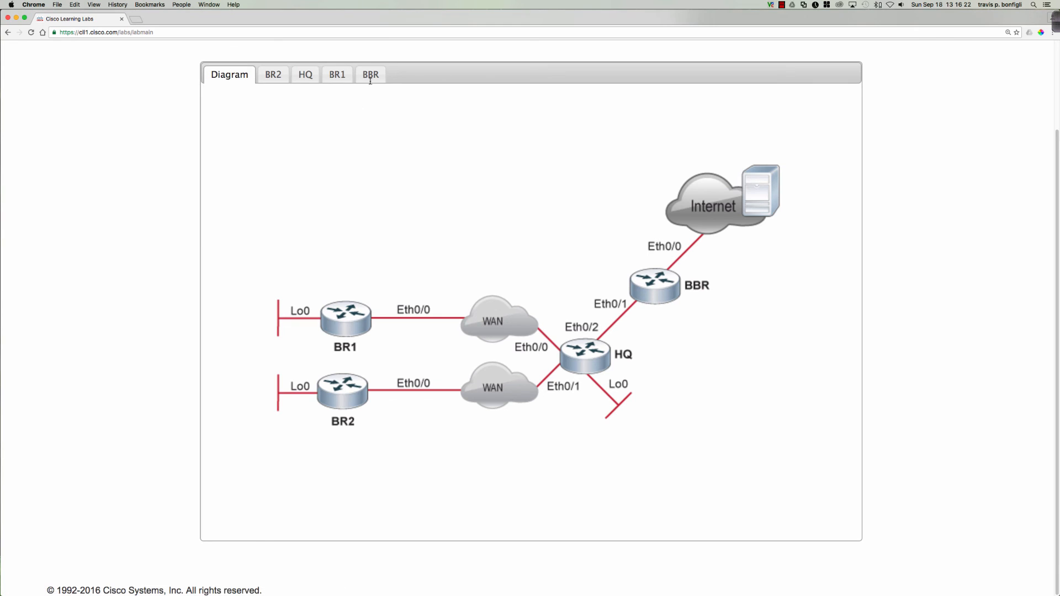
left_click(370, 75)
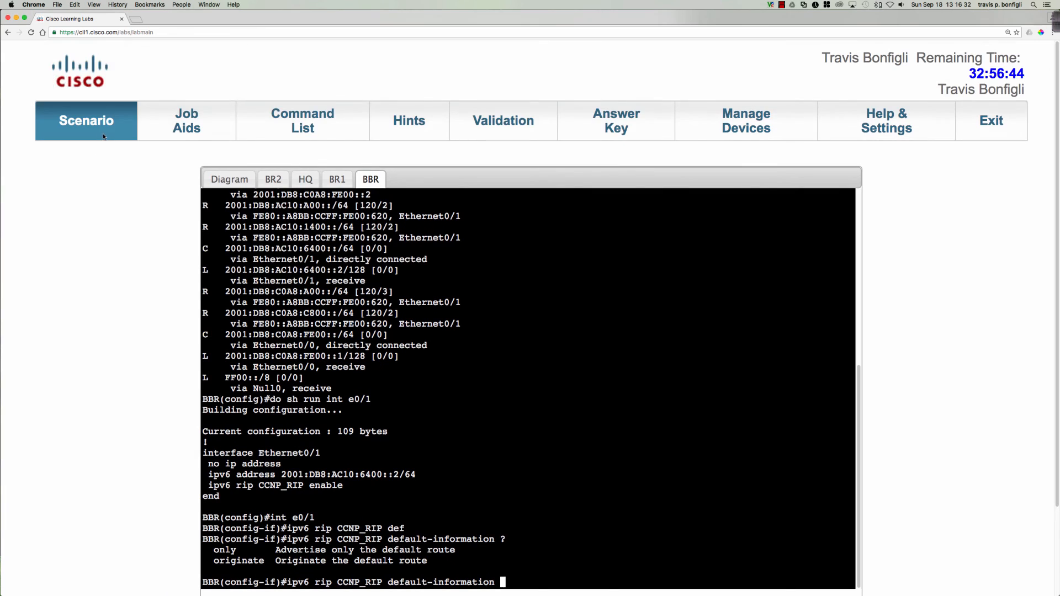
left_click(86, 120)
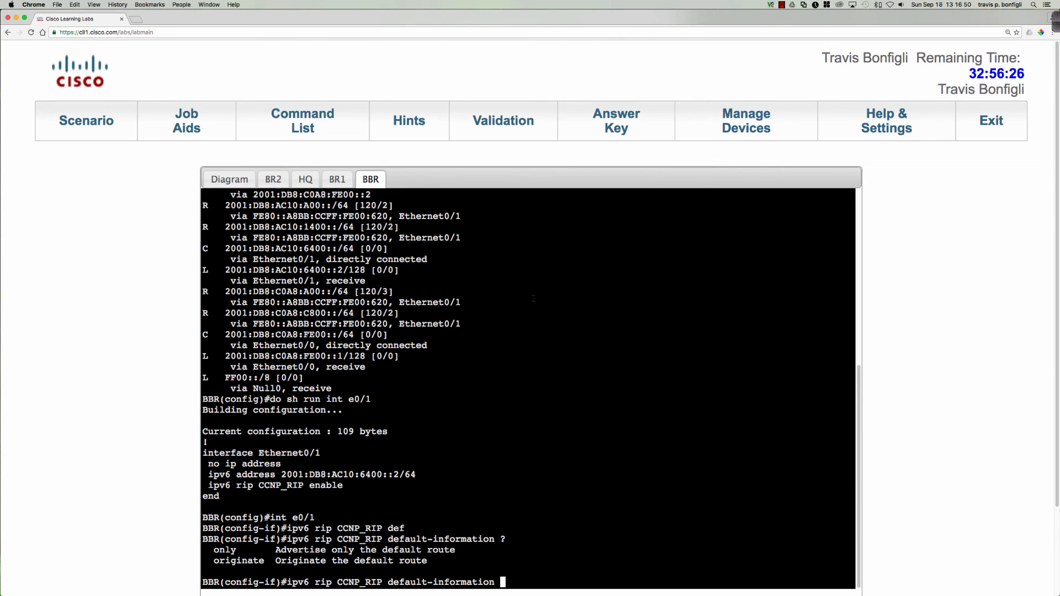
scroll("down", 3)
type(" originate")
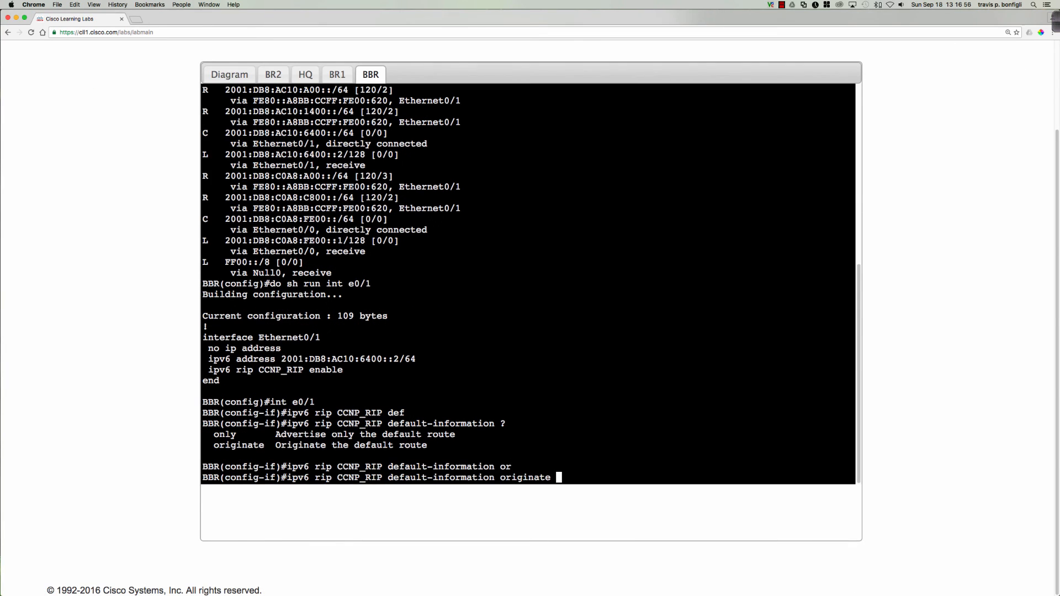
- Submit the default-information originate command on BBR and start a RIP route query on BR2
key("Return")
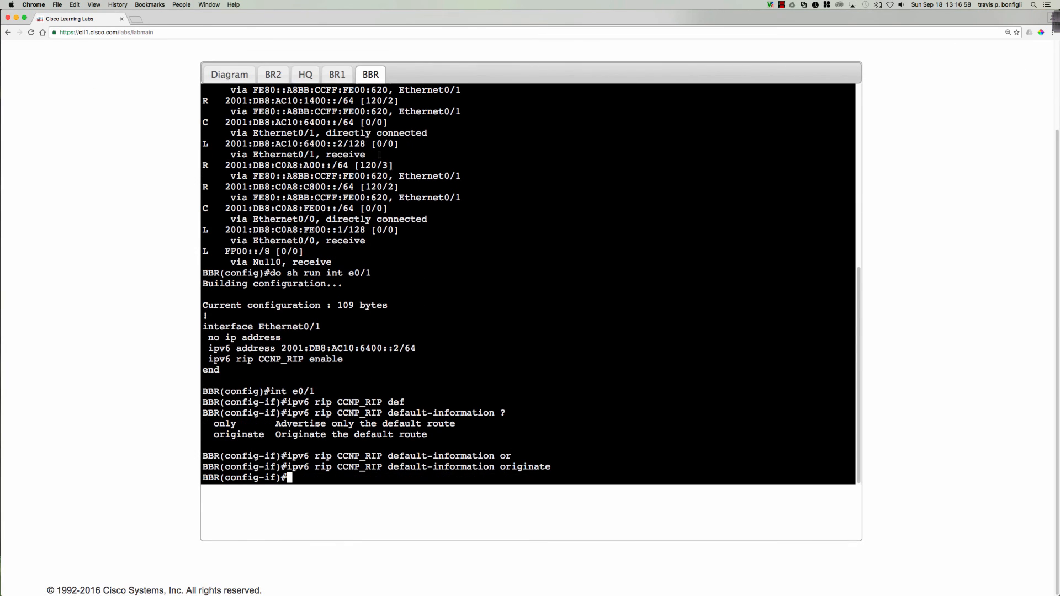
left_click(273, 74)
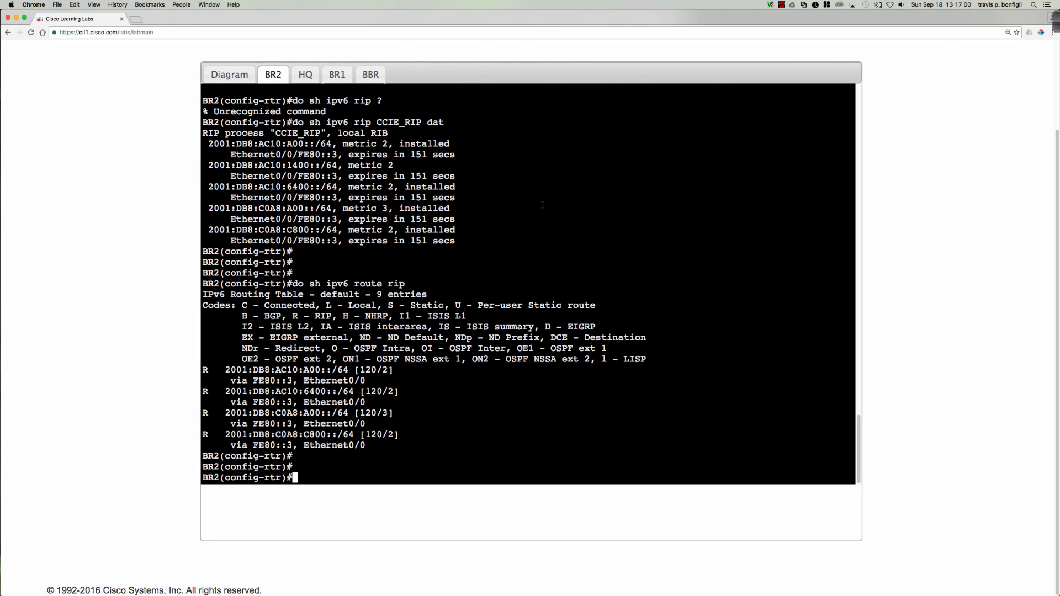
type("do sh ipv6 route rip")
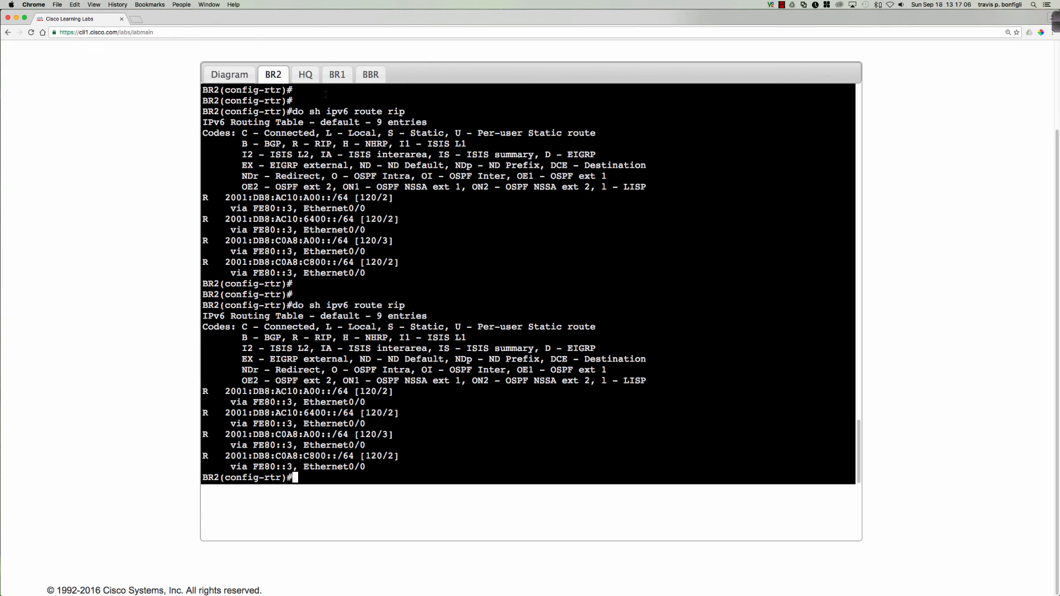
- Display BR1's RIP-learned IPv6 routes with 'do sh ipv6 route rip'
left_click(337, 74)
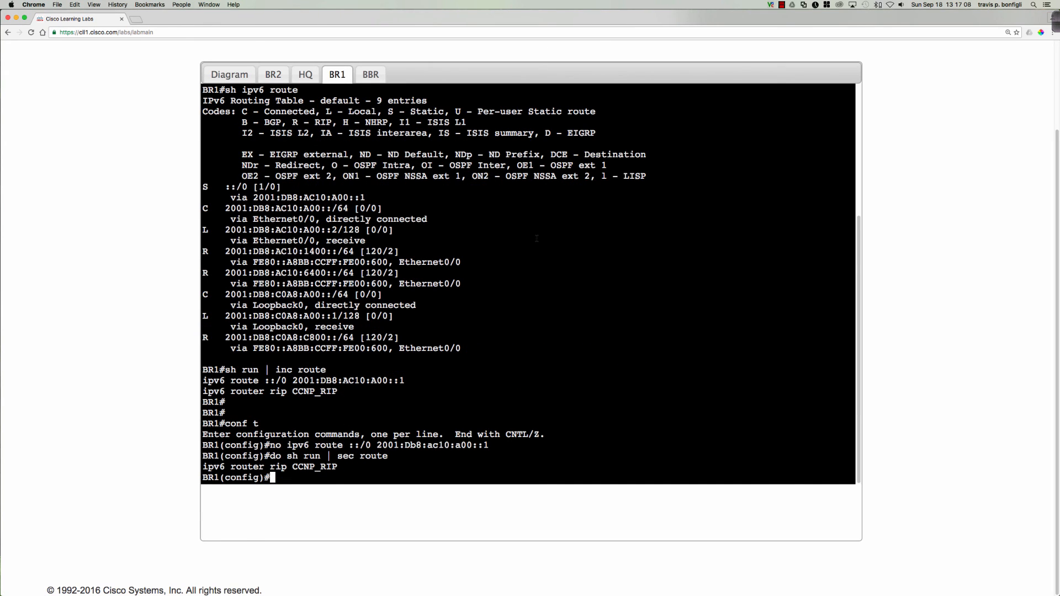
type("do r")
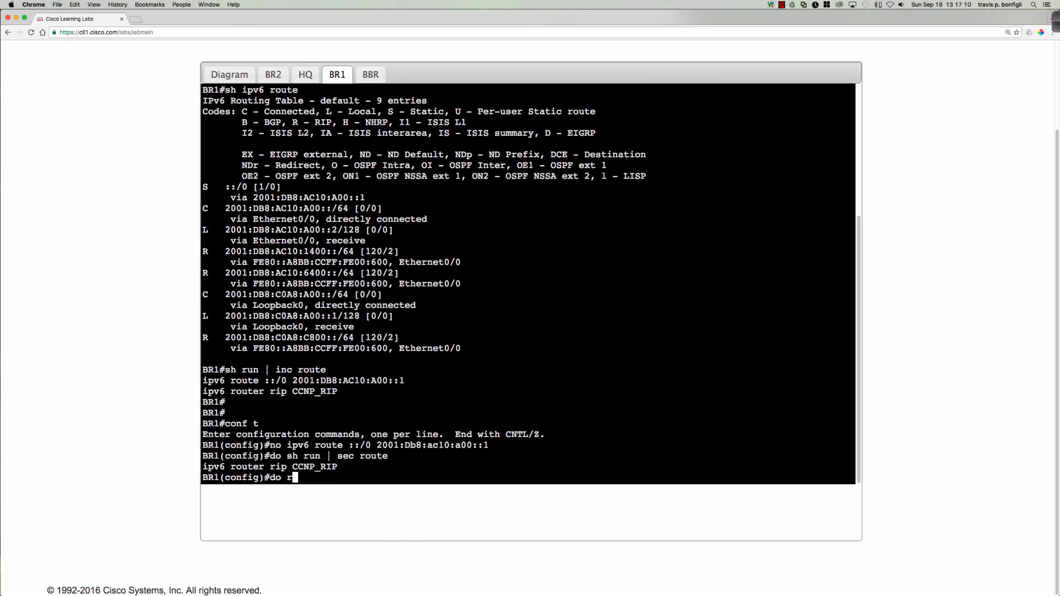
type("sh ipv6 rout")
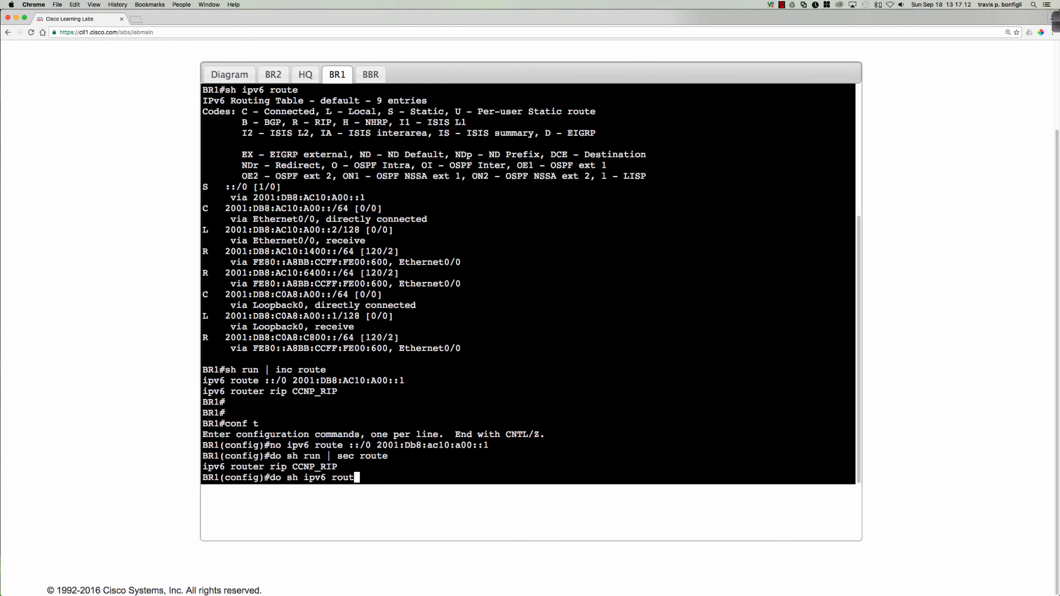
key("Return")
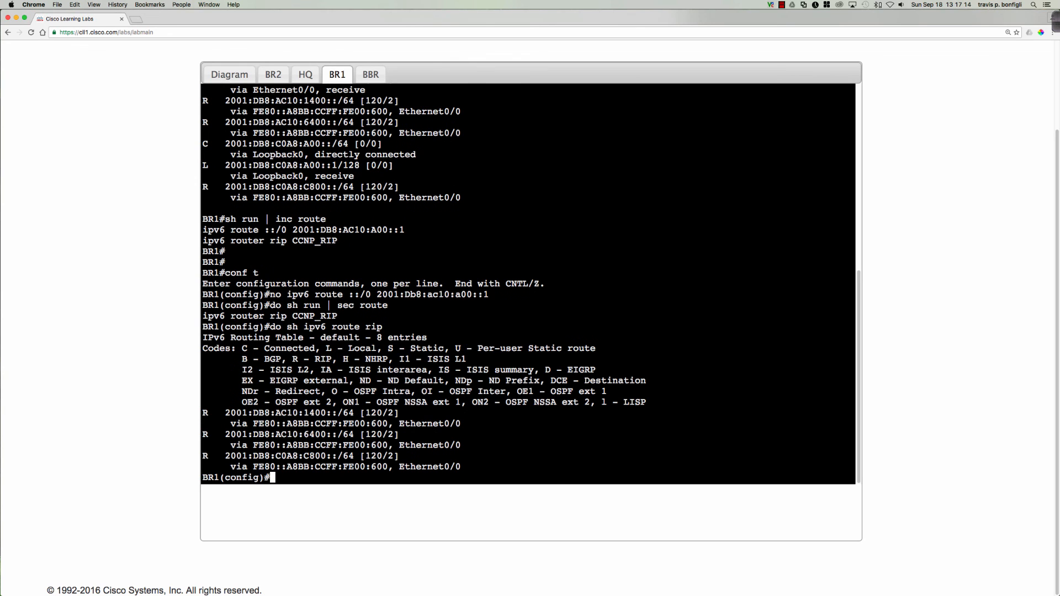
- Display HQ's RIP-learned IPv6 routes, confirming the ::/0 default route appears
left_click(305, 74)
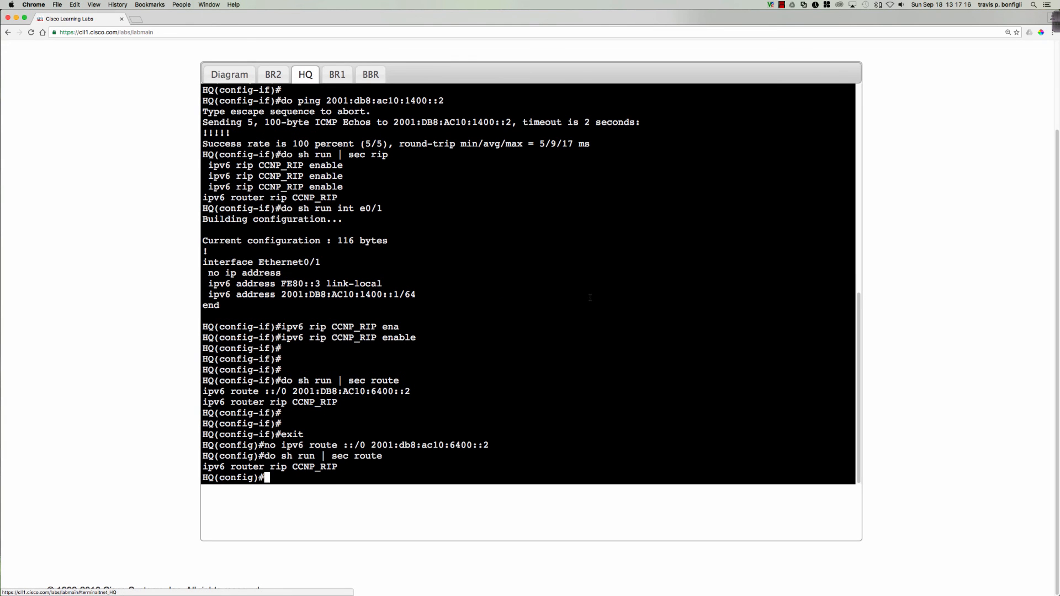
type("do s")
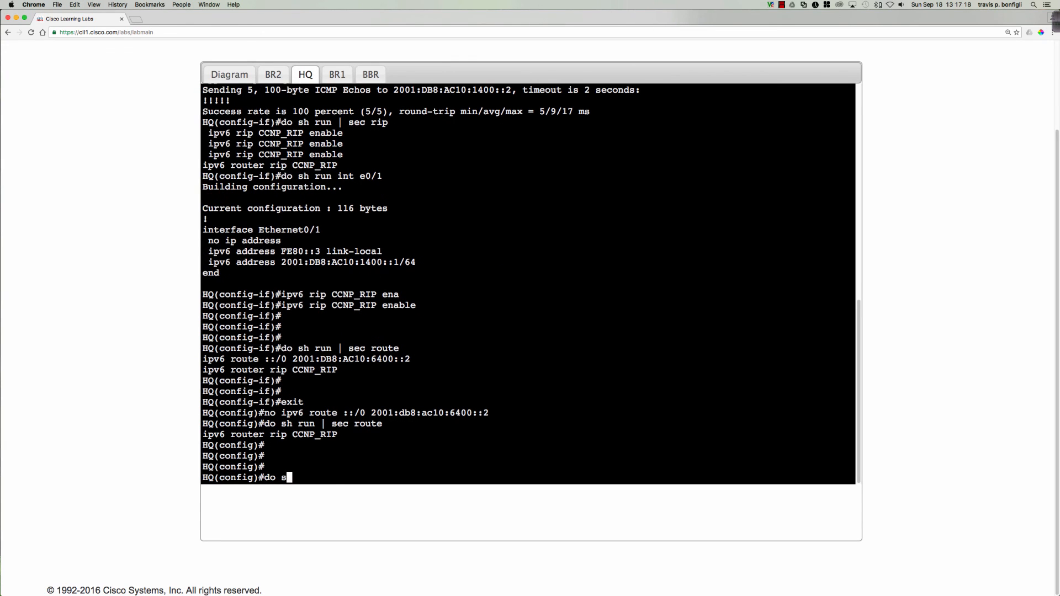
type("h ipv6 rout e")
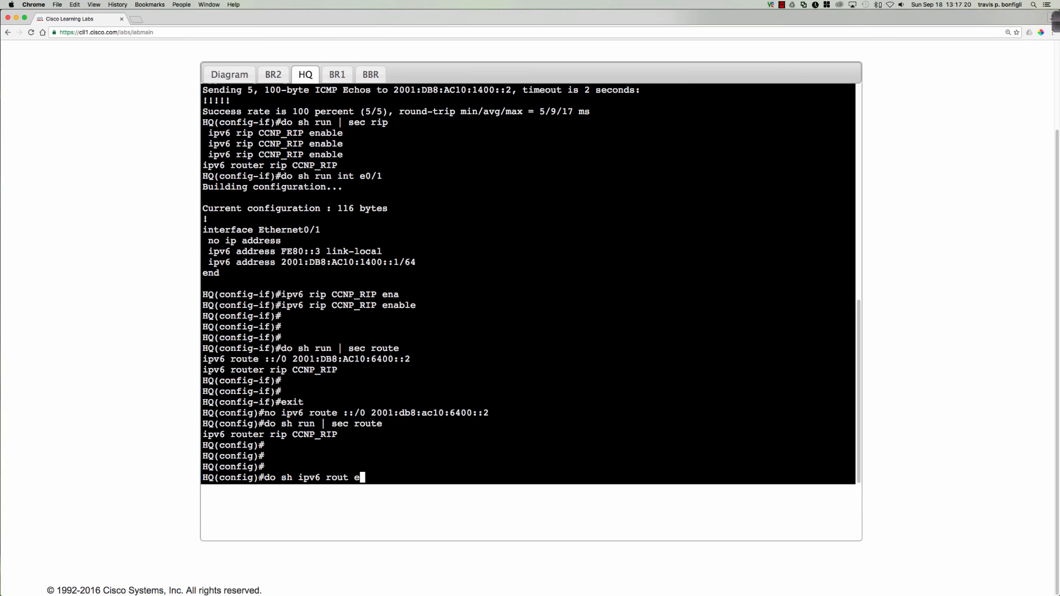
key("Return")
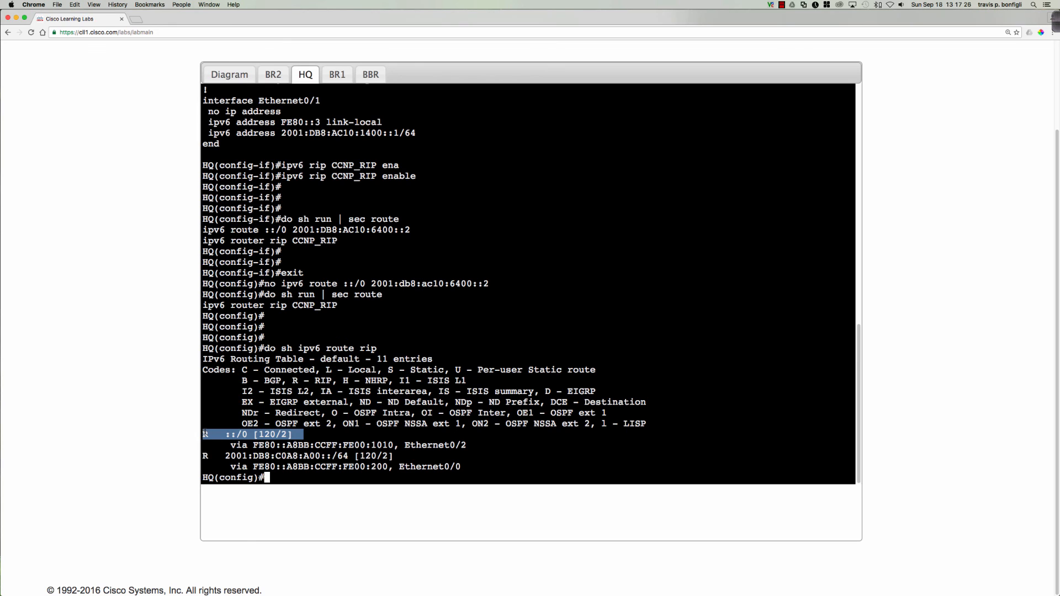
left_click(337, 75)
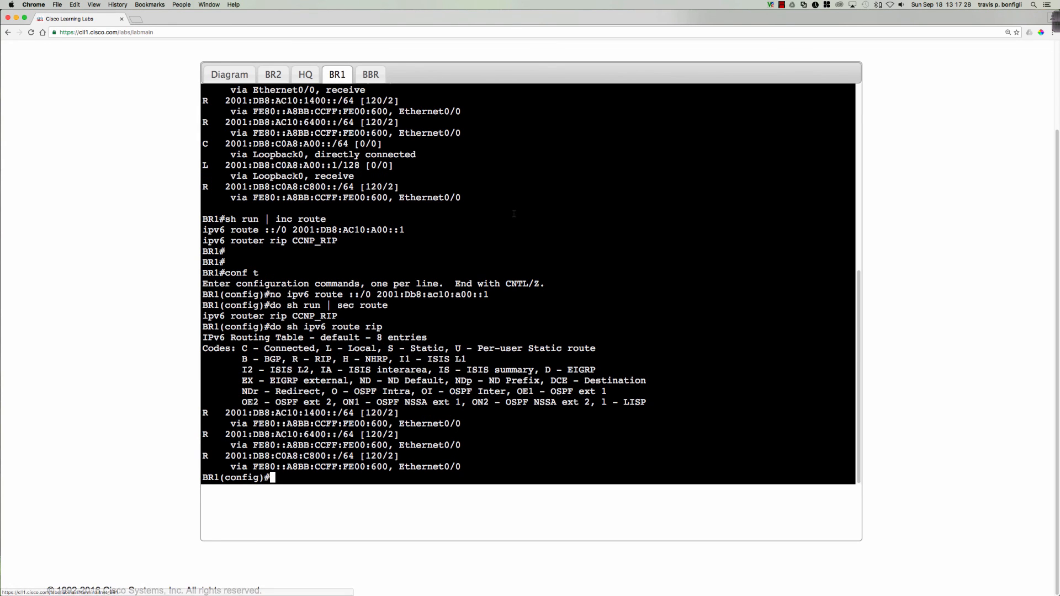
- Rerun 'do sh ipv6 route rip' on BR1 and BR2 to verify the R ::/0 entry
key("Return")
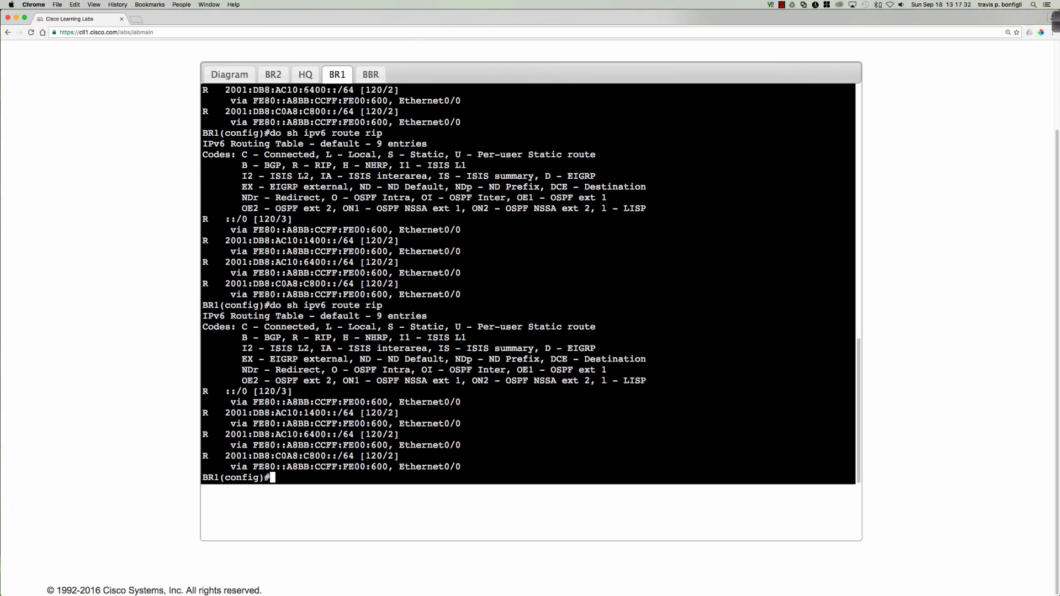
left_click(273, 74)
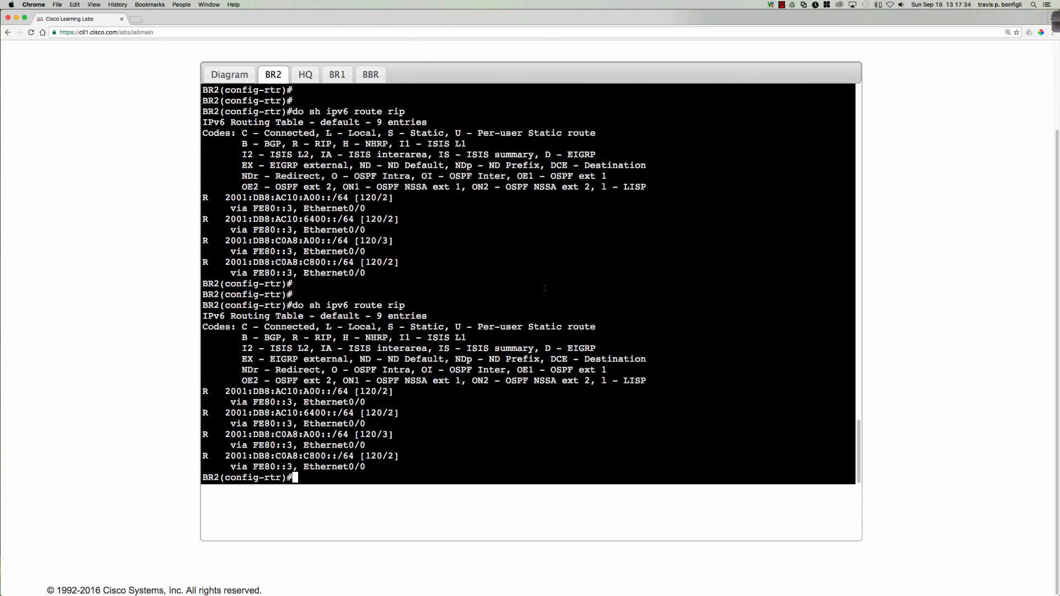
key("Return")
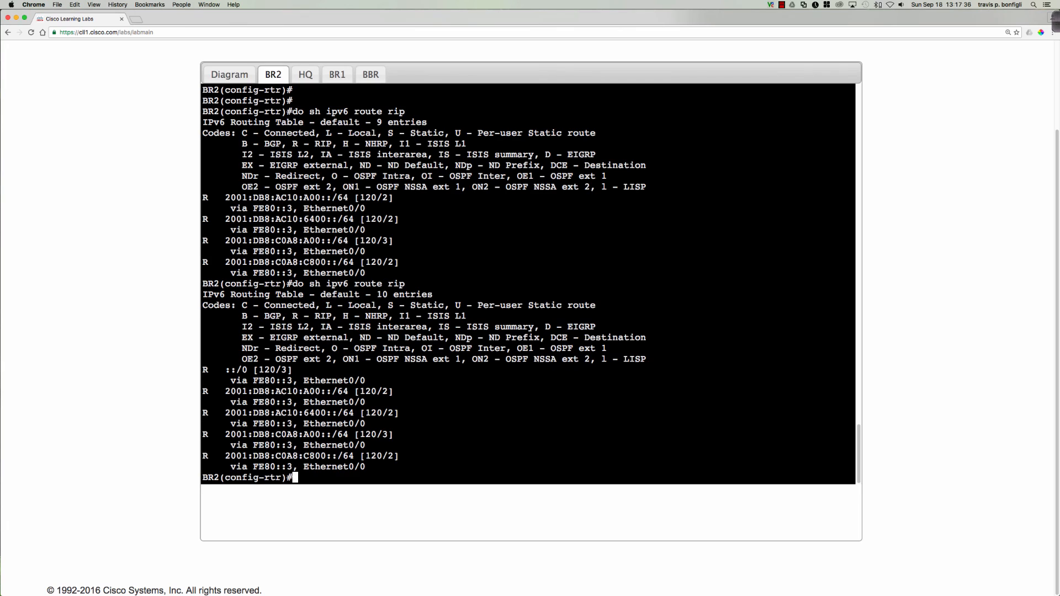
type("do sh ipv6 route rip")
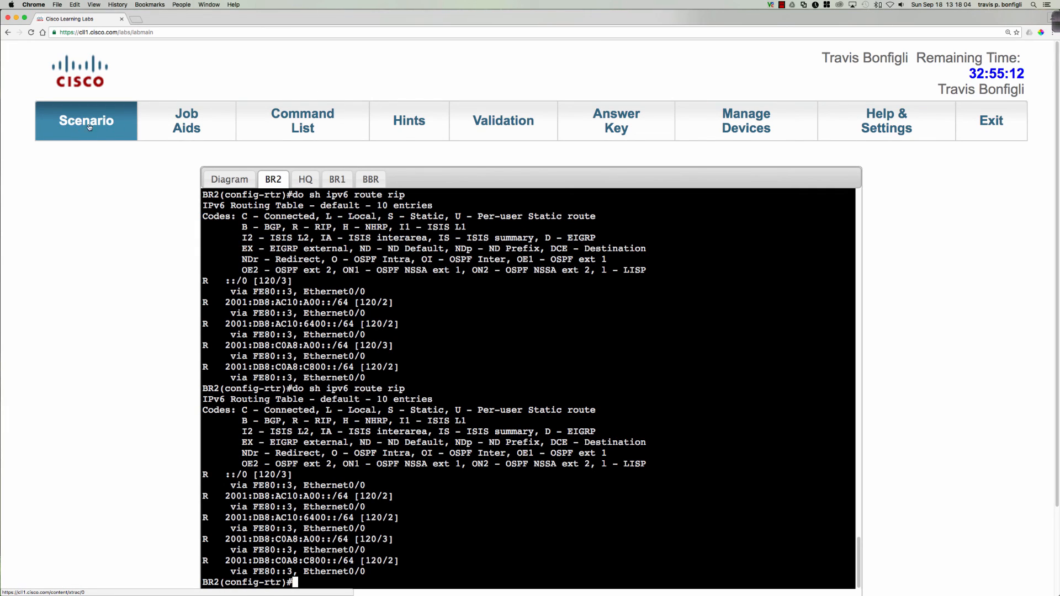
mouse_move(634, 154)
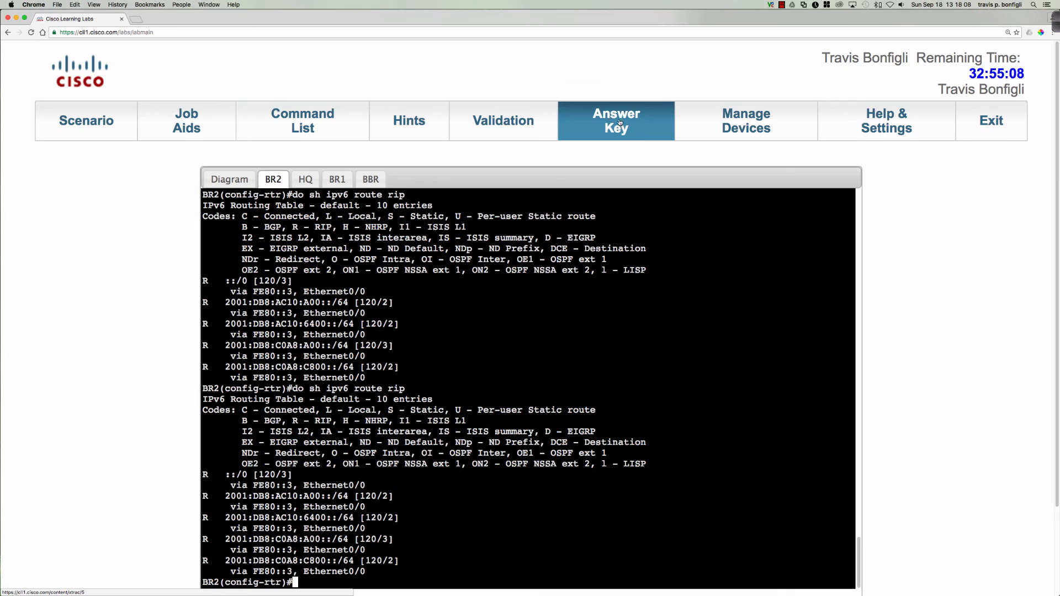
mouse_move(193, 263)
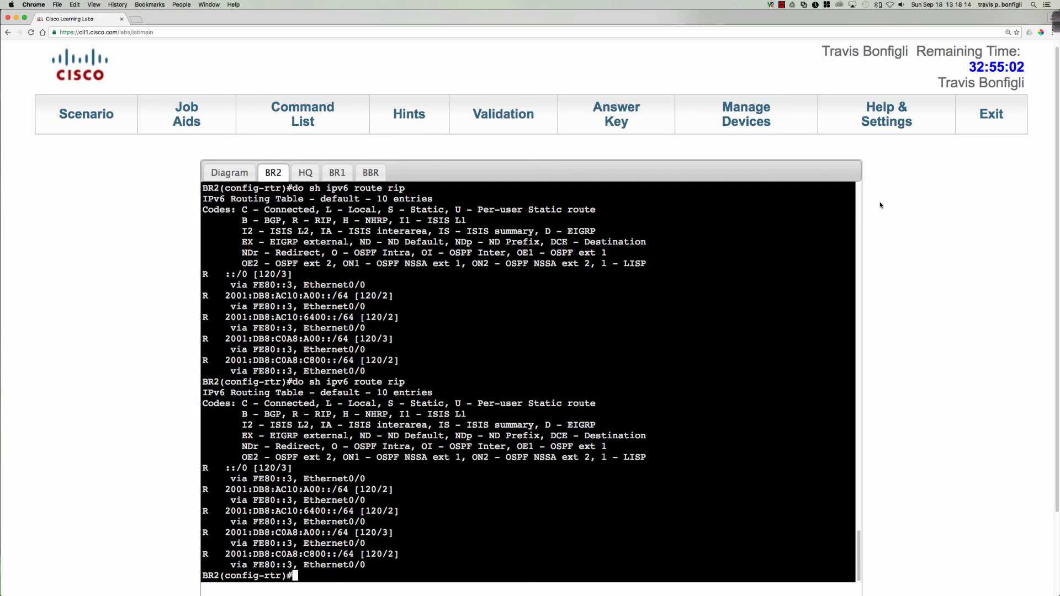
mouse_move(794, 32)
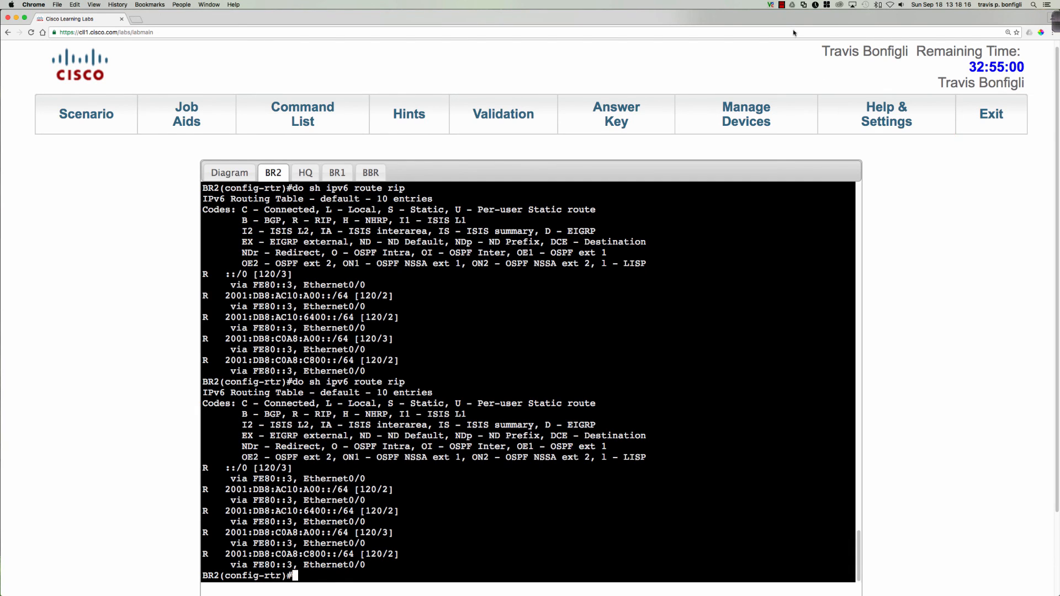